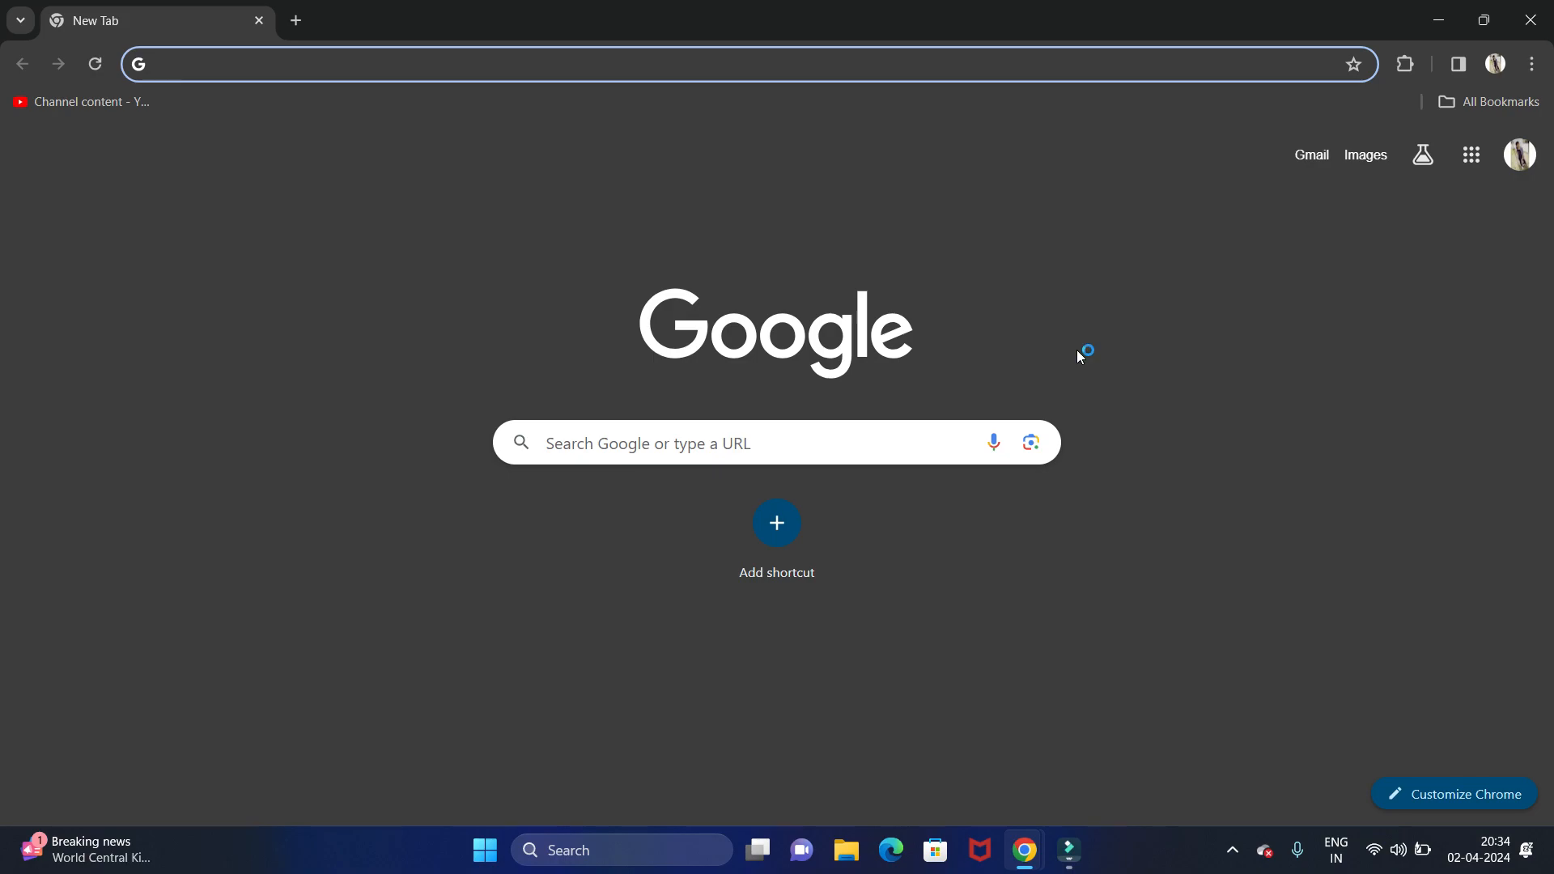
- Search 'sublime text' in Chrome and reach the official Sublime Text download page
type("sublime")
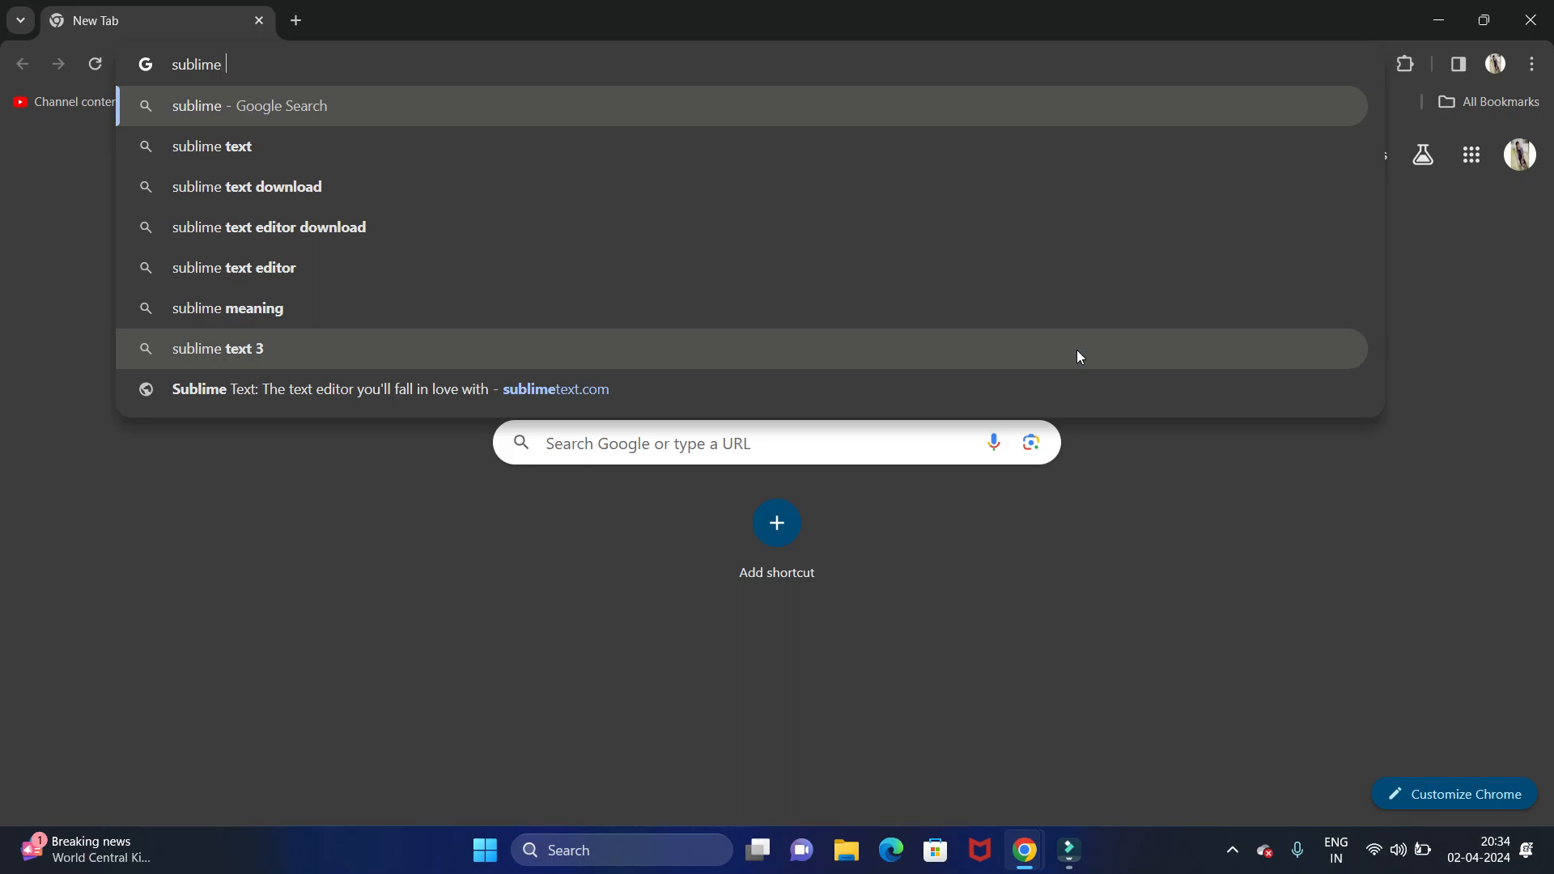
type("text")
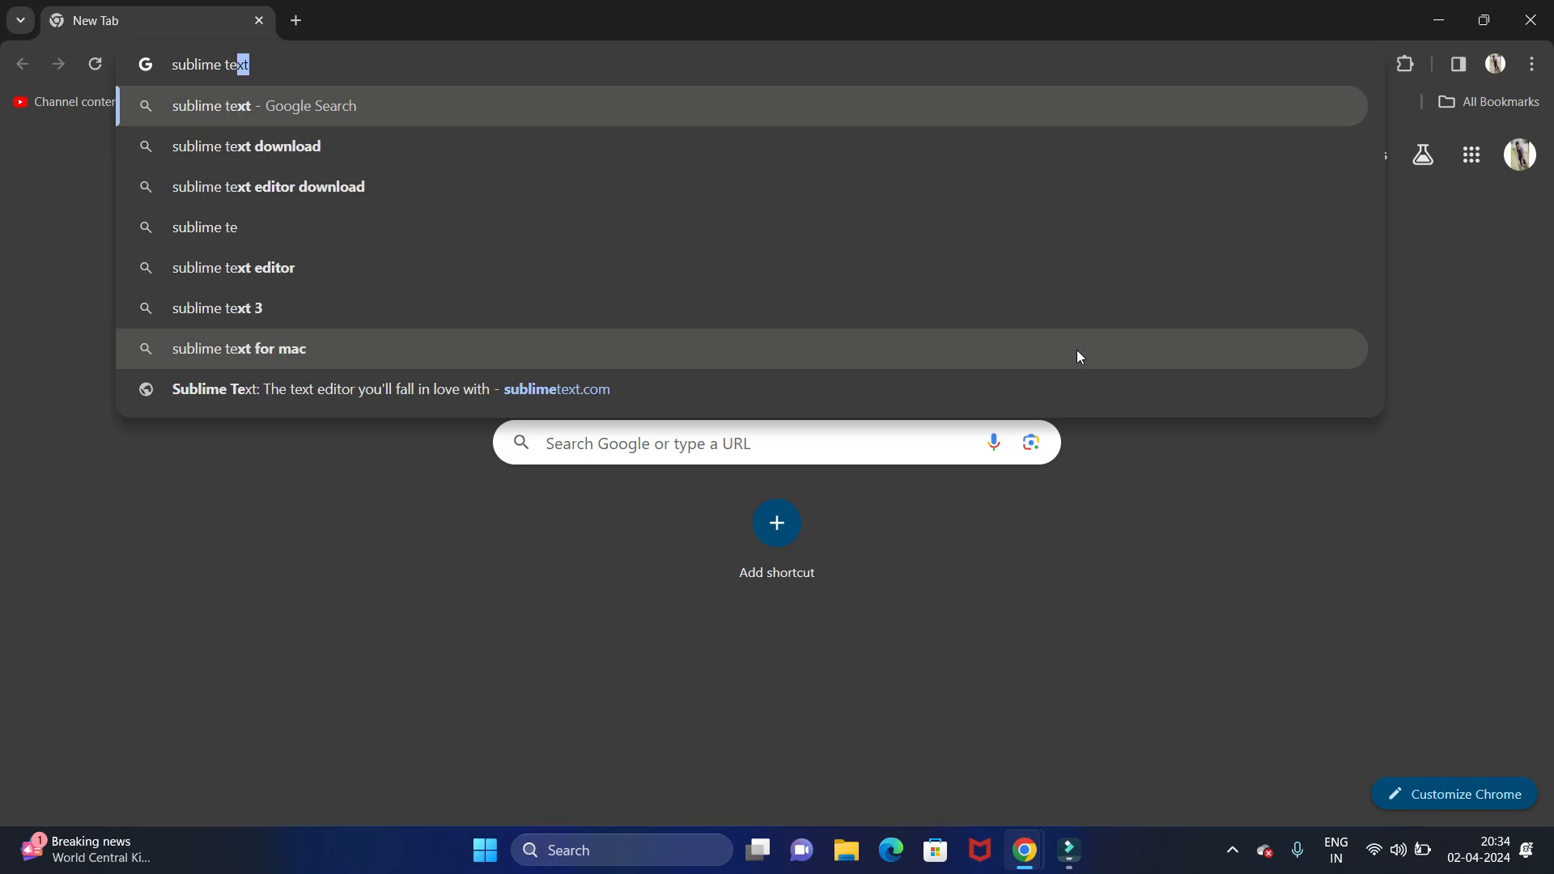
key("Down")
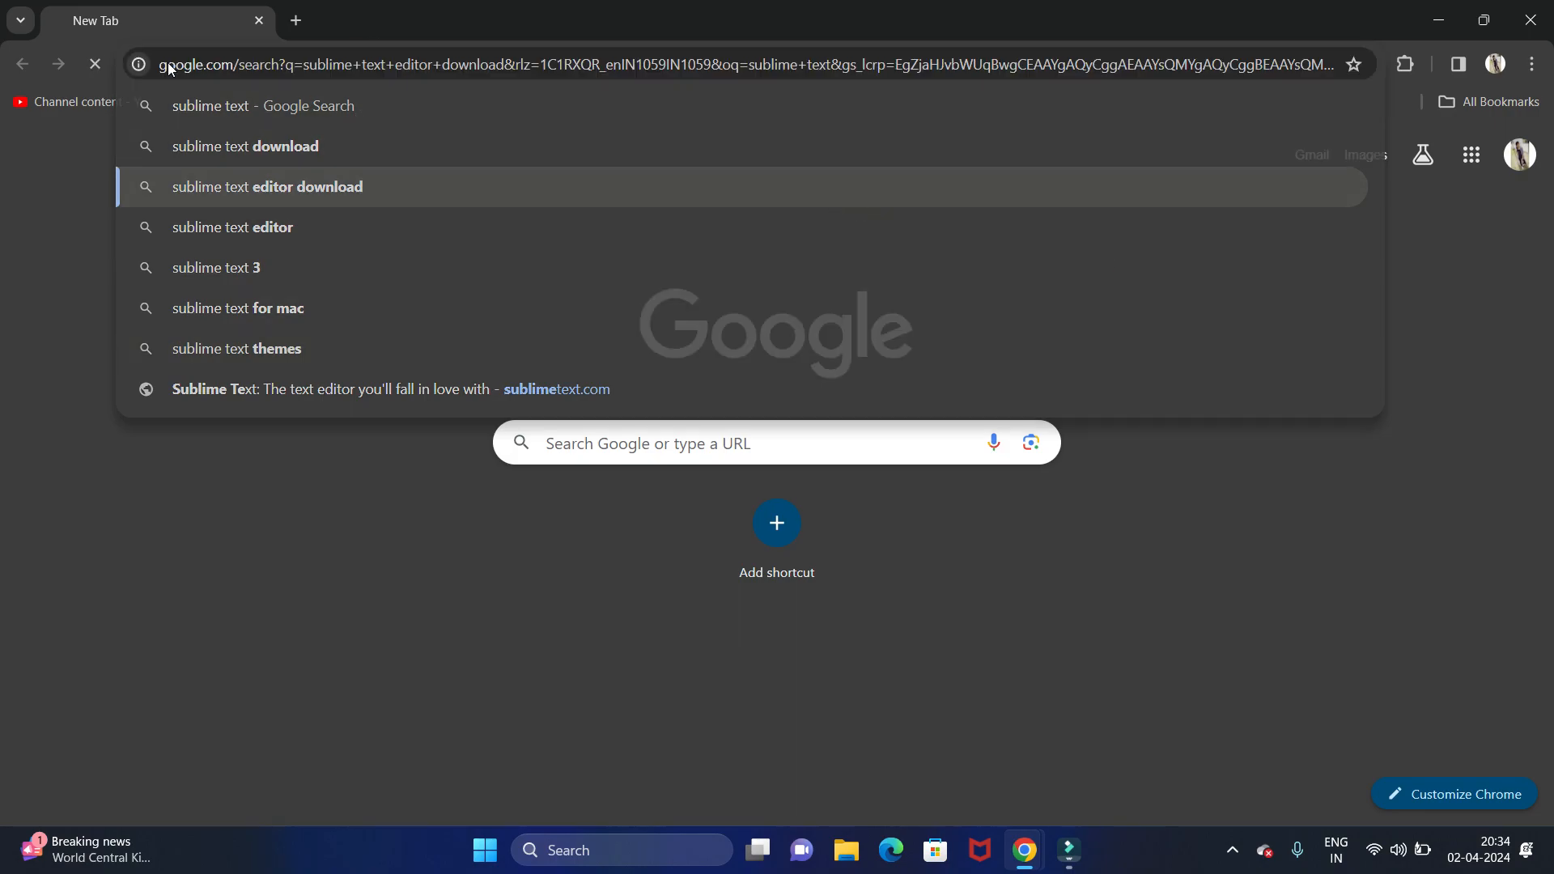
left_click(263, 186)
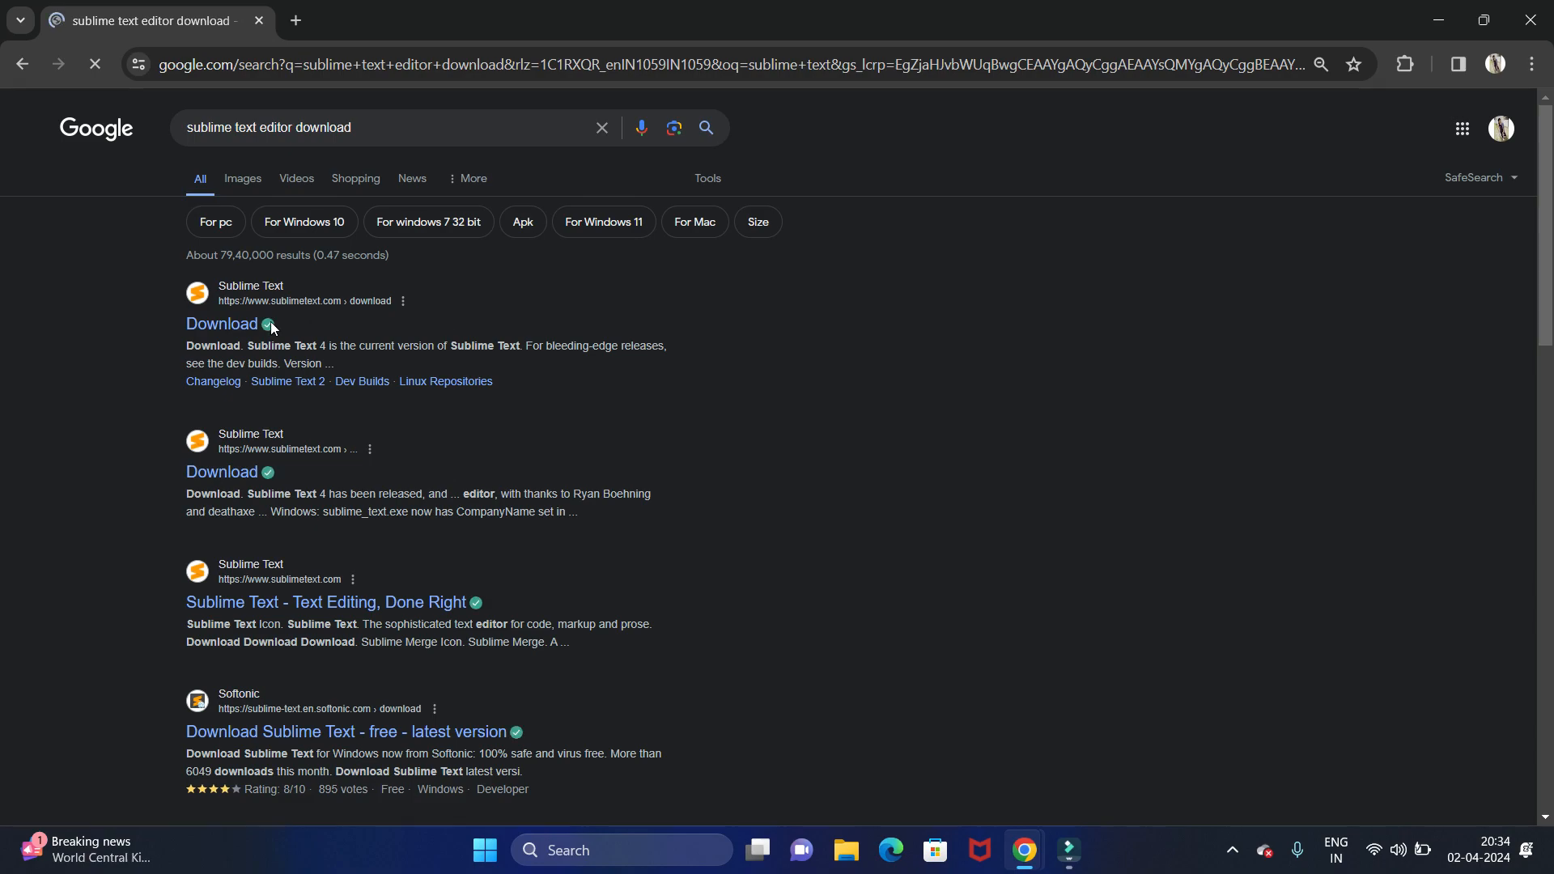
left_click(222, 323)
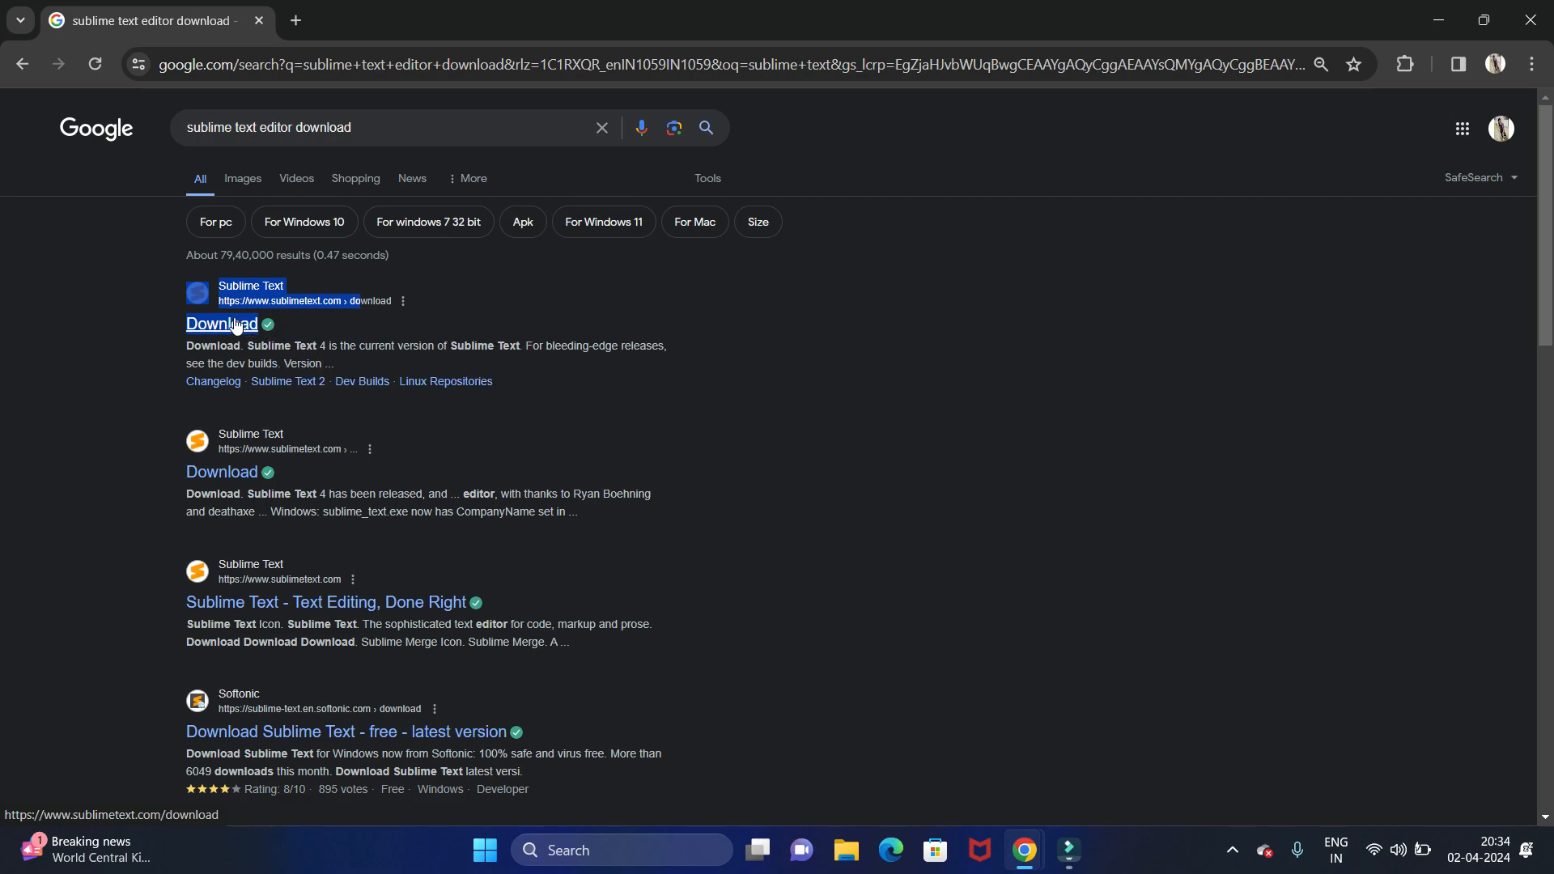
left_click(221, 323)
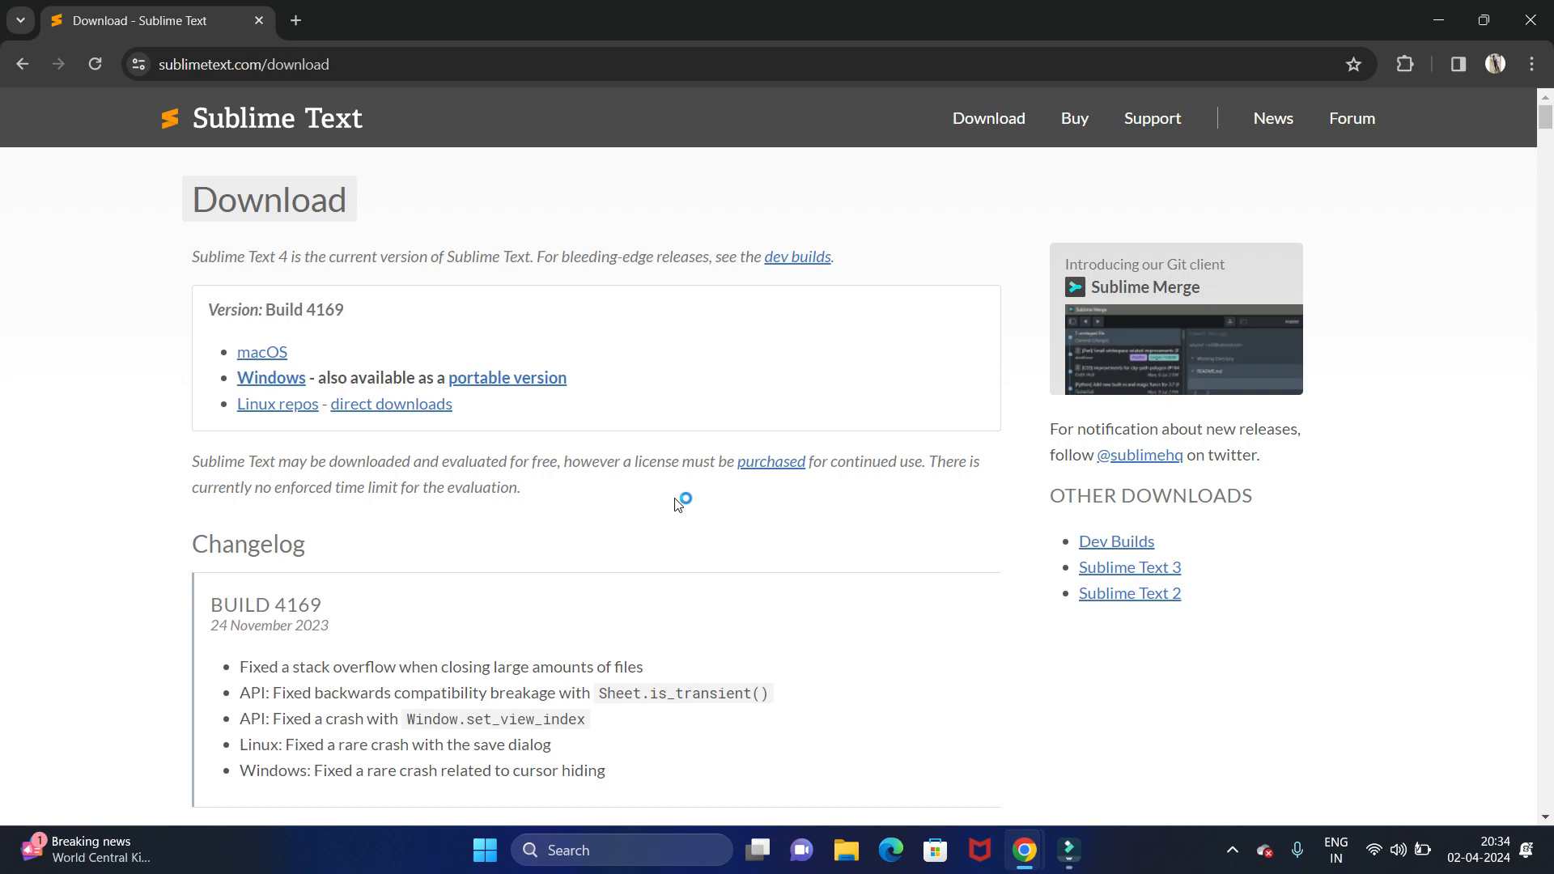
mouse_move(565, 557)
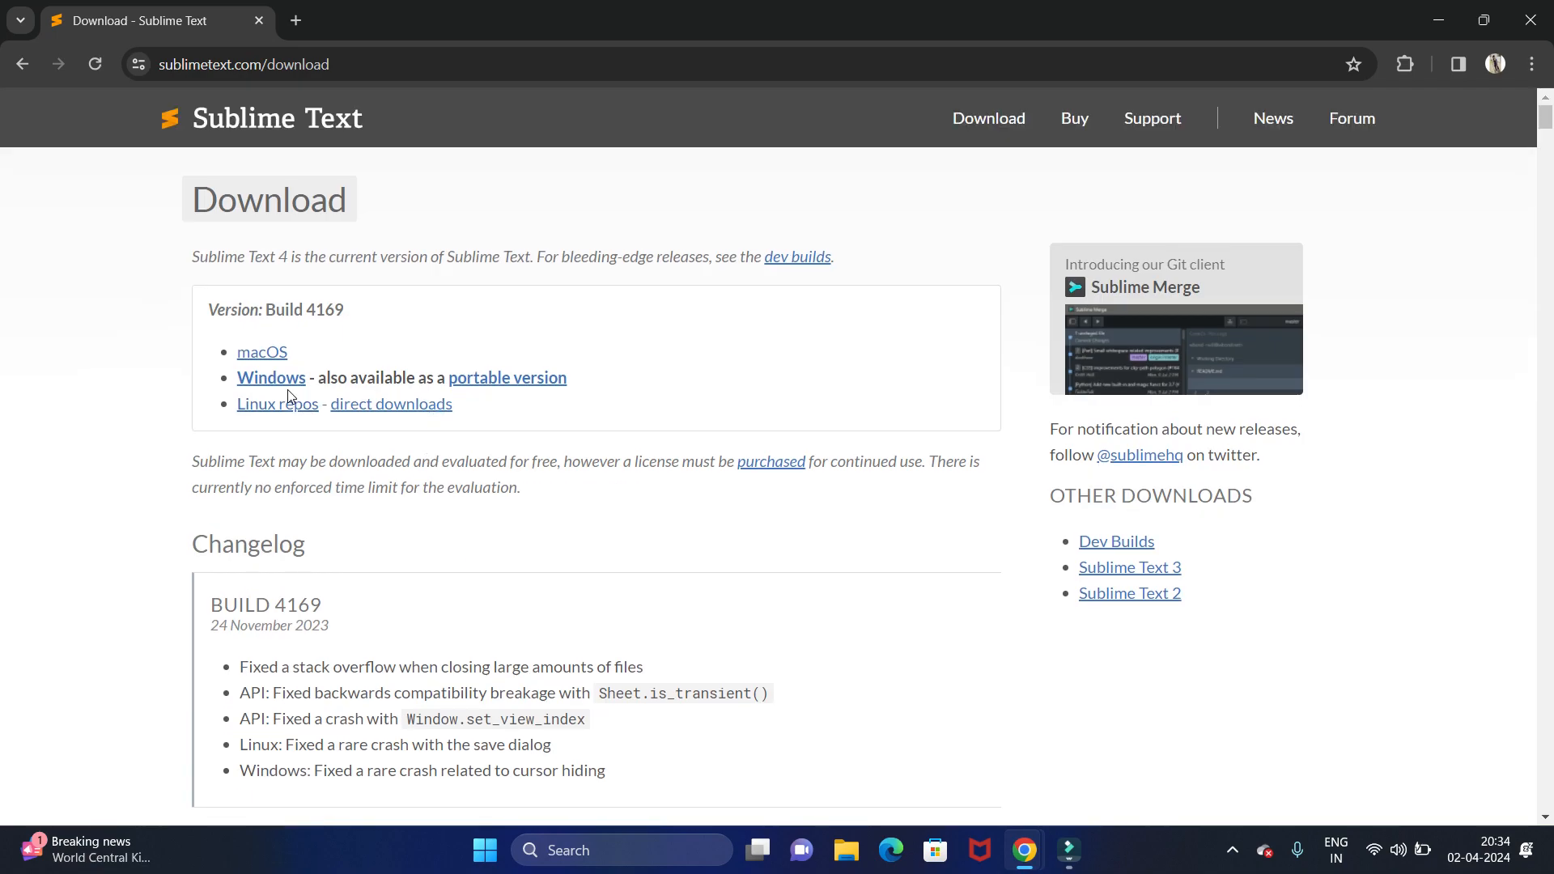
- Start downloading the Windows build of Sublime Text from the download page
left_click(270, 377)
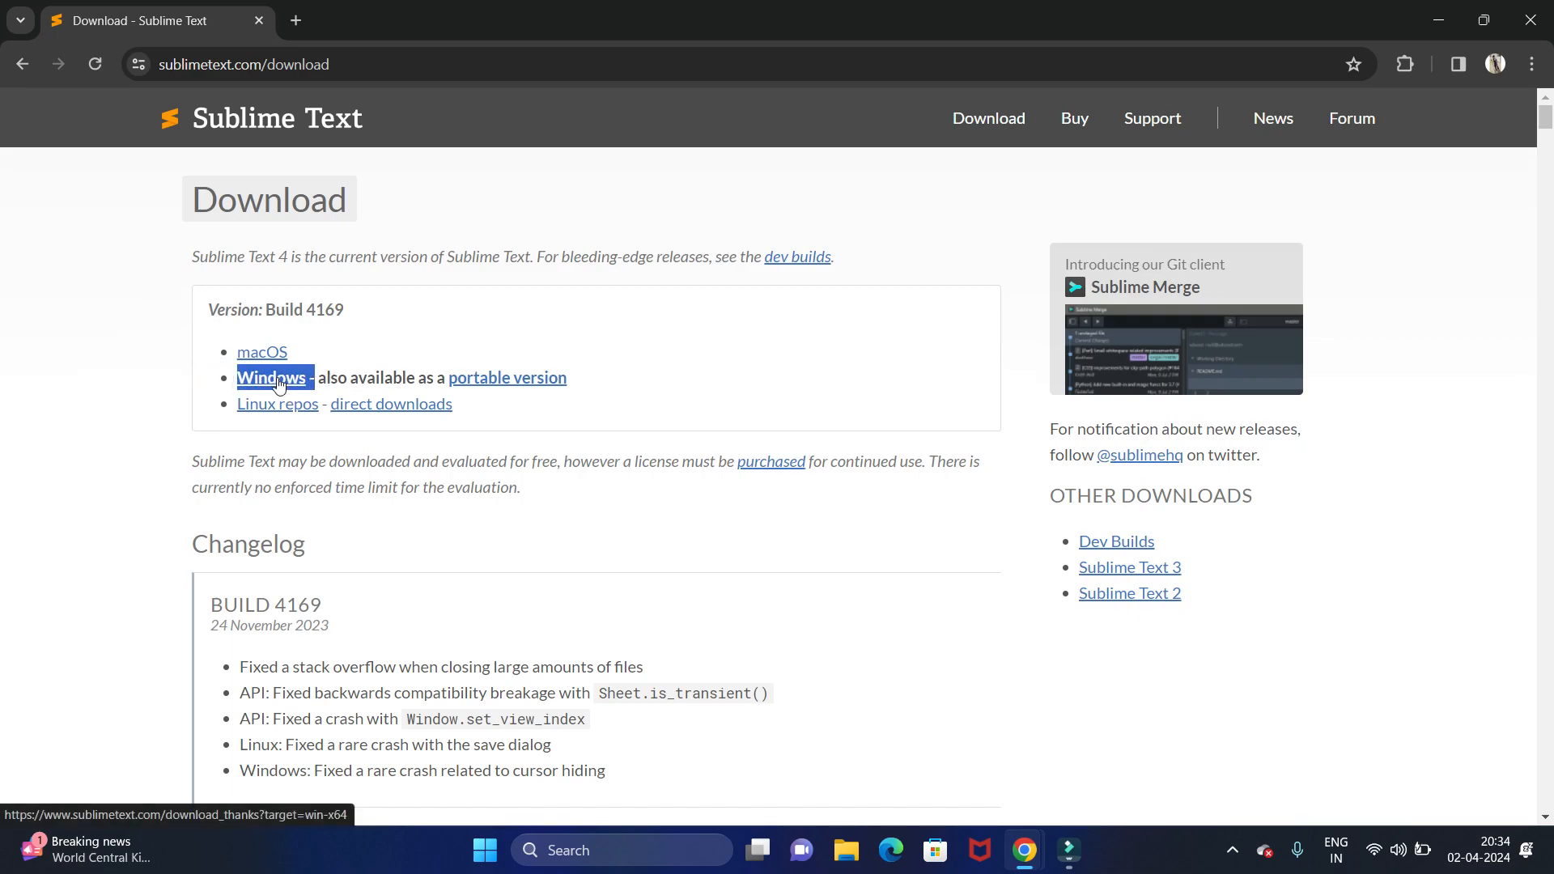
left_click(270, 377)
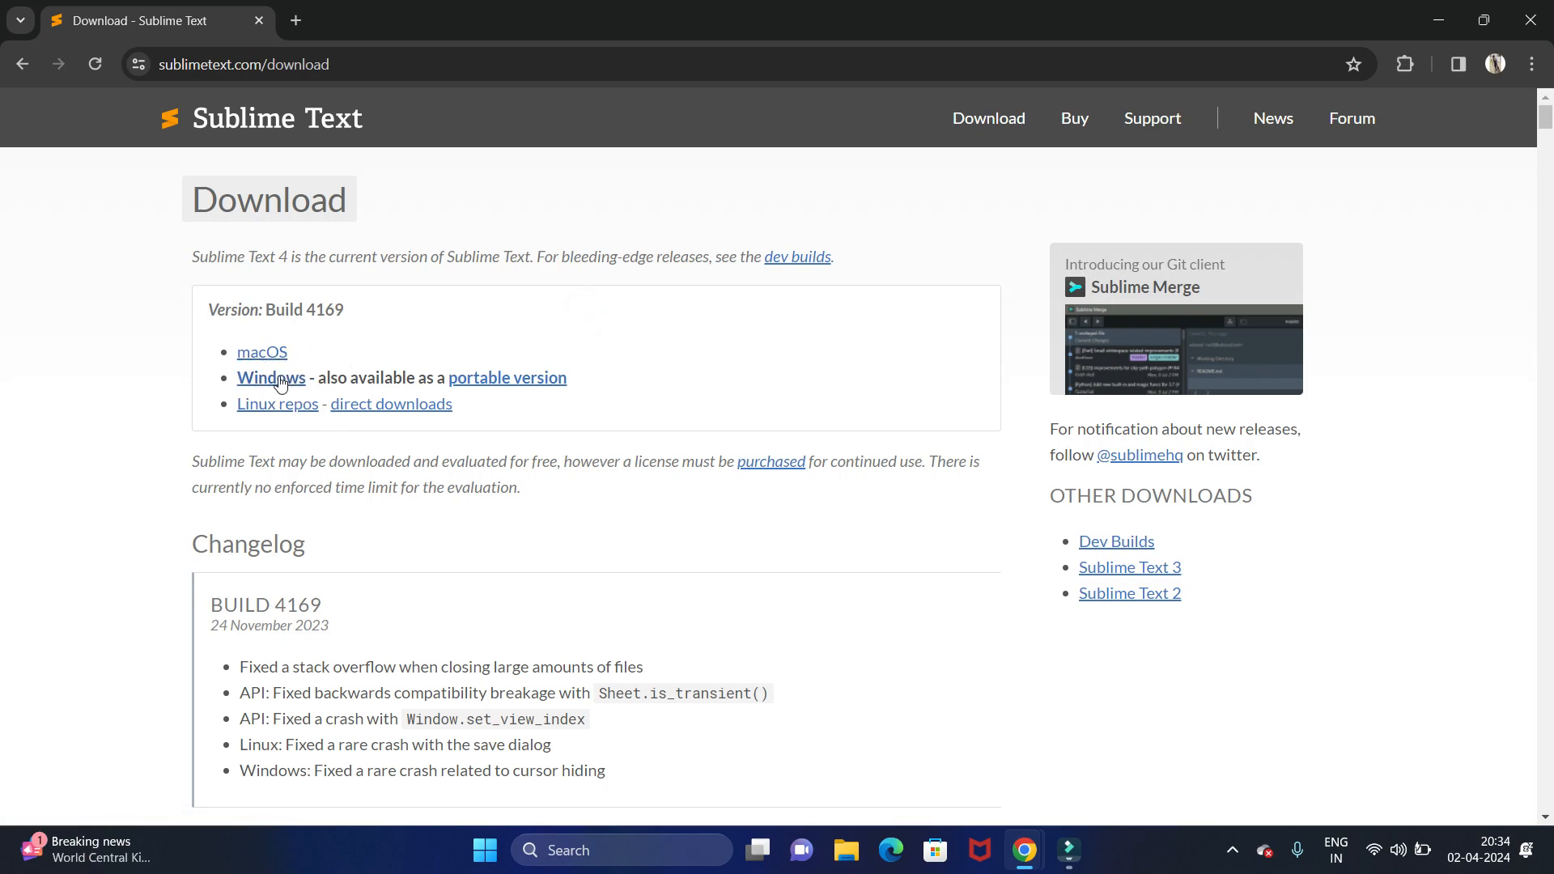
mouse_move(277, 404)
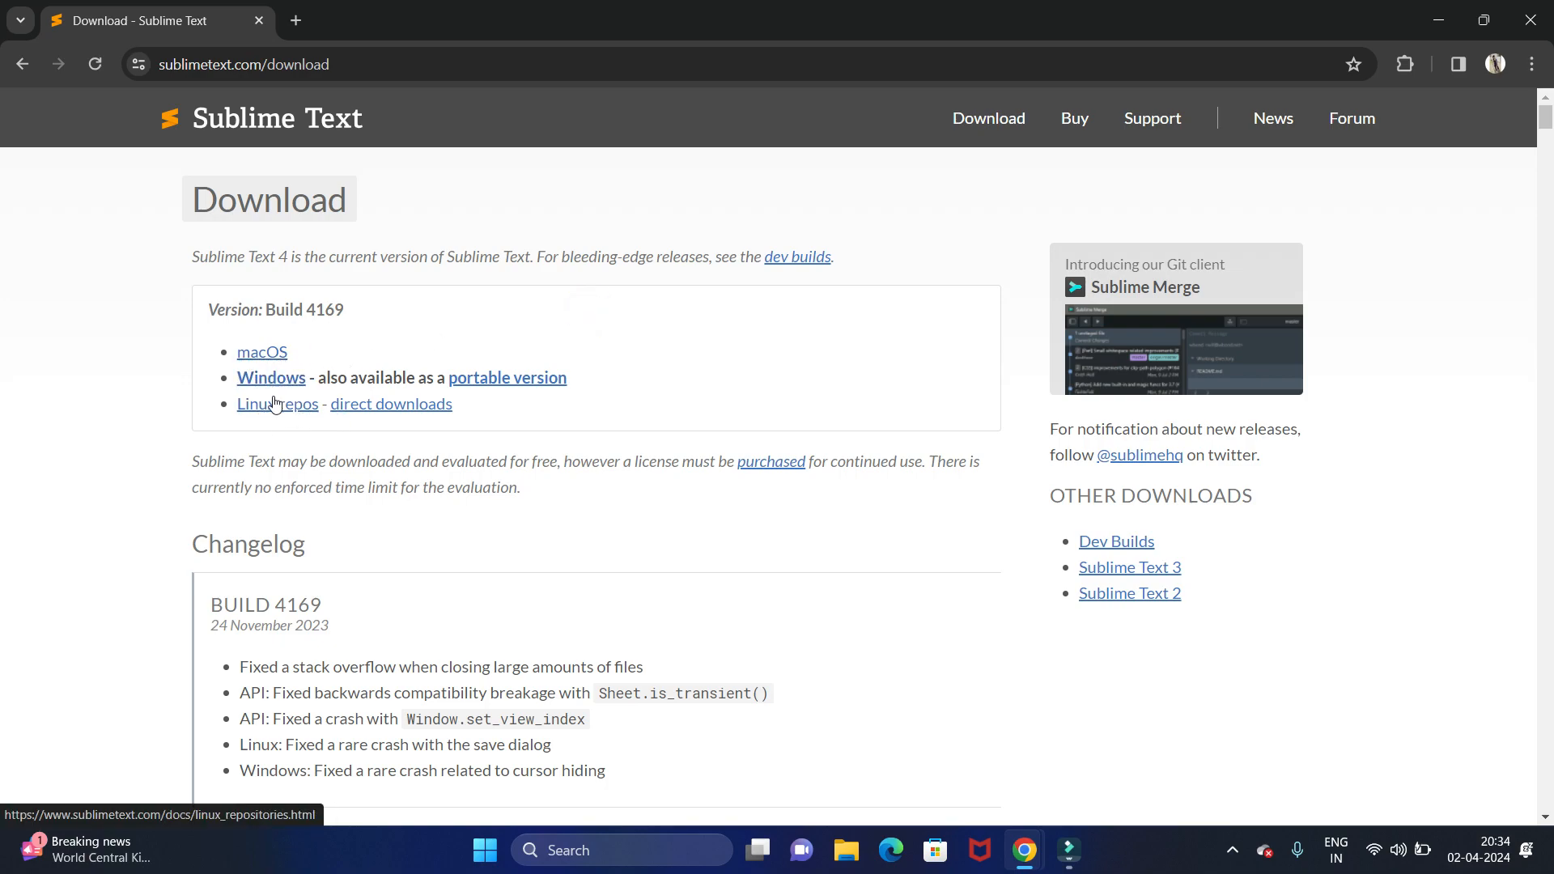
mouse_move(270, 377)
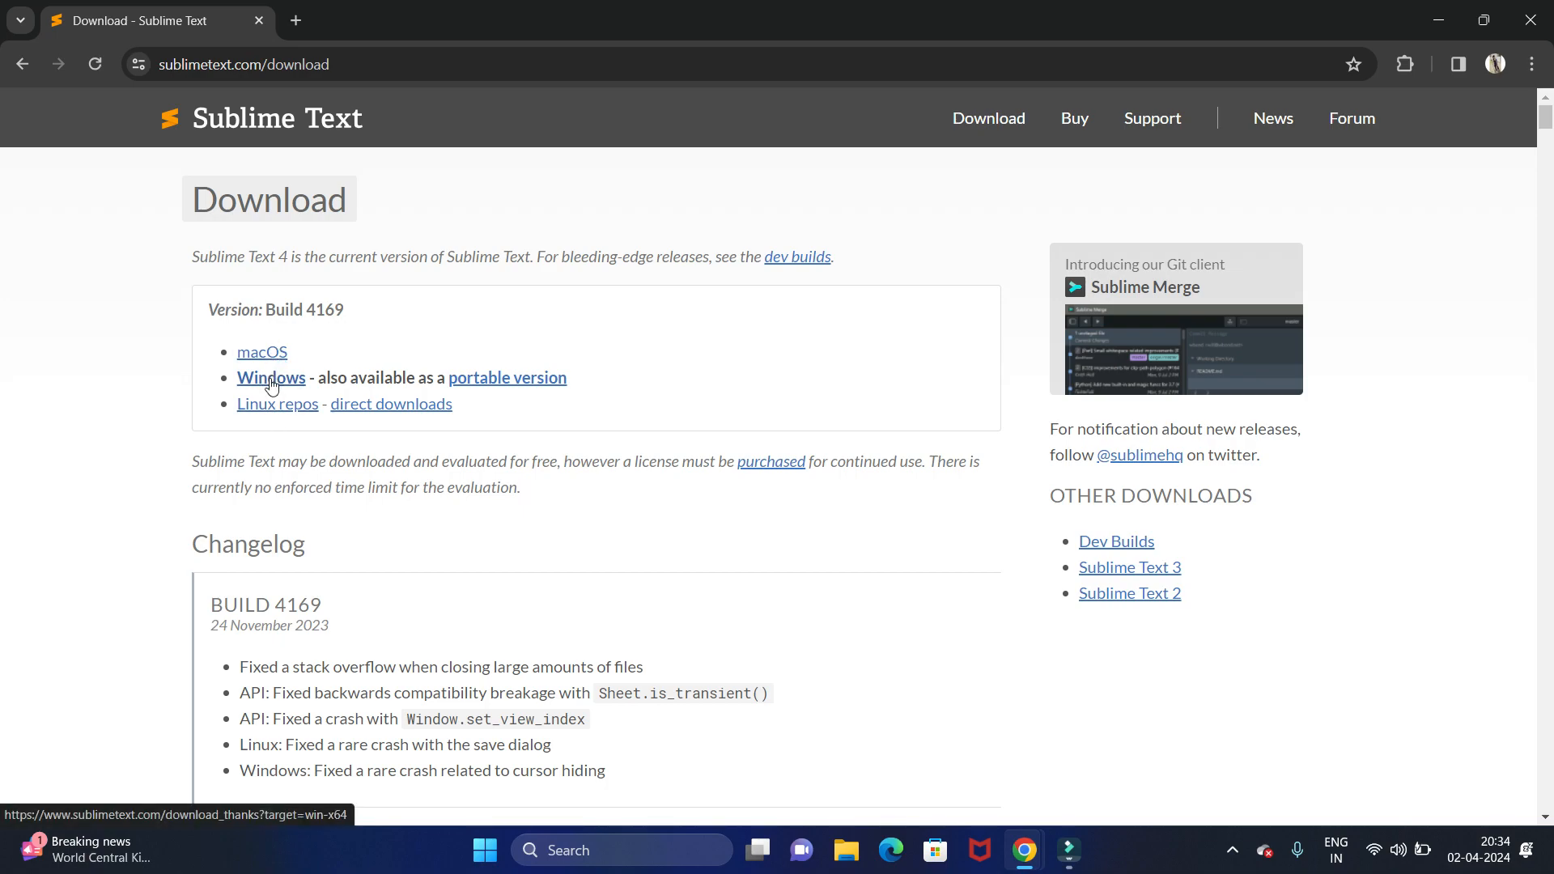
left_click(270, 378)
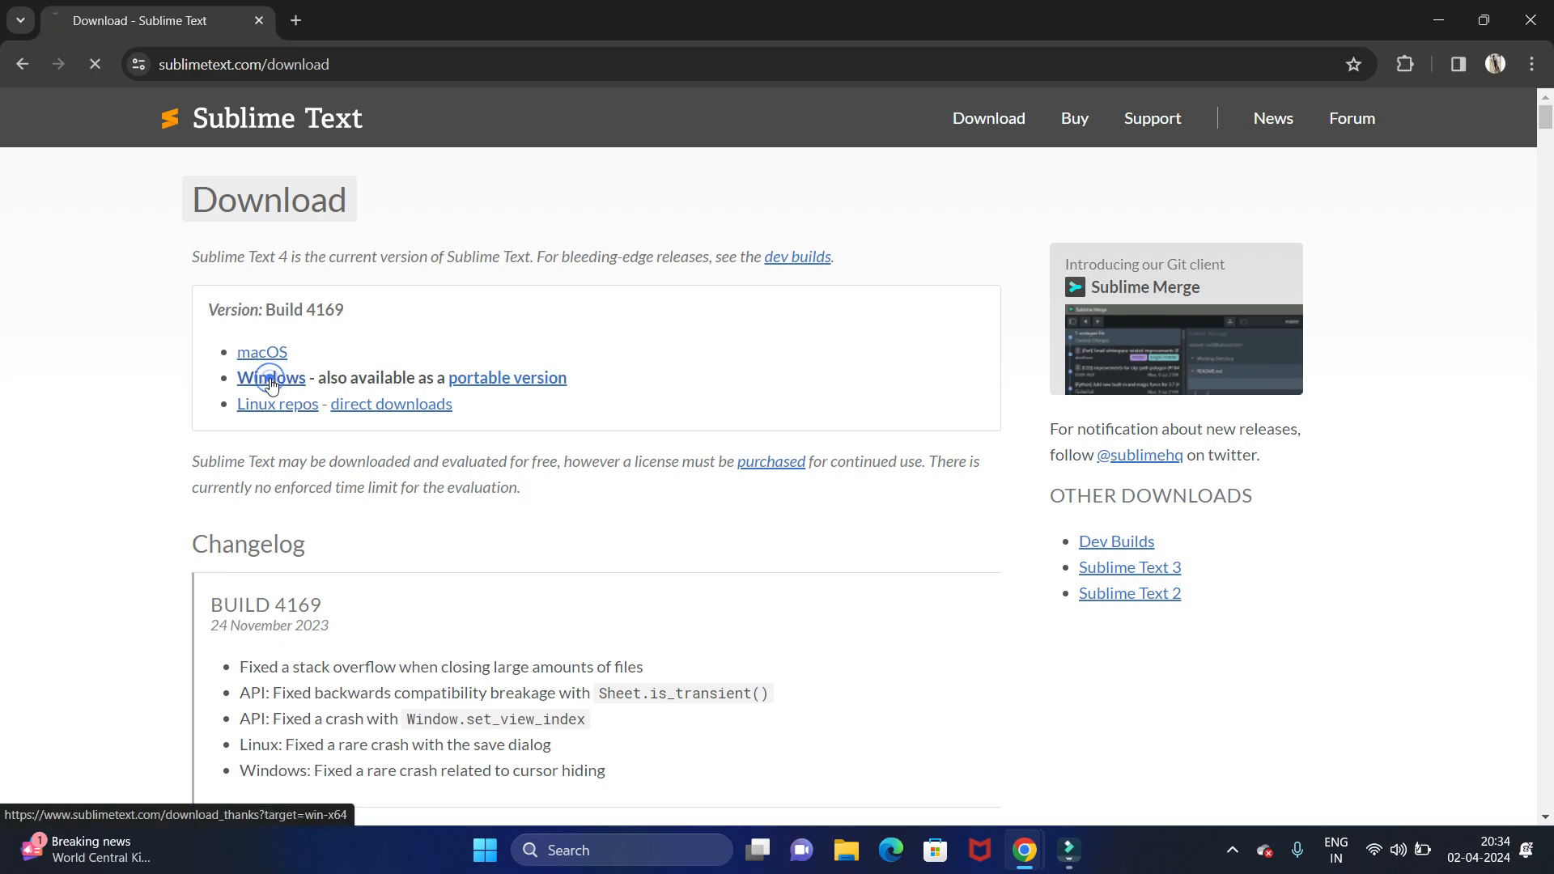
left_click(270, 378)
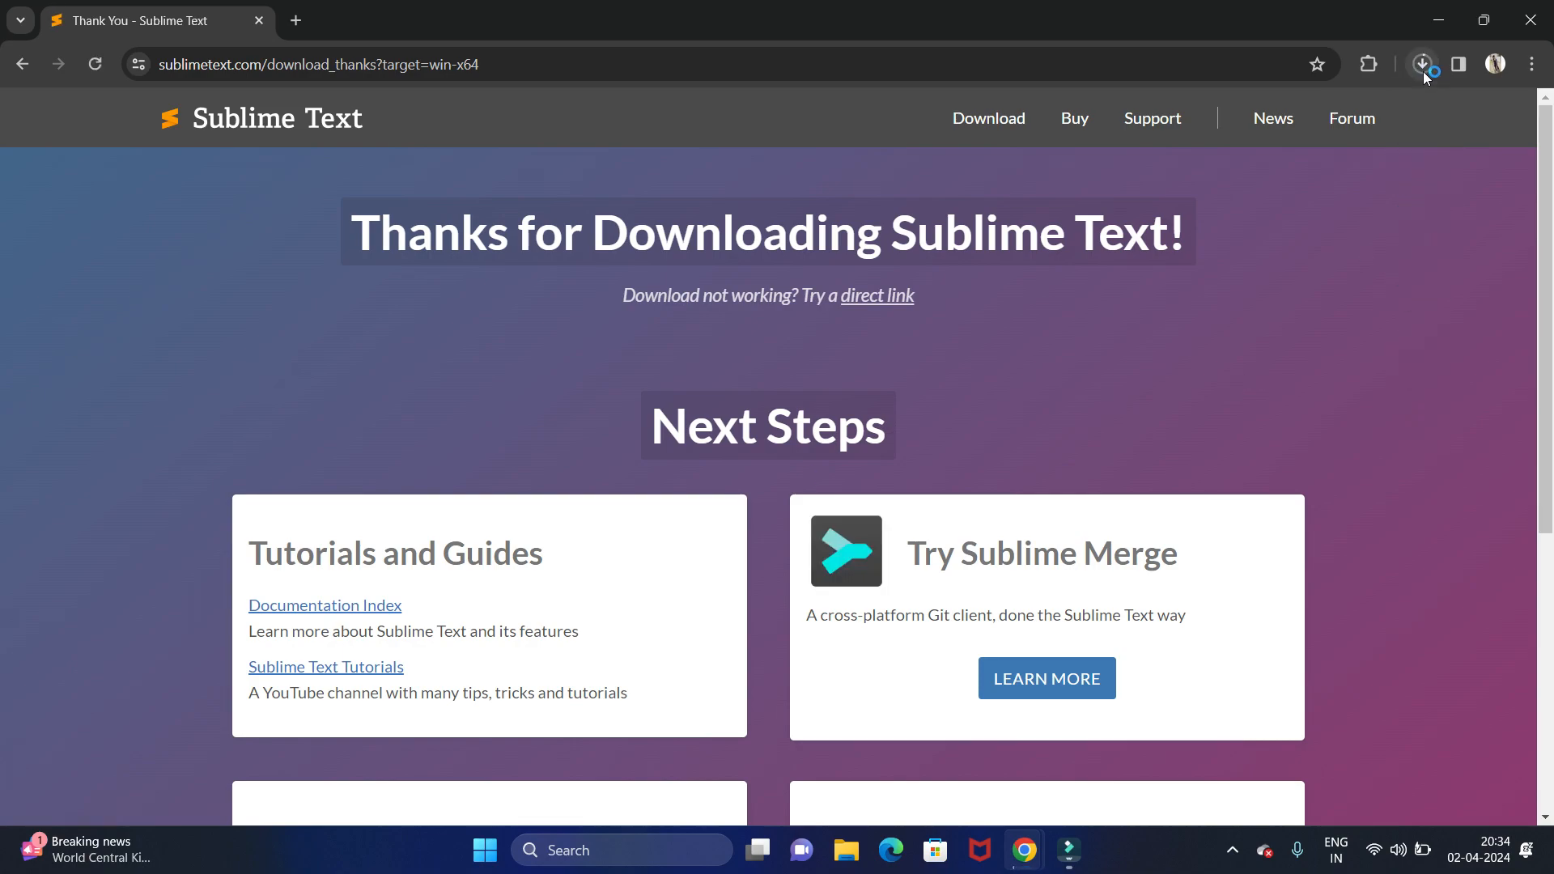
- Watch the build 4169 x64 installer download until it completes at 15.7 MB
left_click(1422, 64)
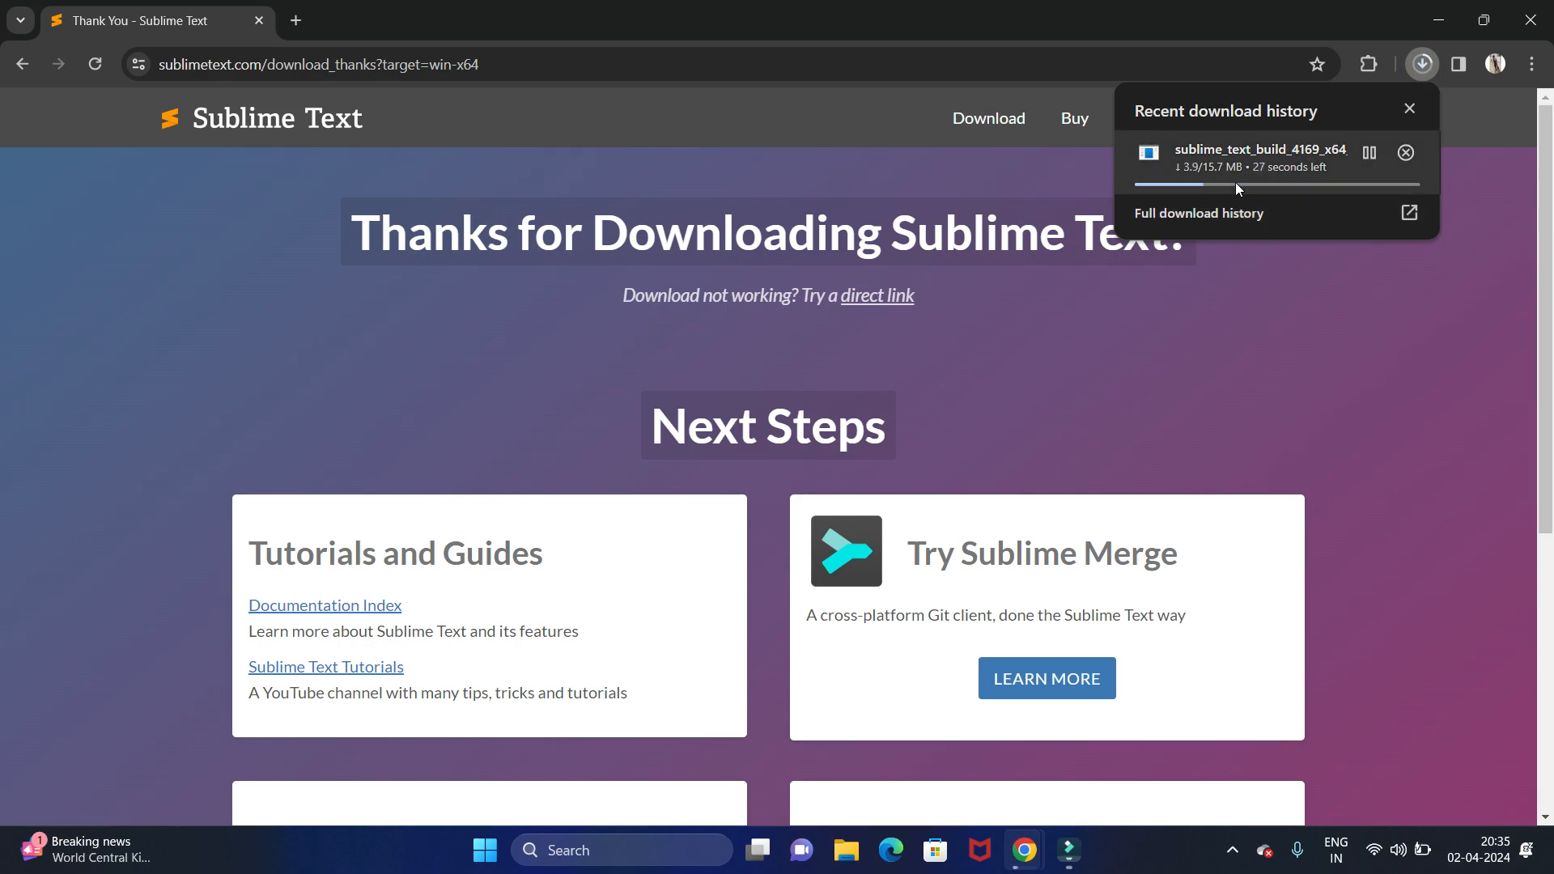
mouse_move(1284, 338)
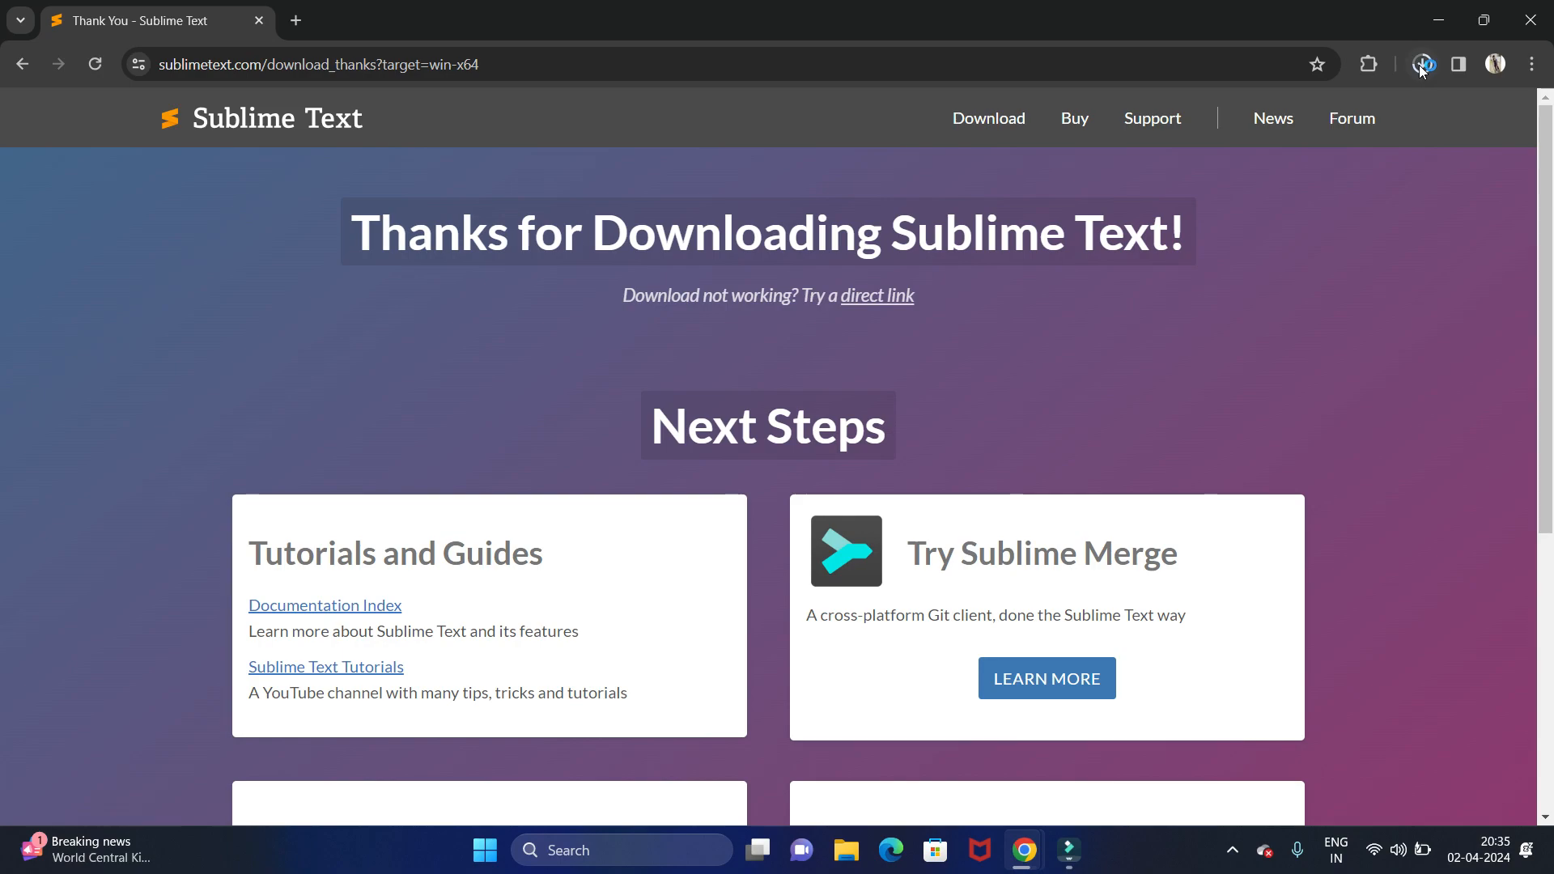
left_click(1421, 63)
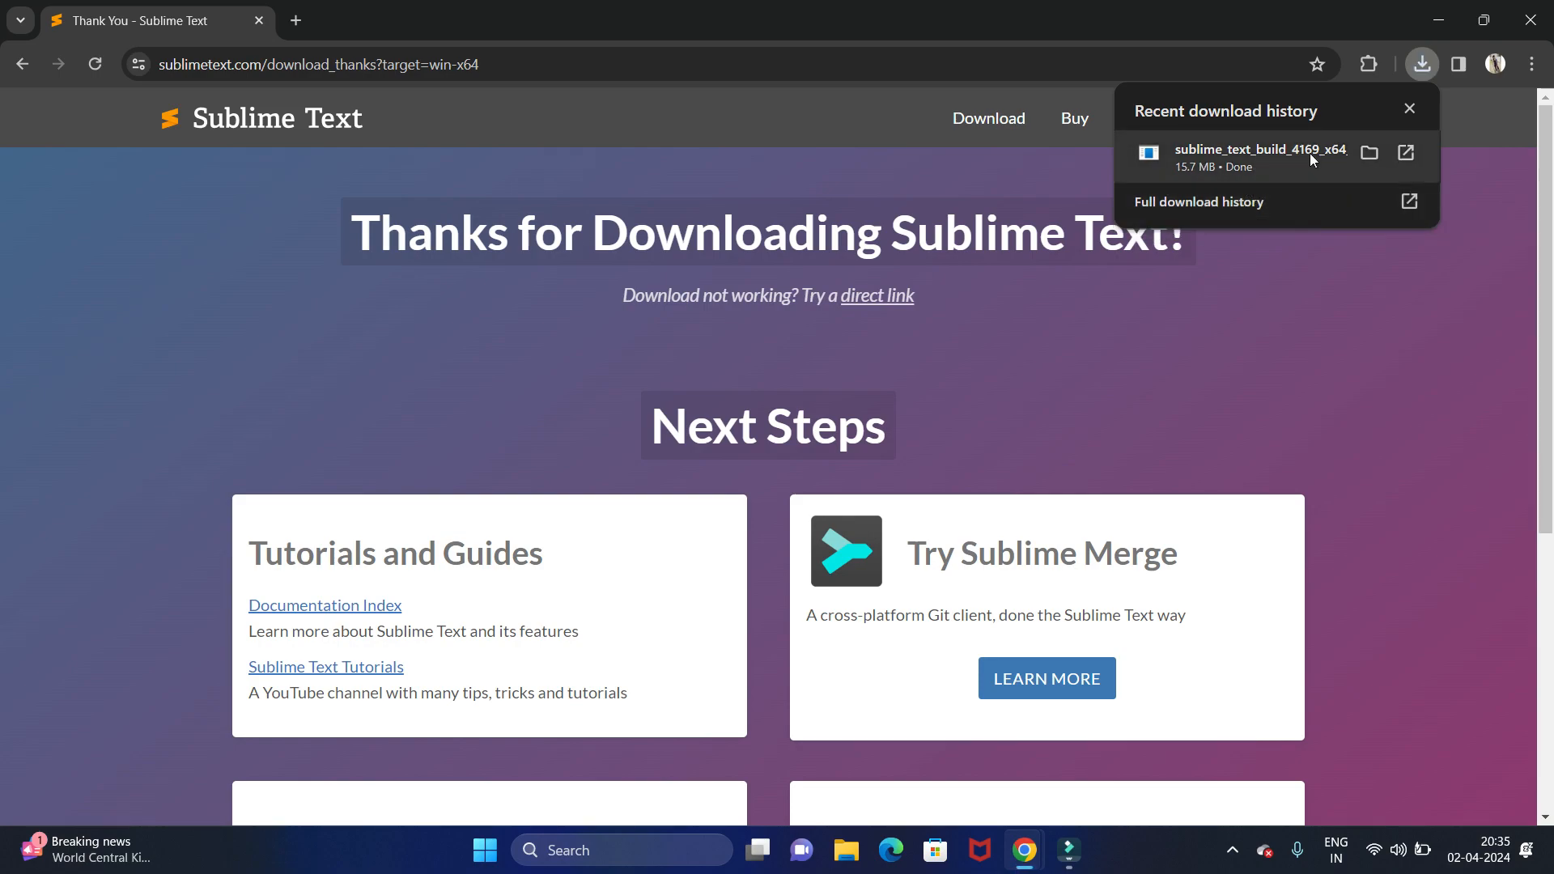
mouse_move(1371, 152)
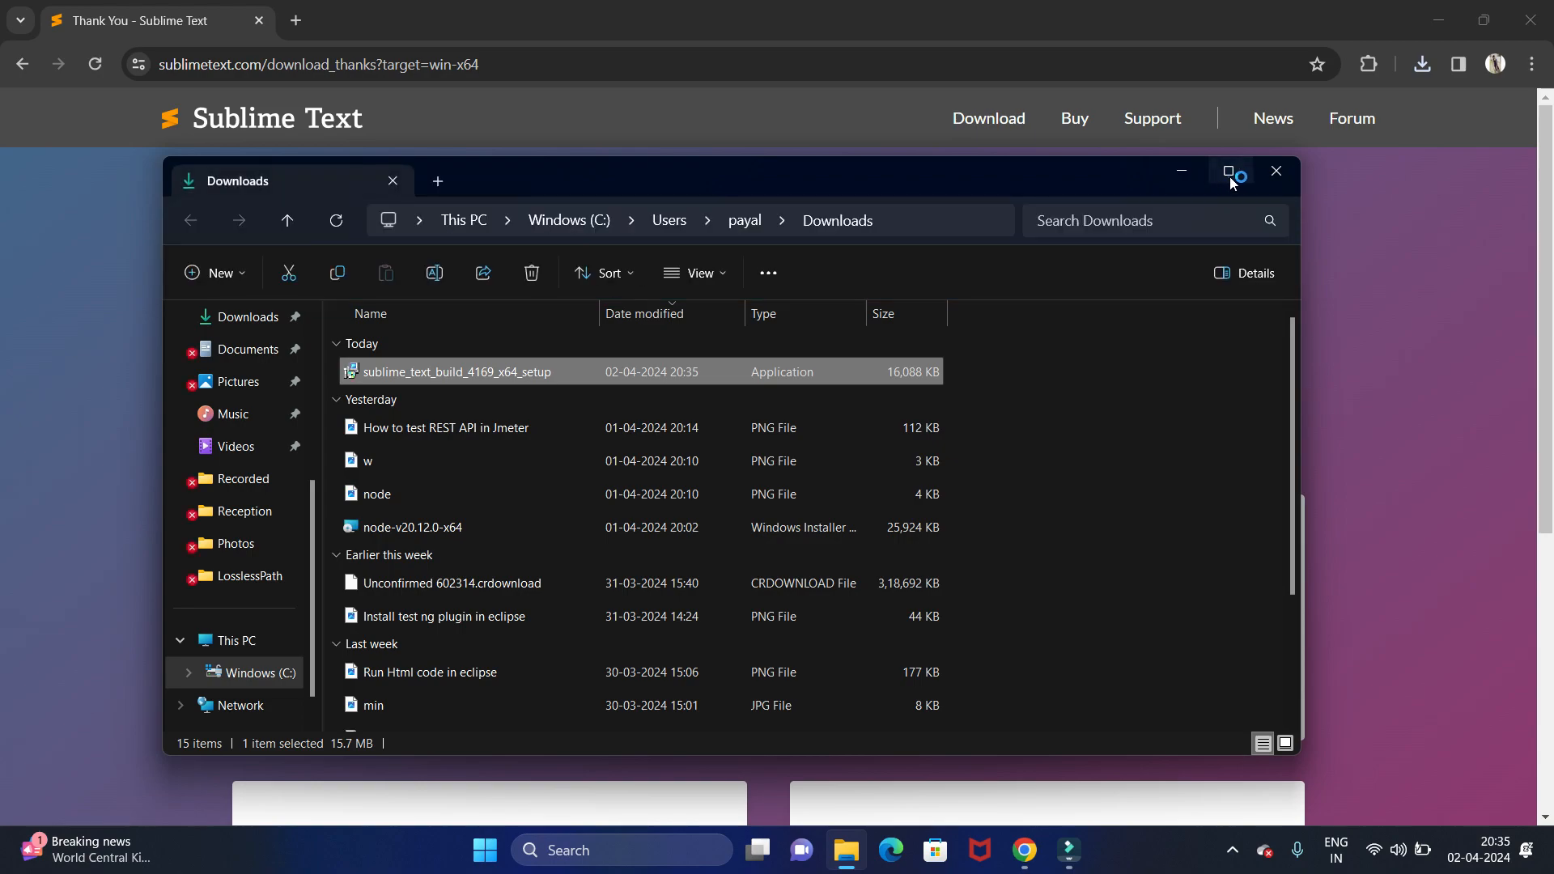
- Launch the sublime_text_build_4169_x64_setup installer from the Downloads folder
left_click(1230, 174)
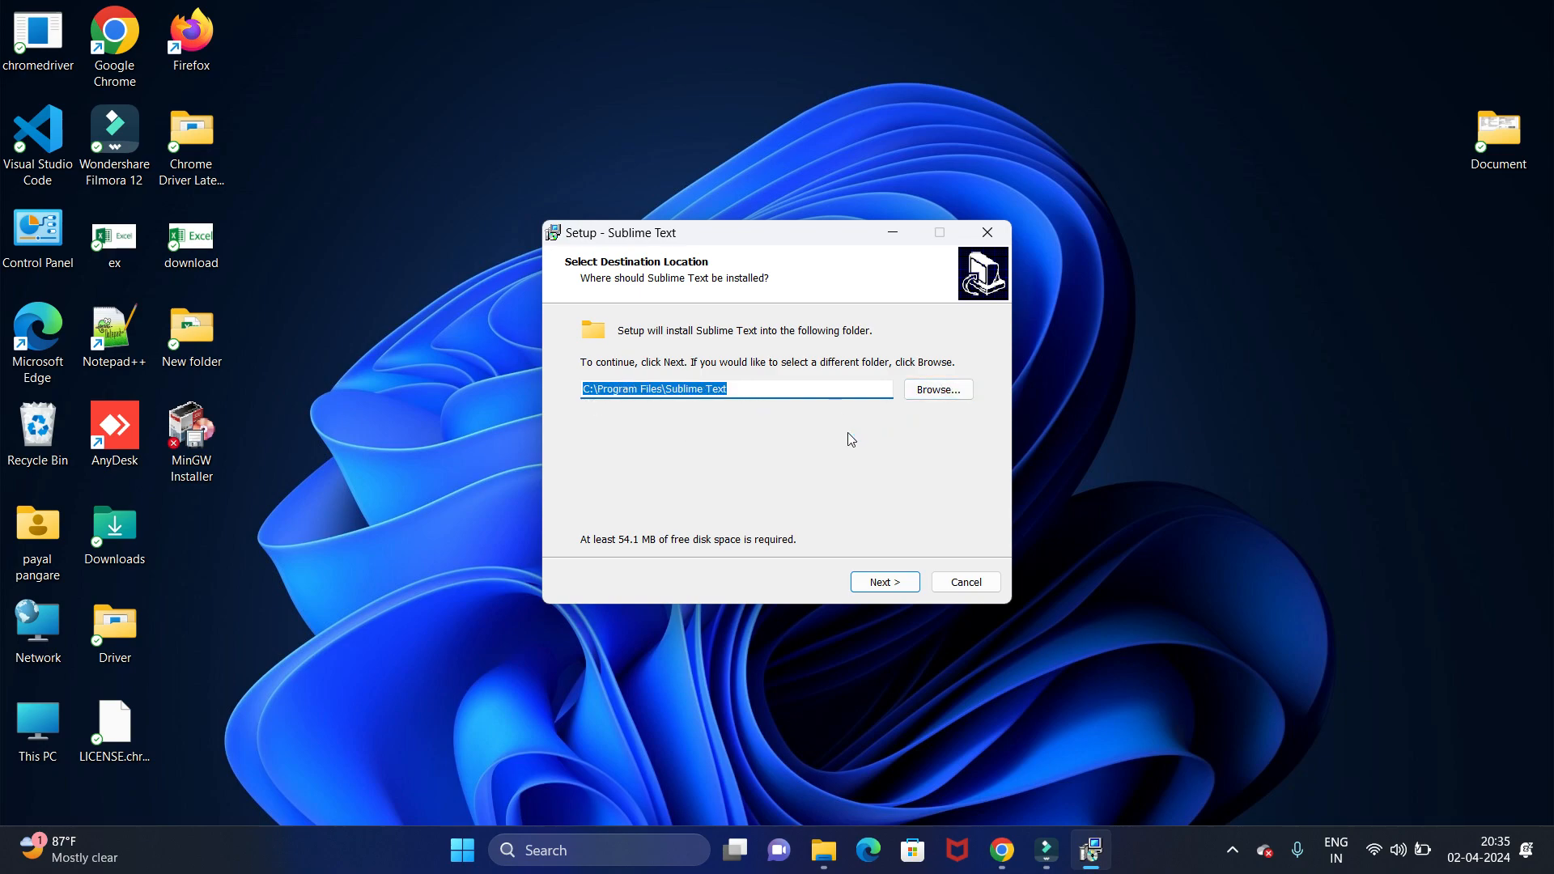
mouse_move(911, 440)
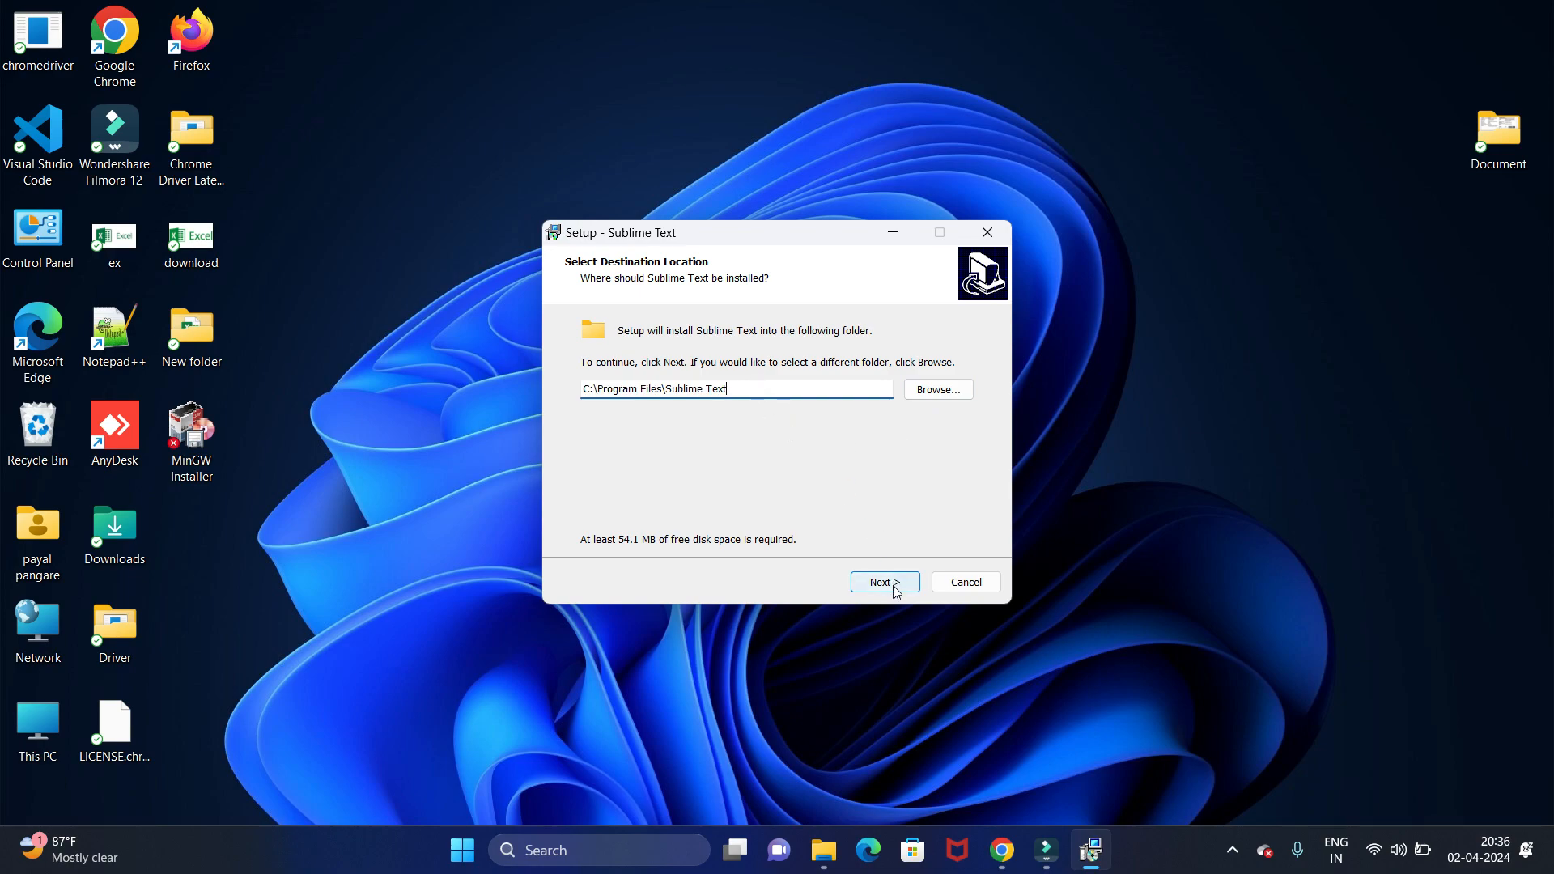
- Install Sublime Text to the default C:\Program Files\Sublime Text and finish the wizard
left_click(883, 581)
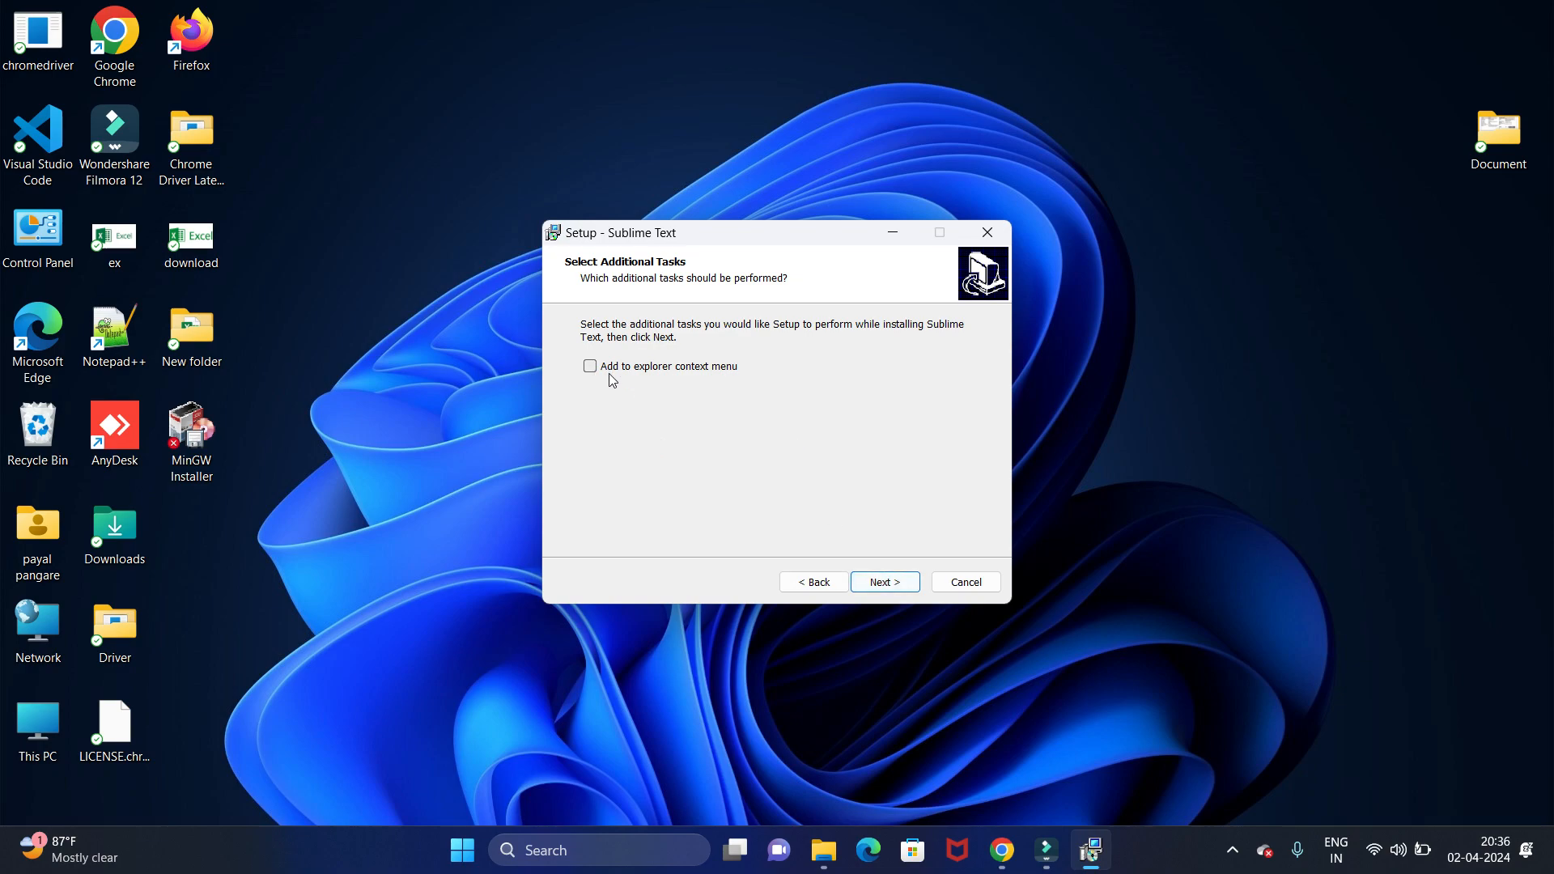
mouse_move(730, 384)
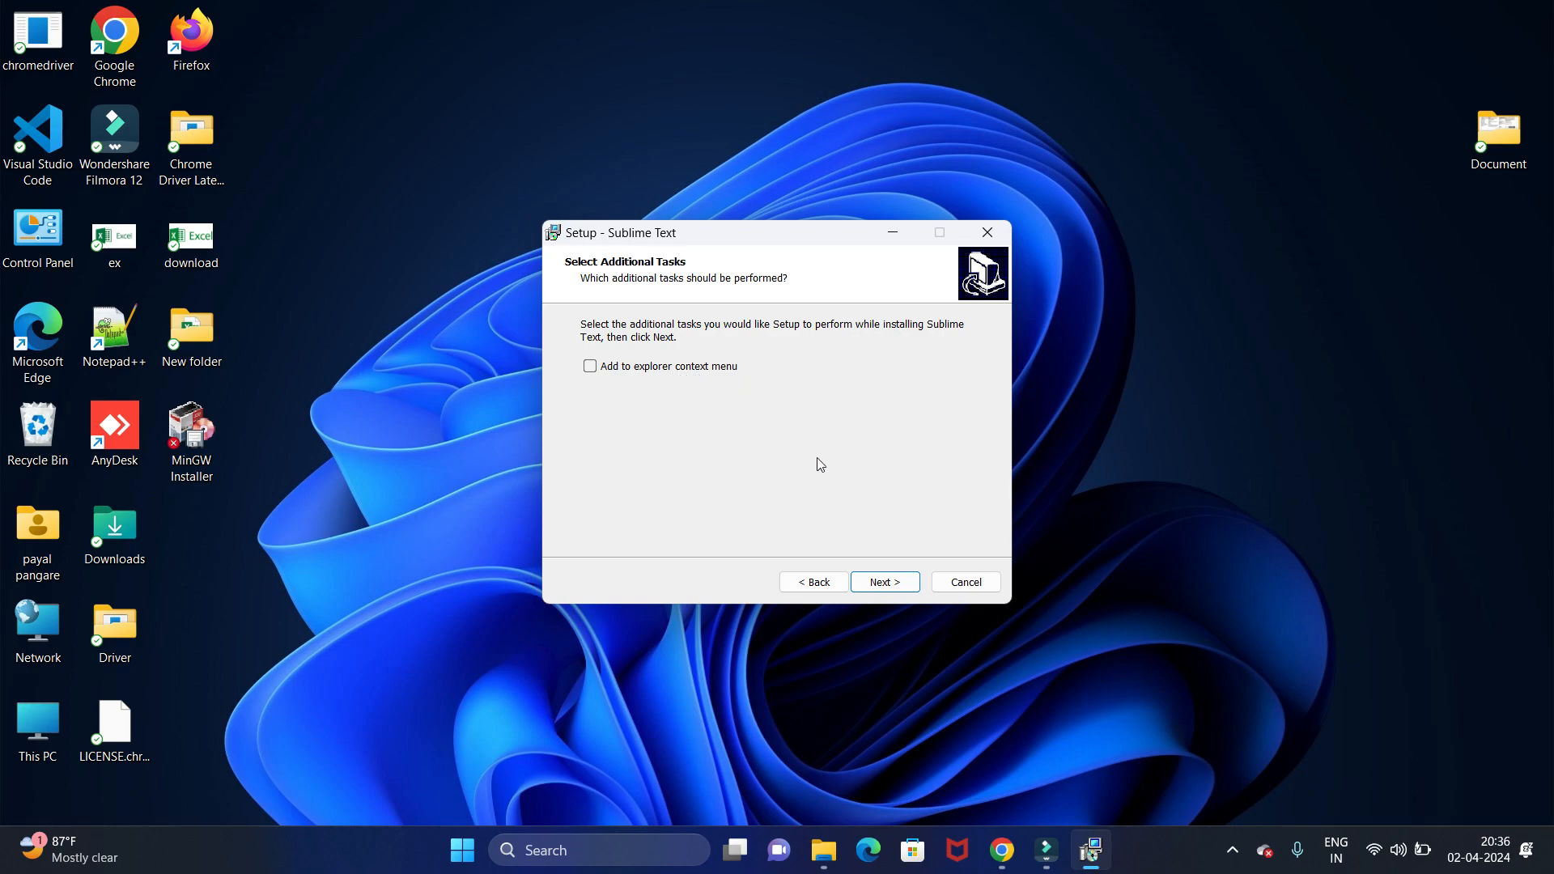
mouse_move(967, 553)
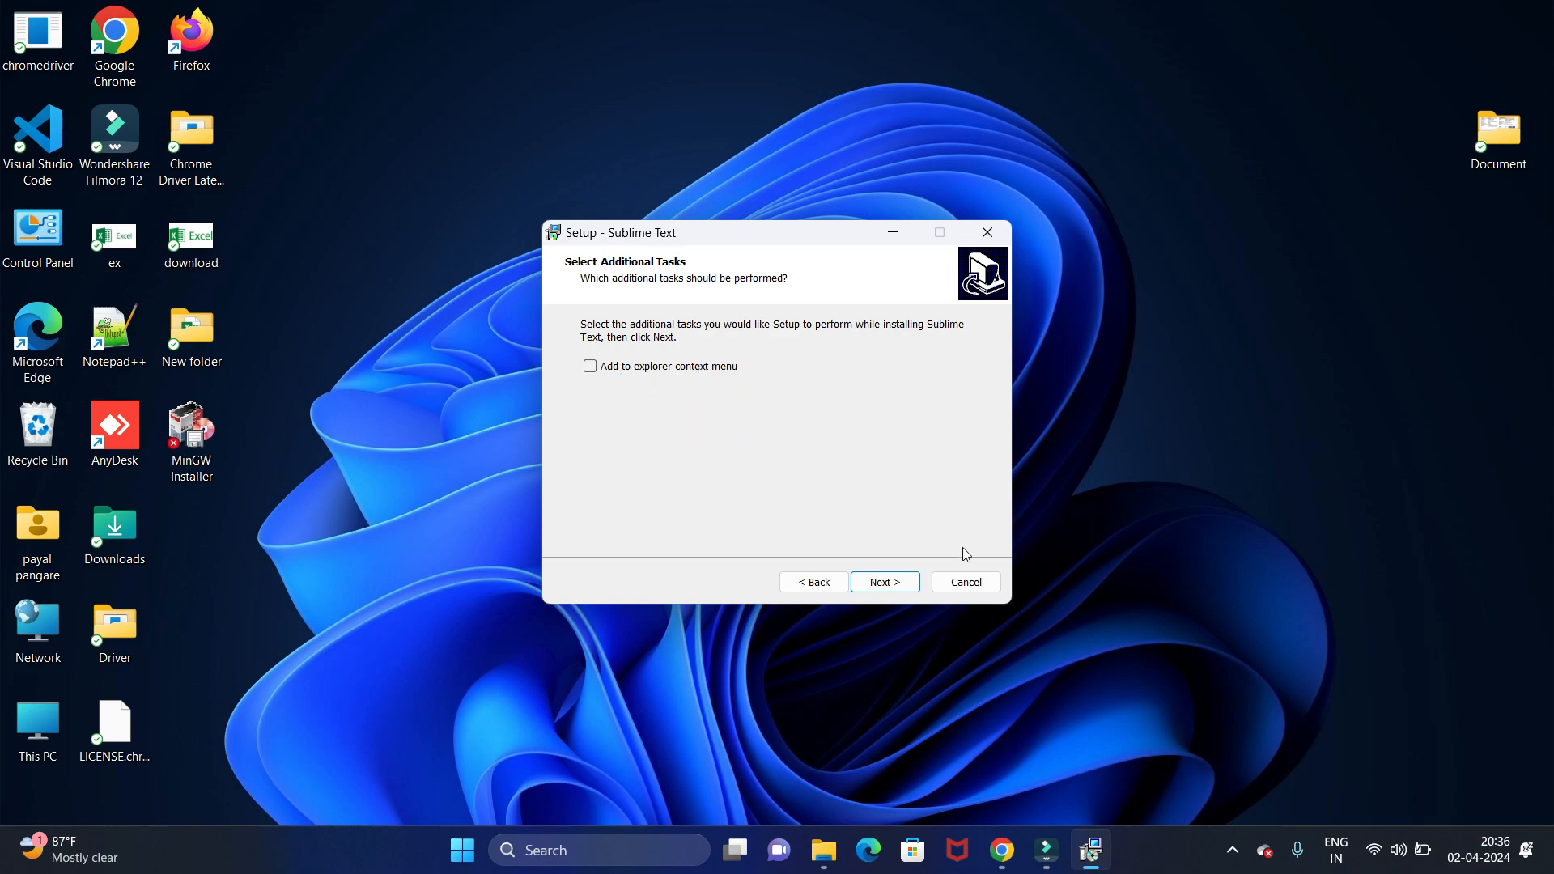
left_click(884, 581)
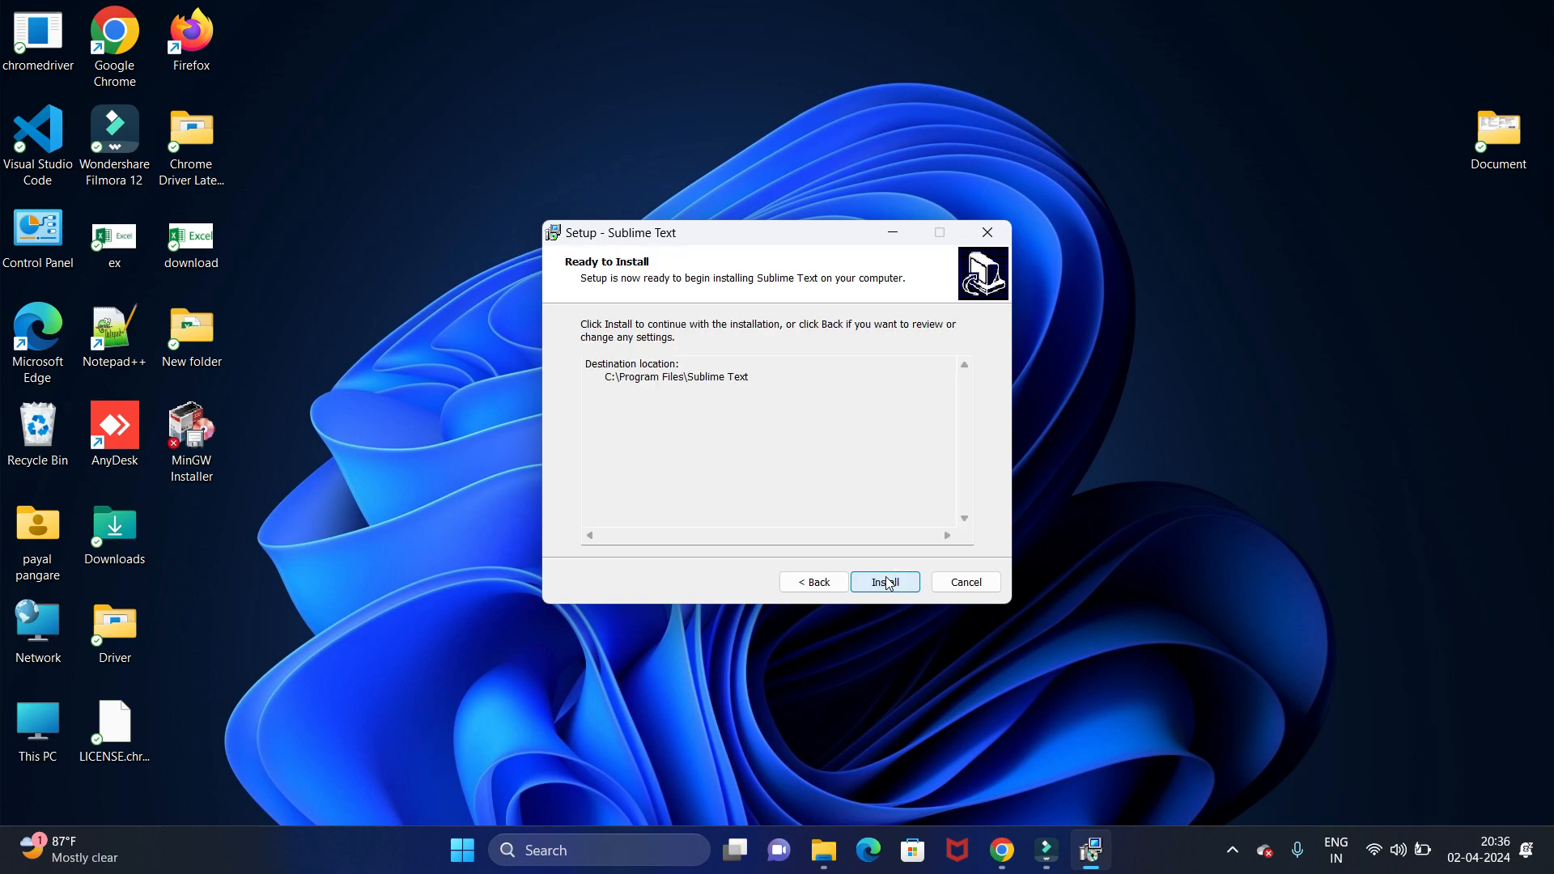
left_click(884, 581)
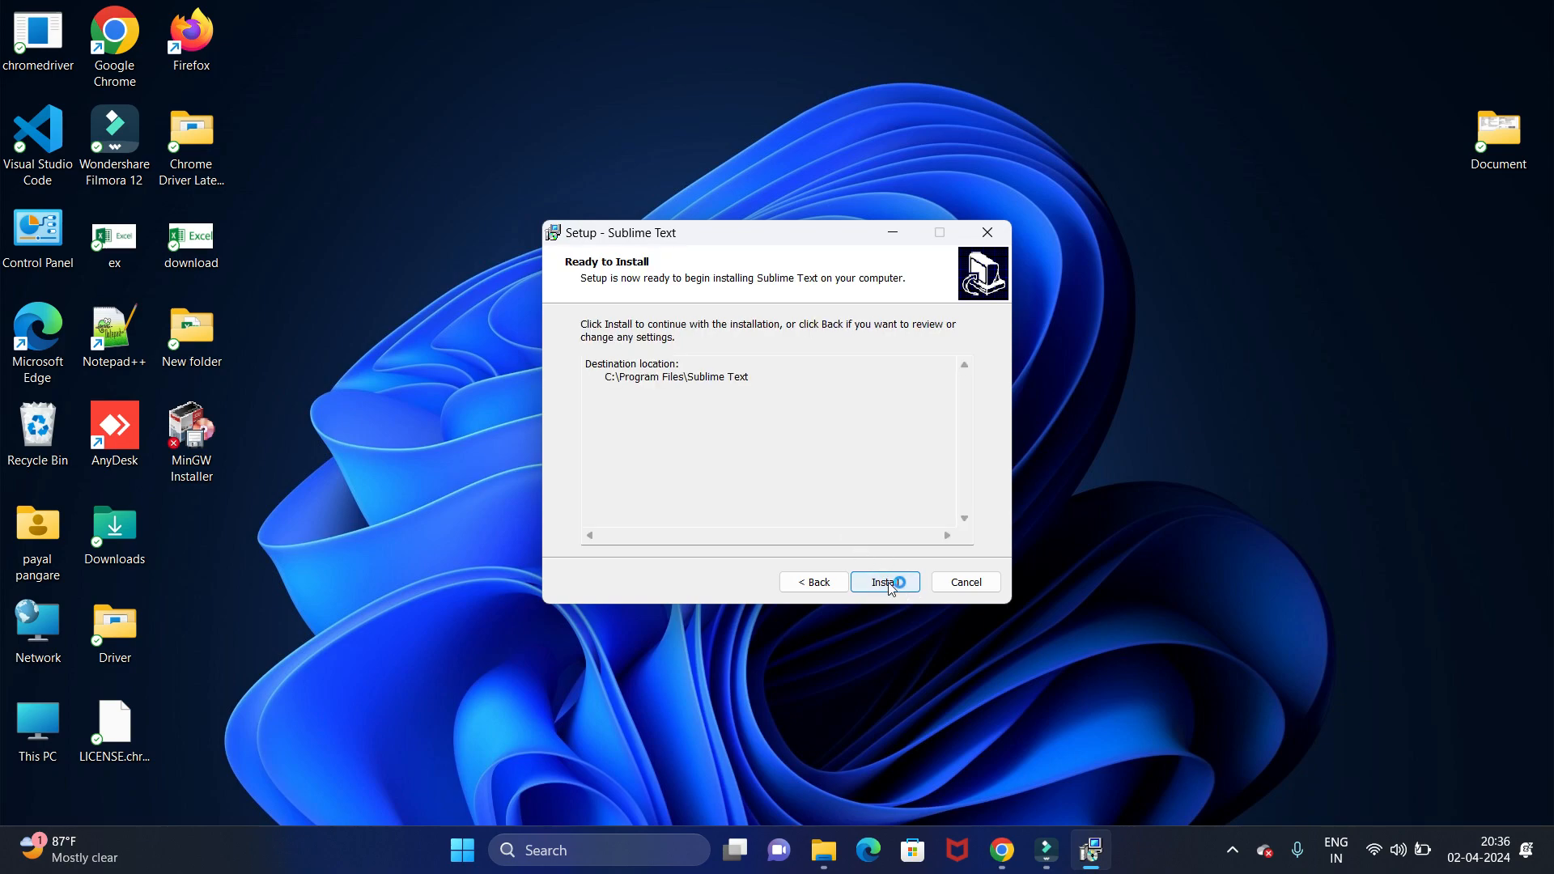
left_click(884, 581)
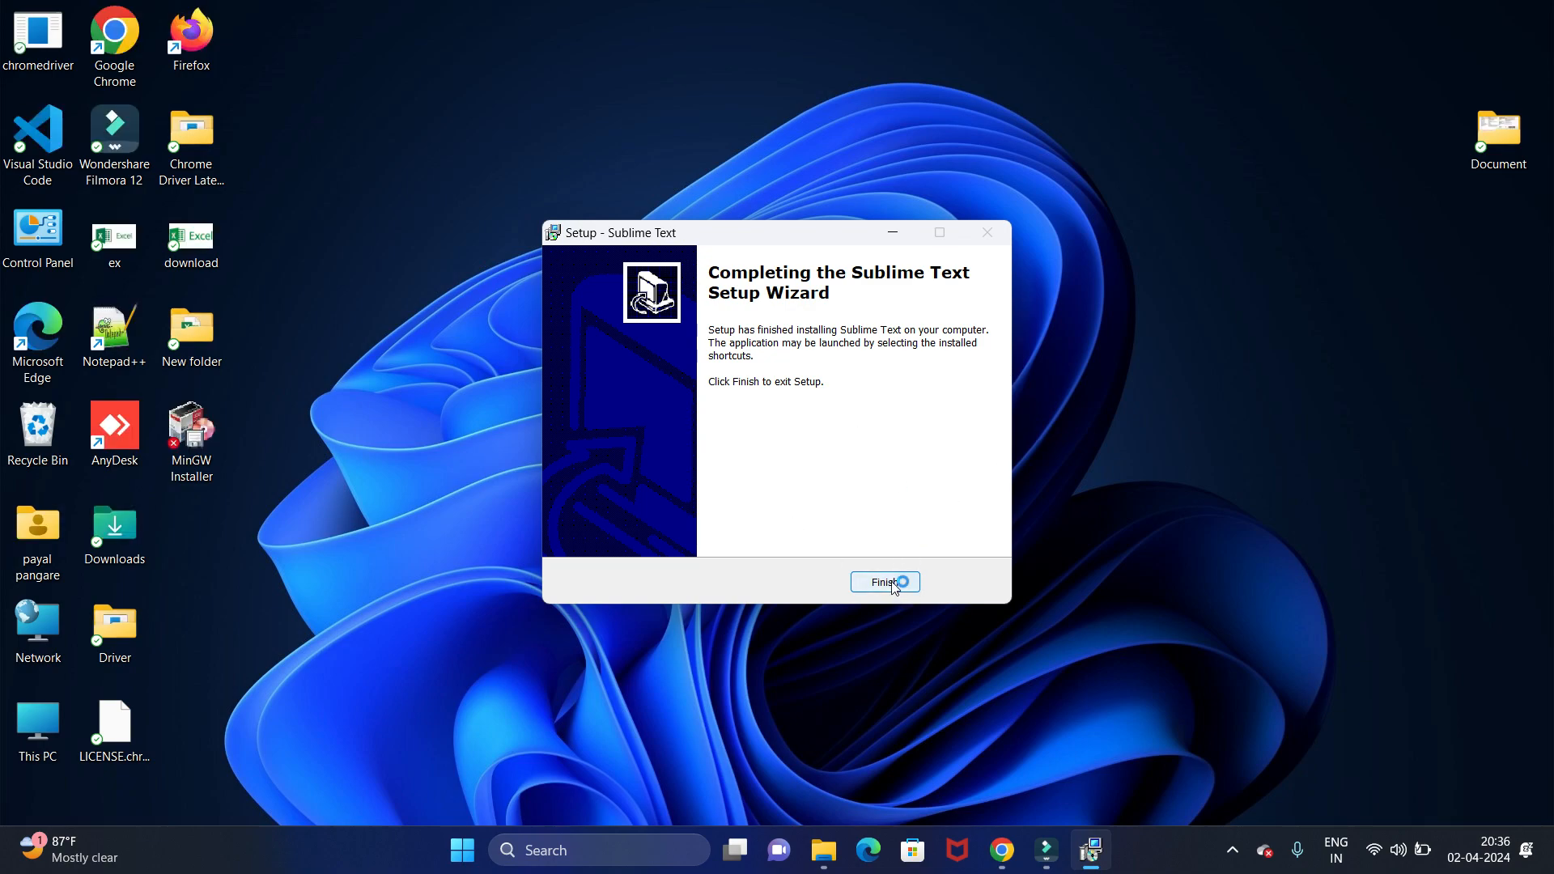
left_click(883, 581)
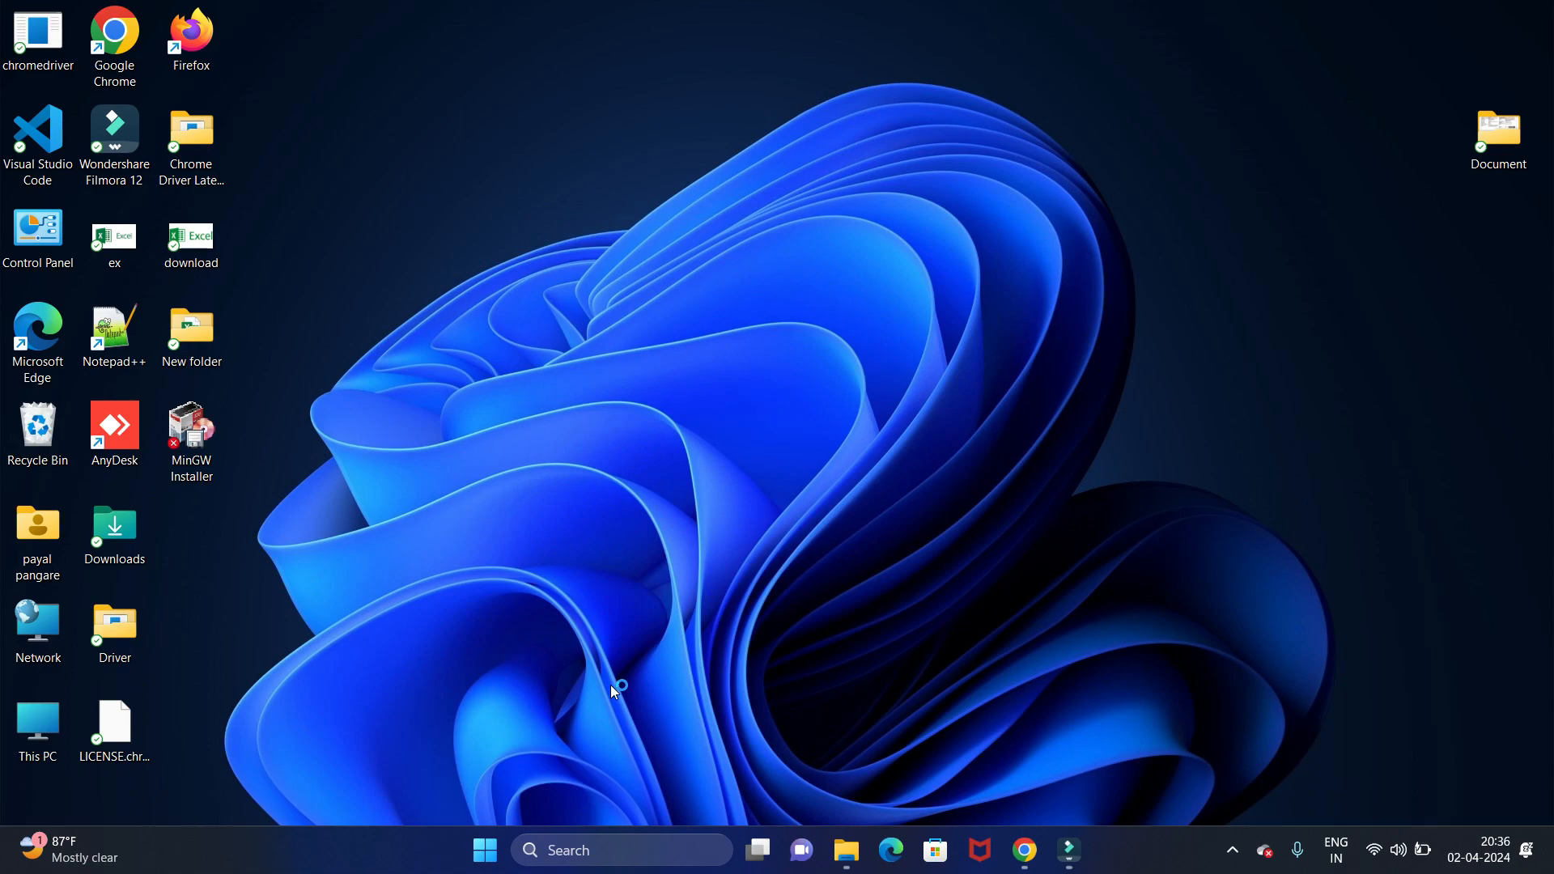
mouse_move(892, 573)
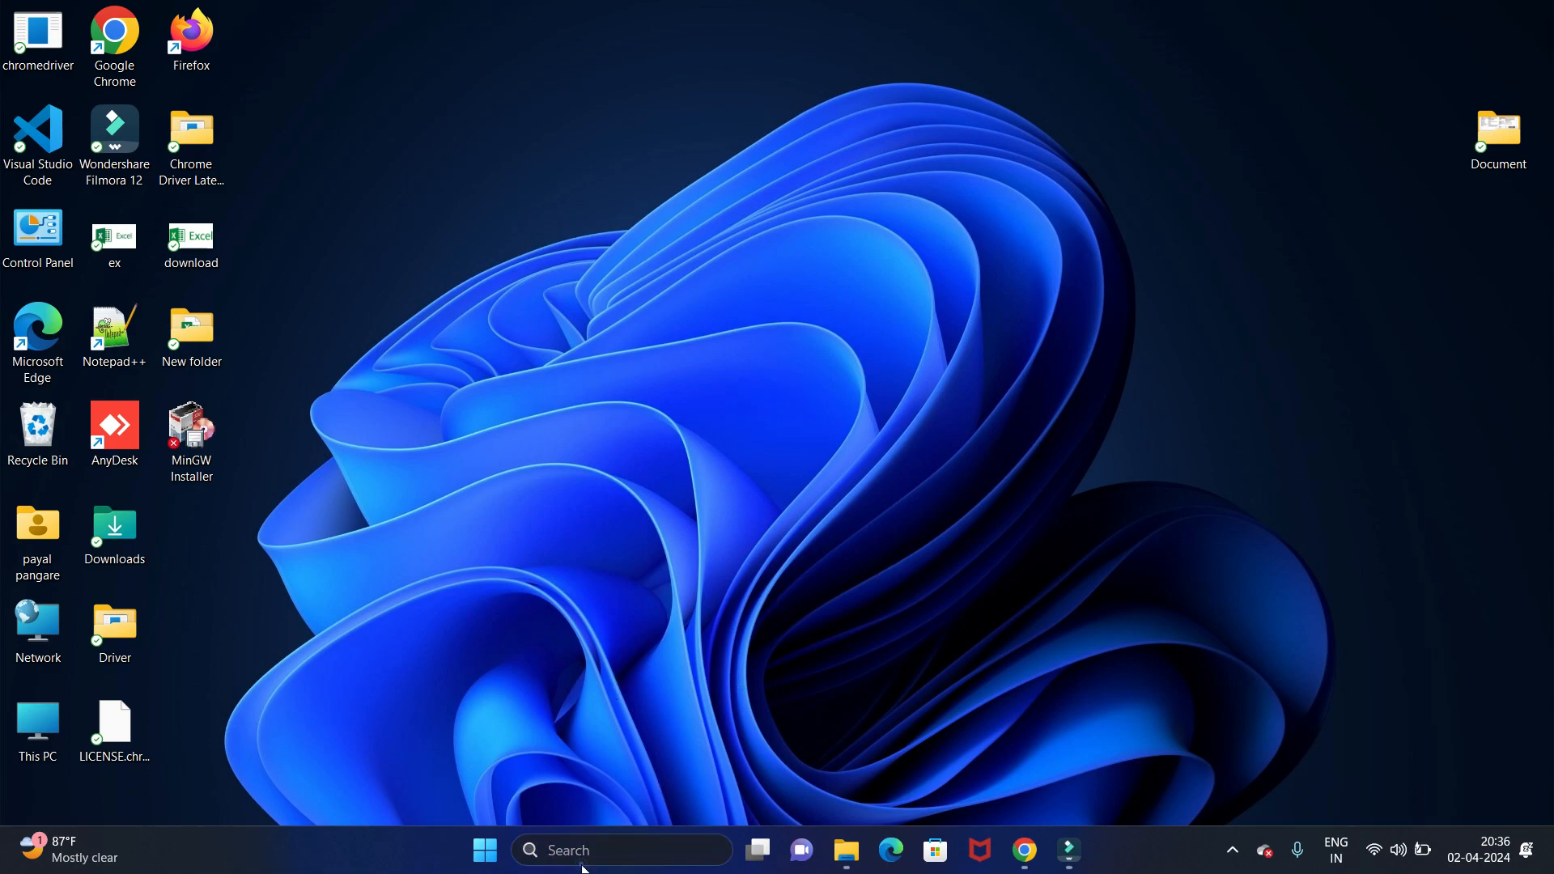
- Launch Sublime Text from Windows search, landing on an empty untitled file
type("sublime Text")
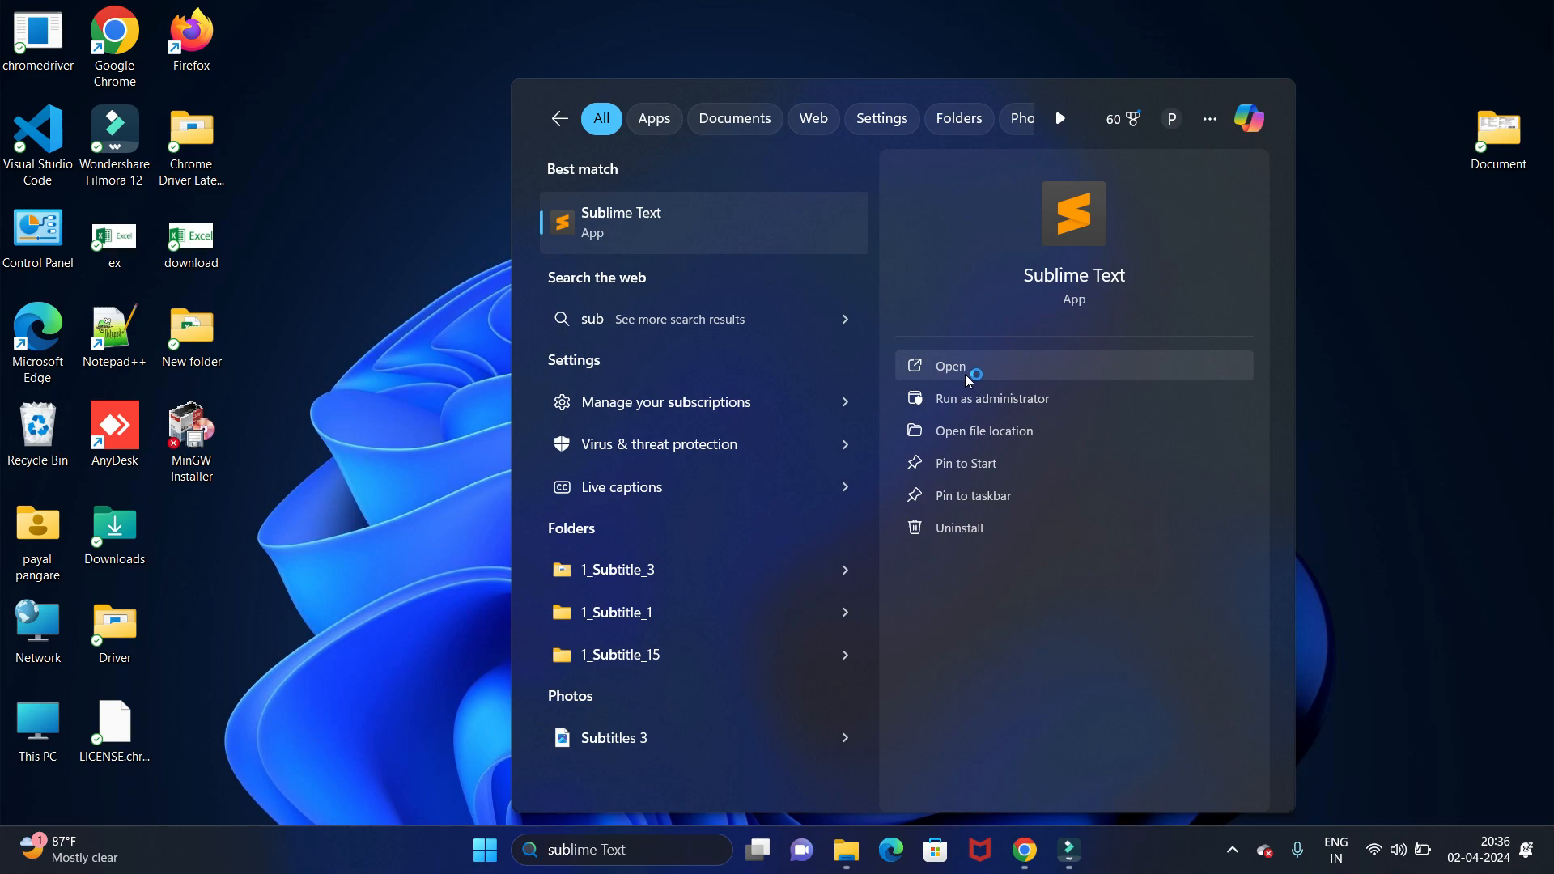
left_click(949, 366)
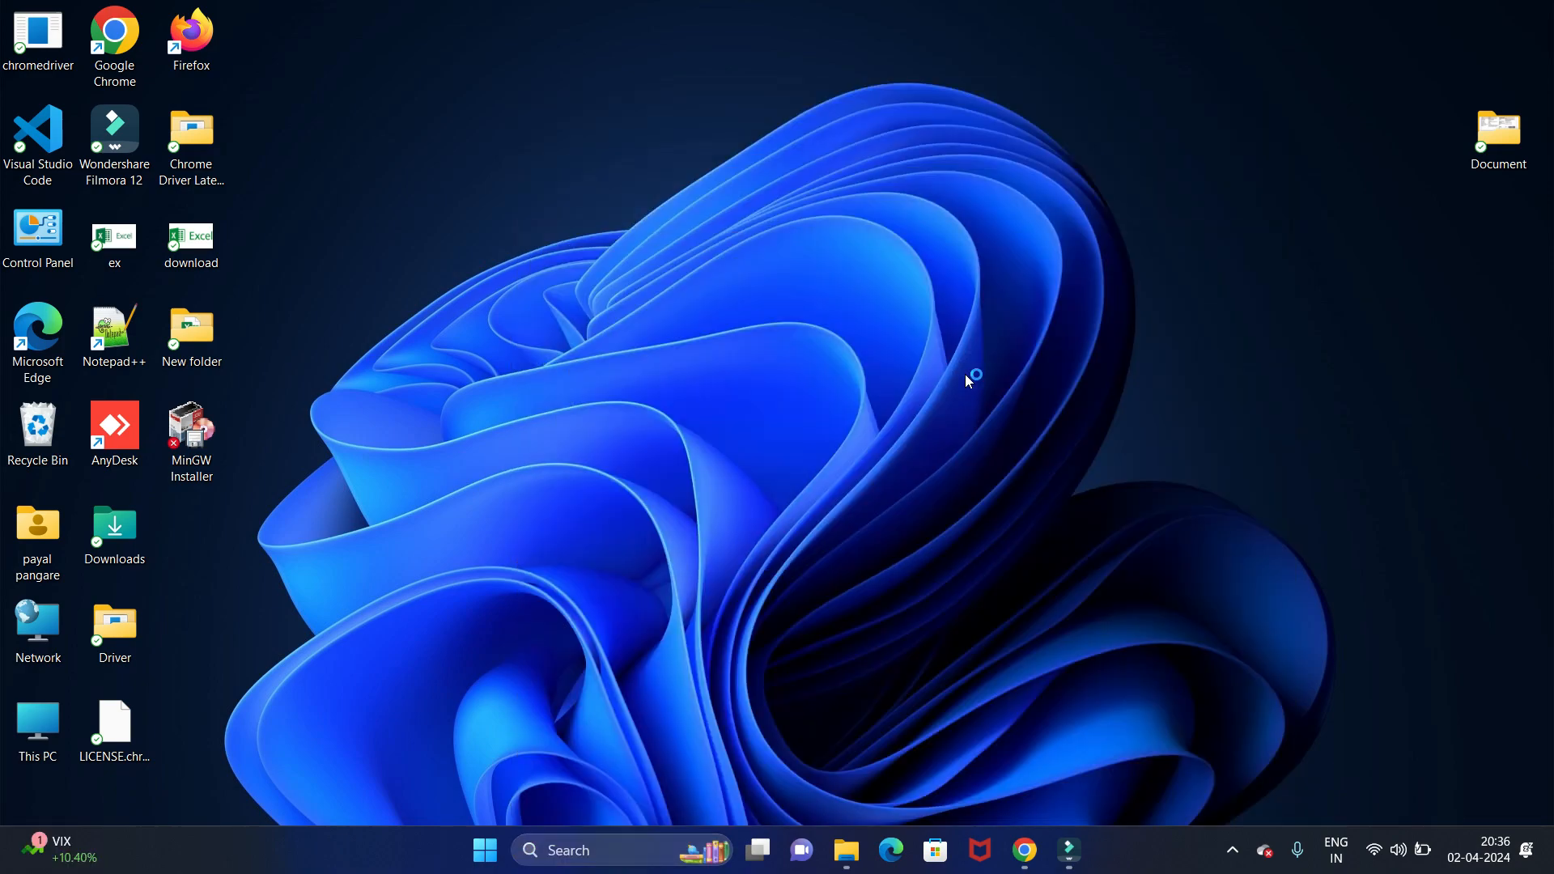
left_click(1088, 850)
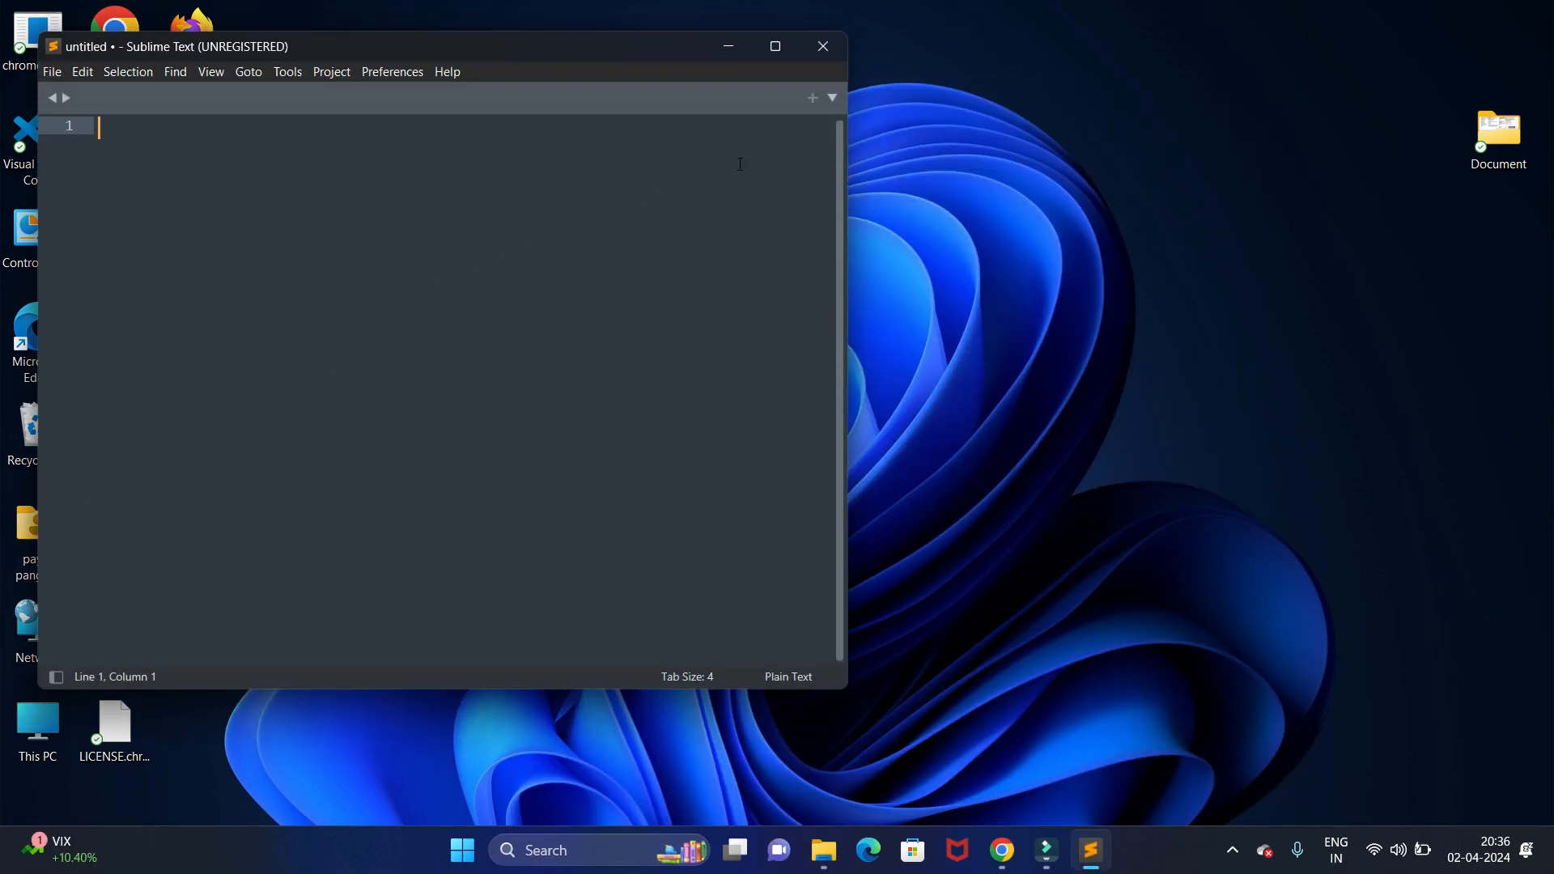
- Maximize the editor and start a new empty untitled file
left_click(775, 45)
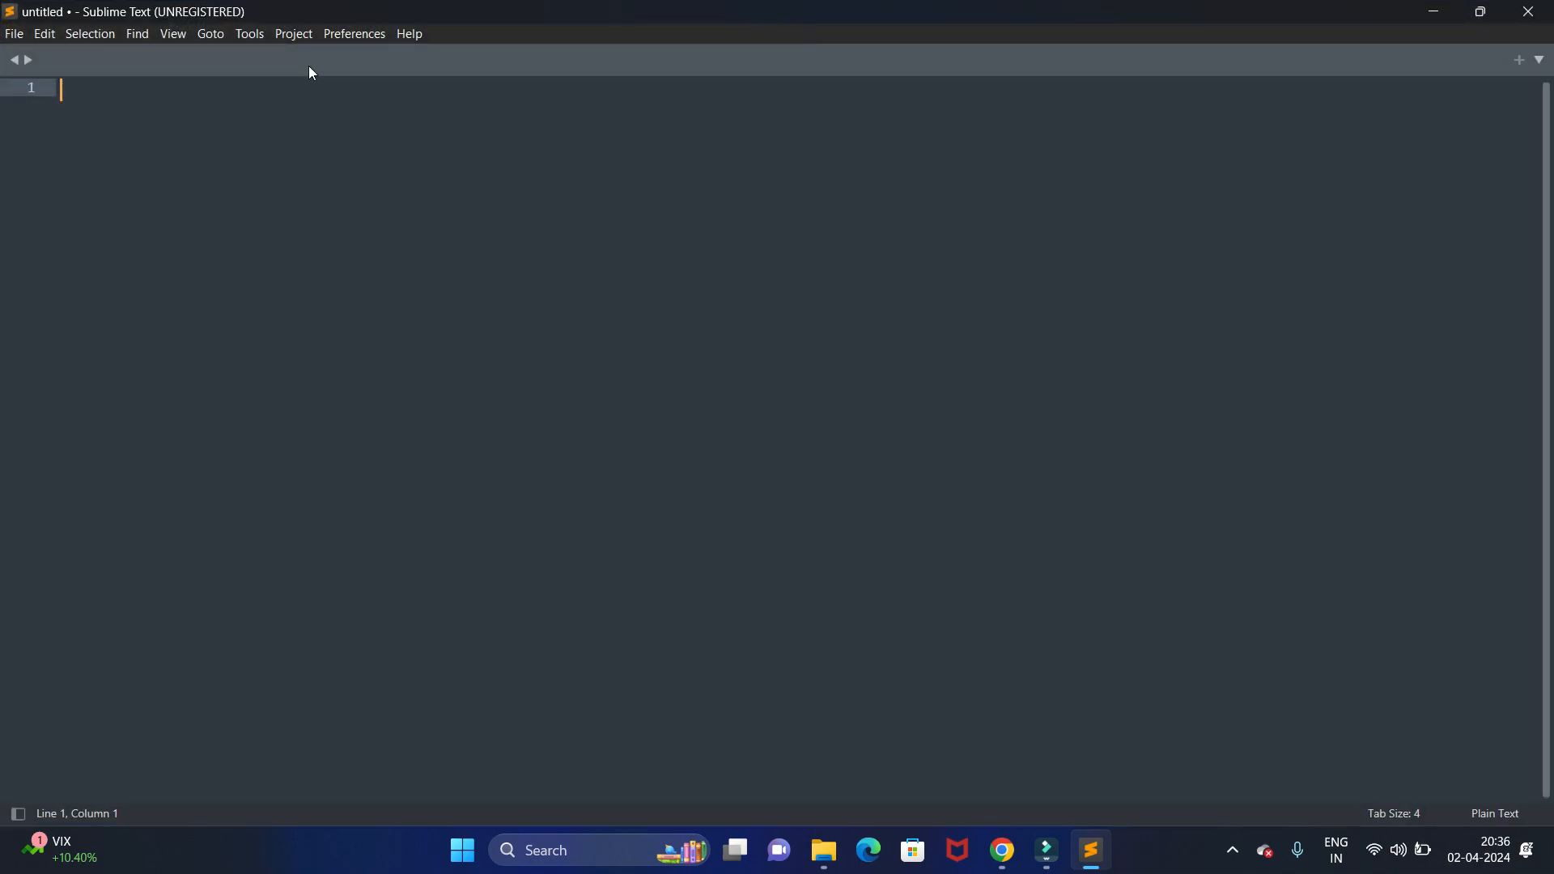
left_click(15, 32)
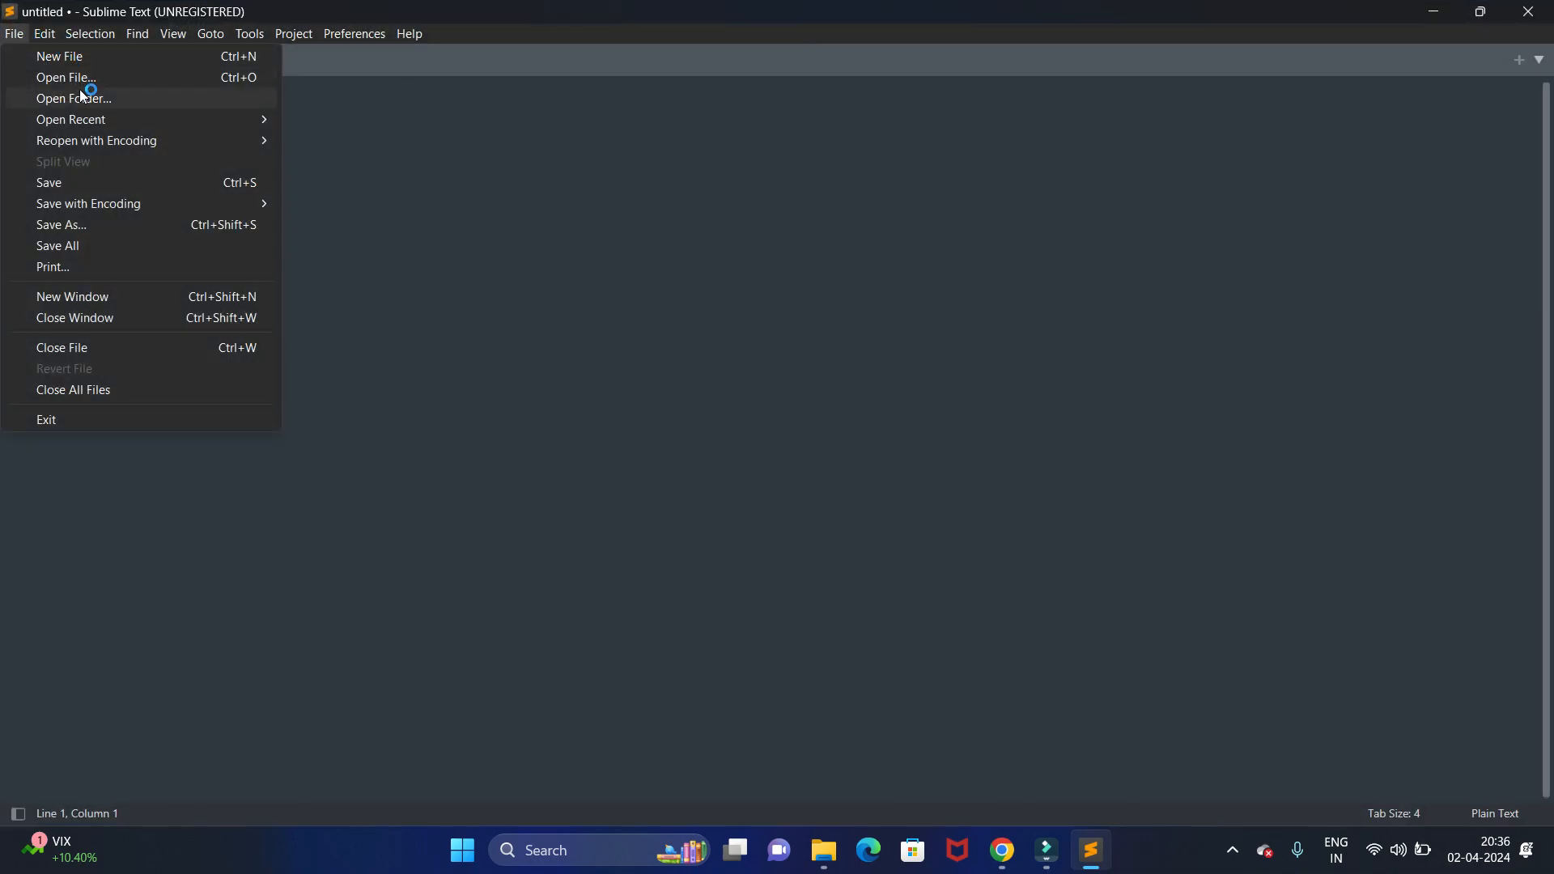
mouse_move(69, 118)
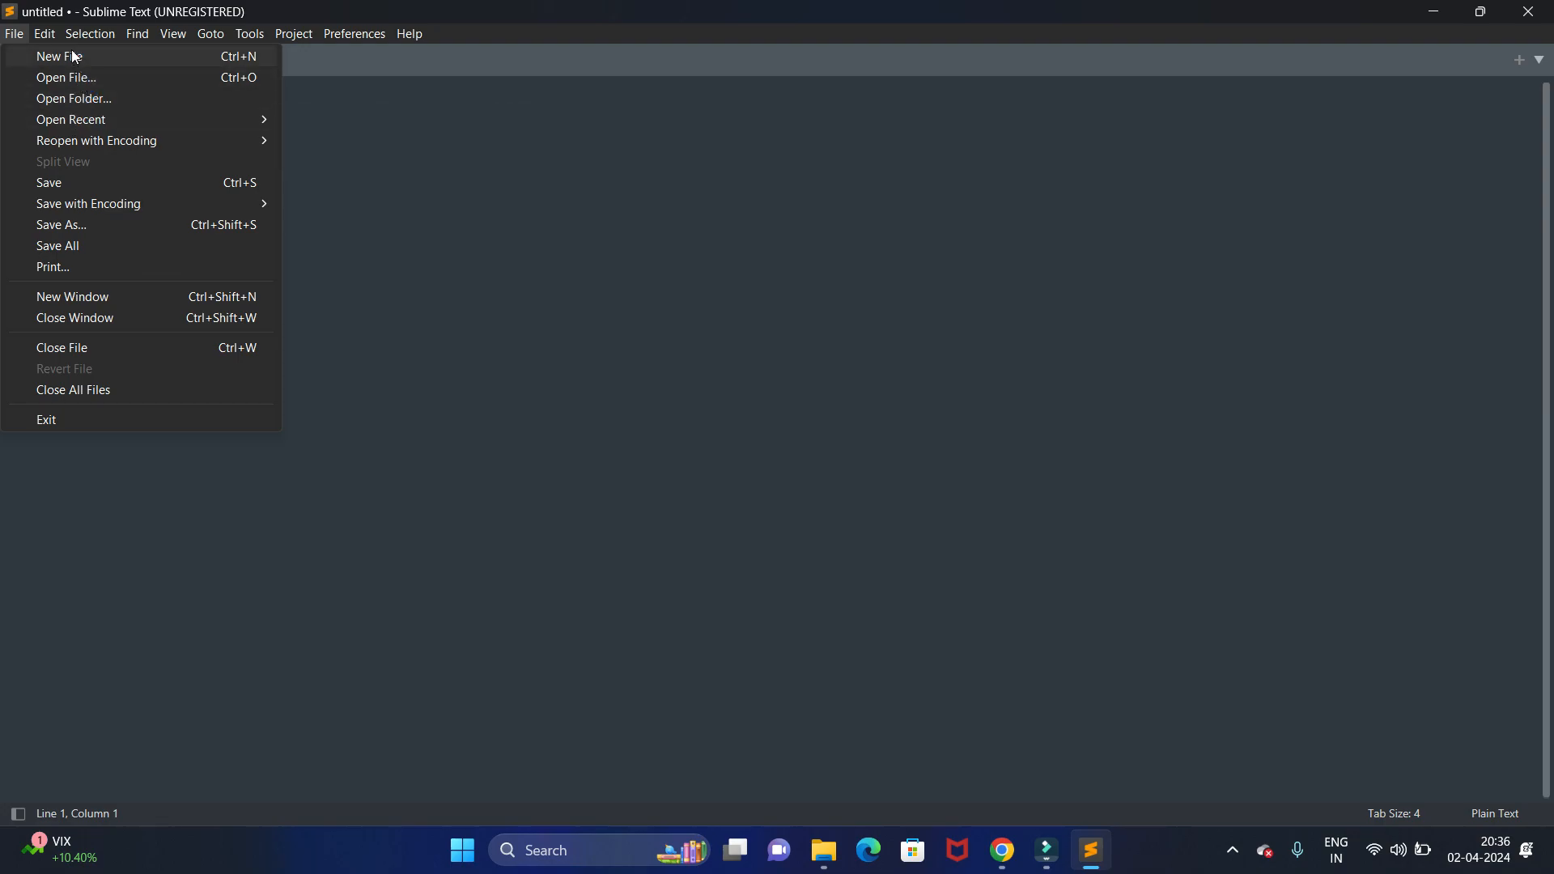
mouse_move(59, 61)
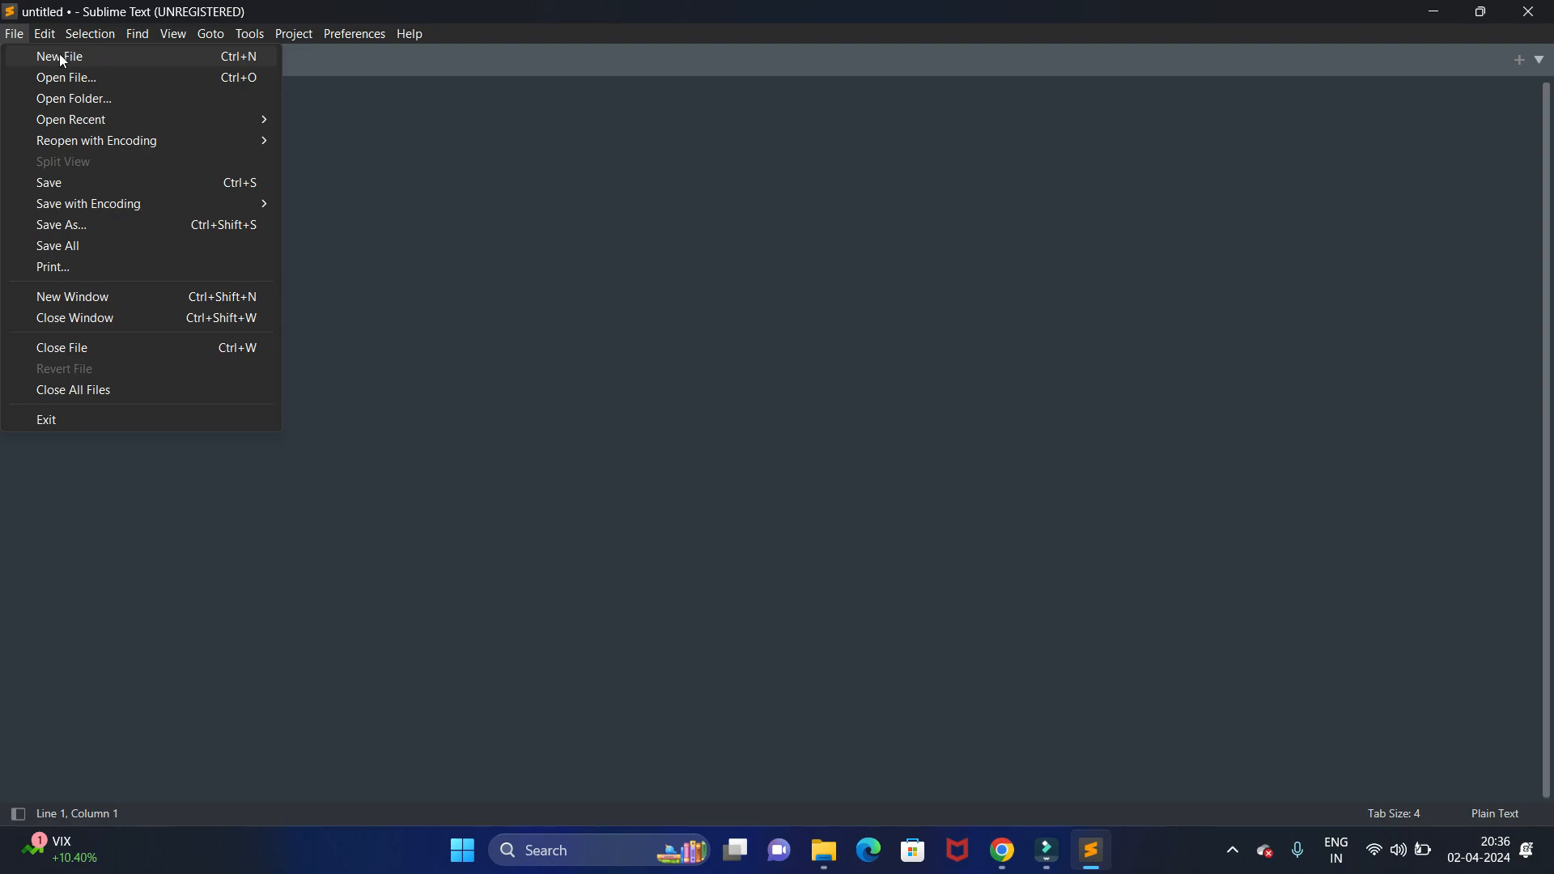
left_click(58, 56)
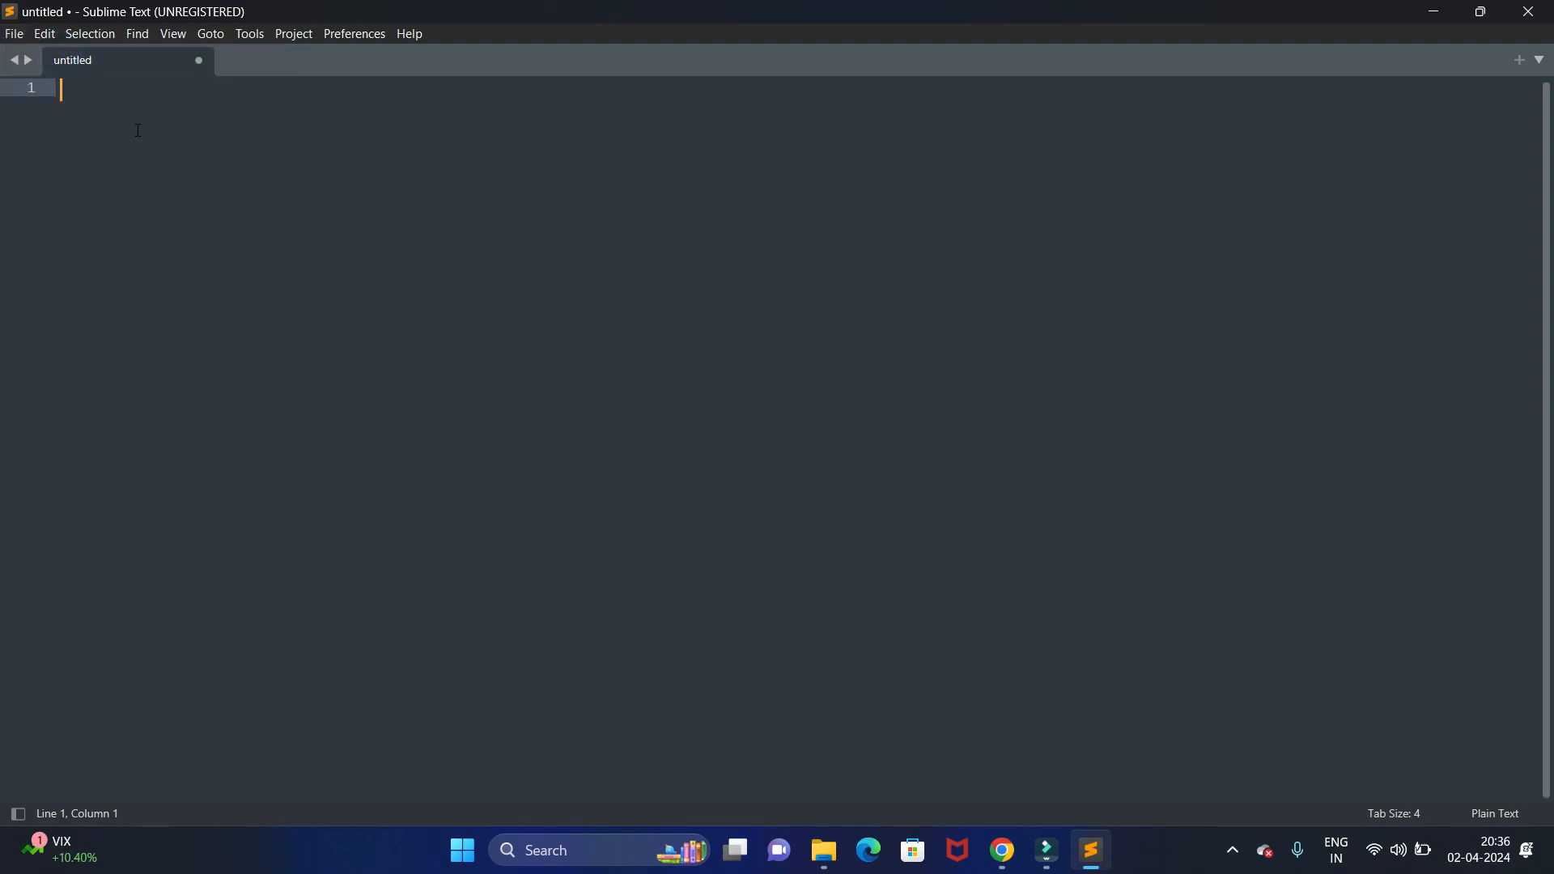
- Write <html>, <body> and an <h1>hello world</h1> heading line
type("<")
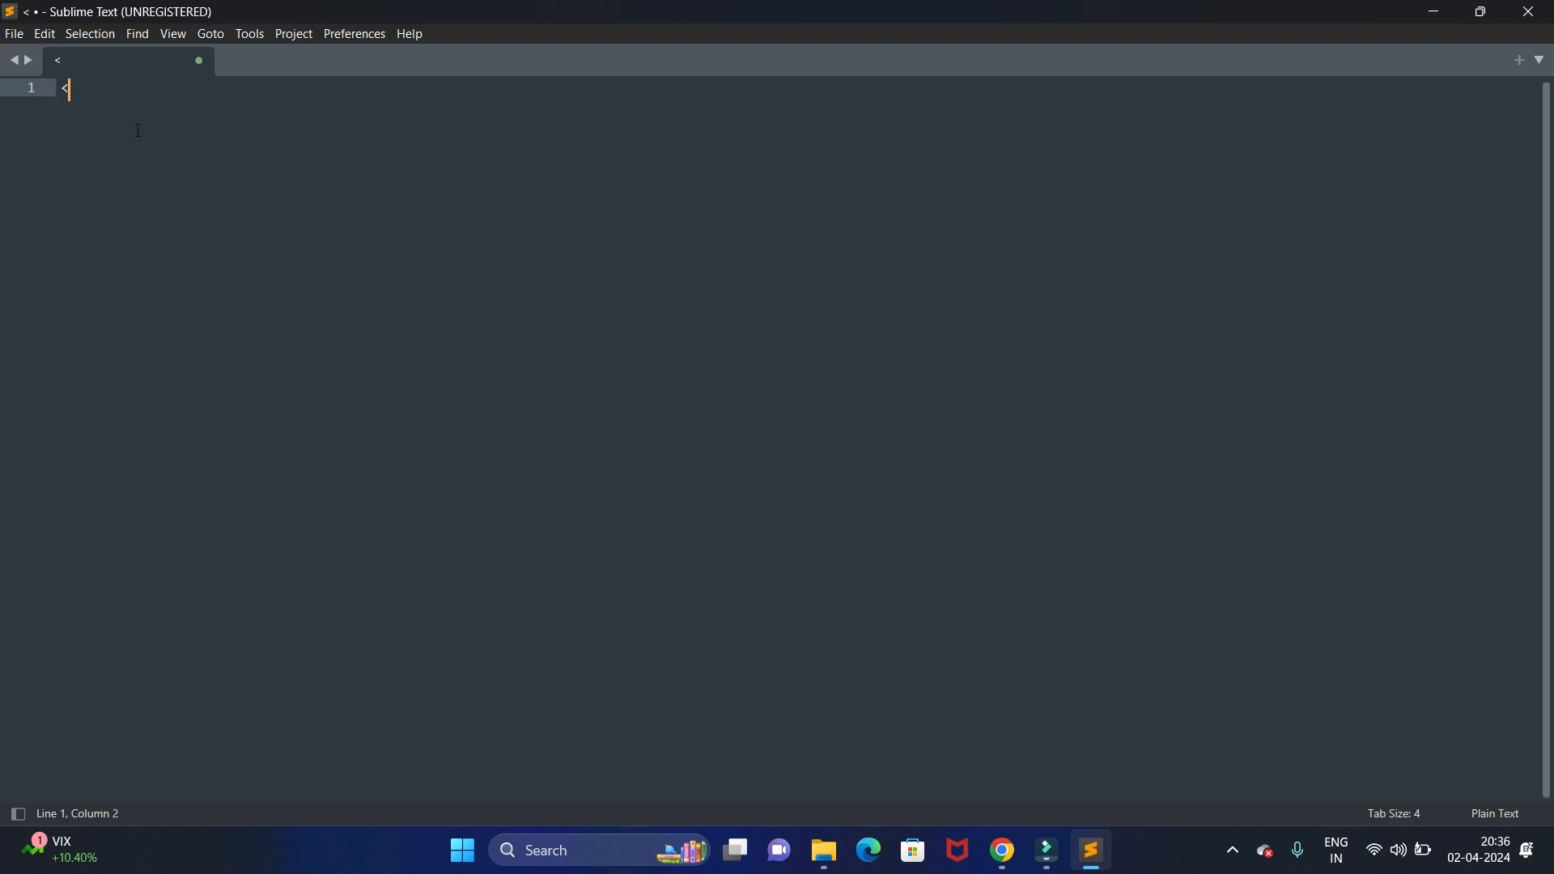
type("h")
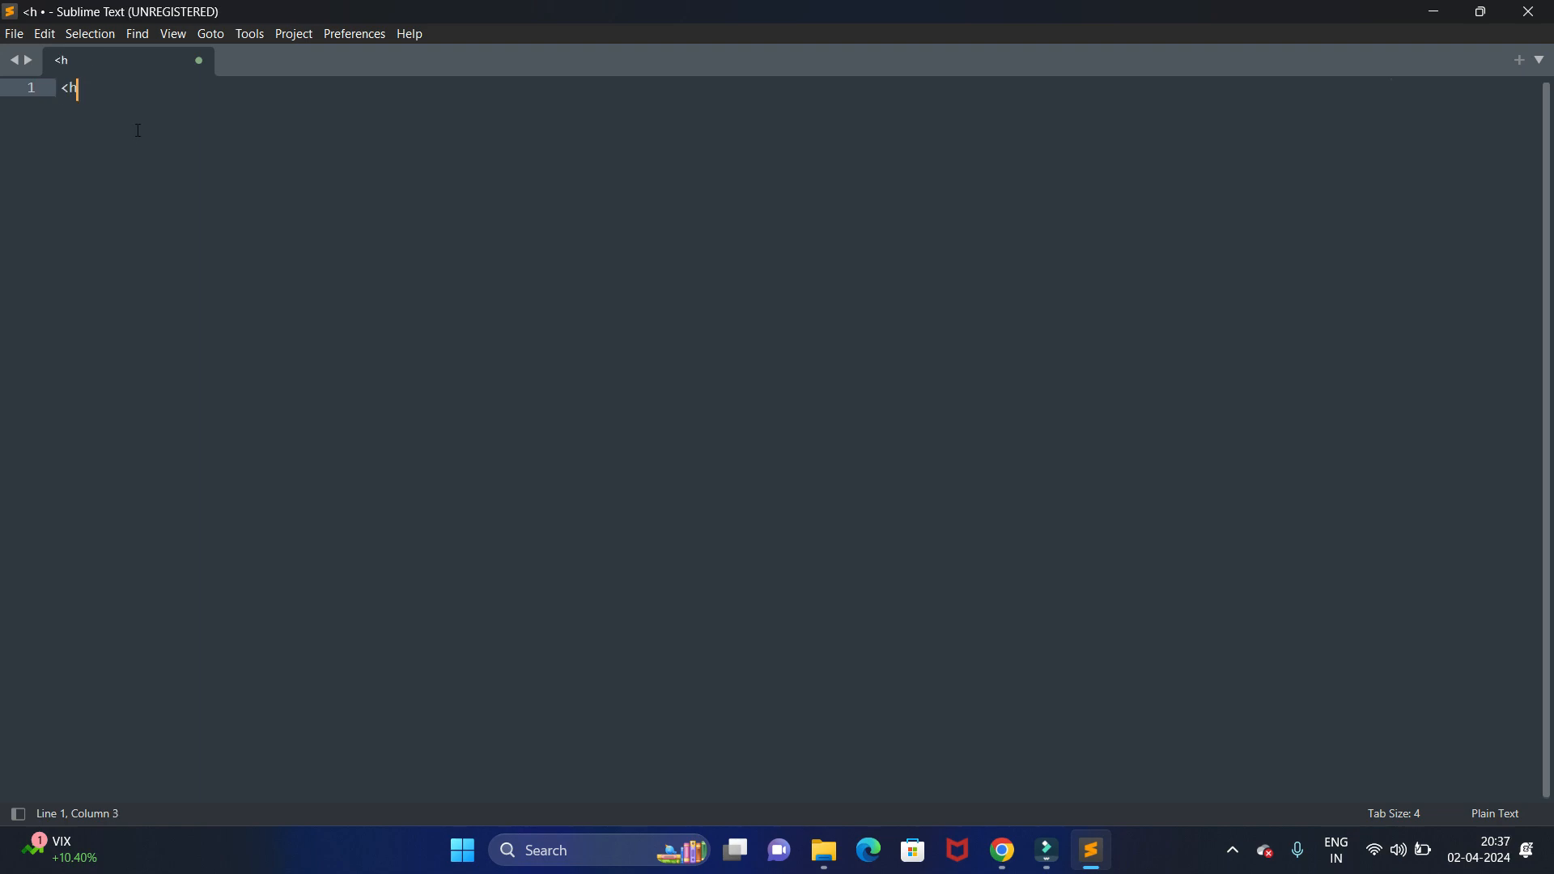
type("tml>")
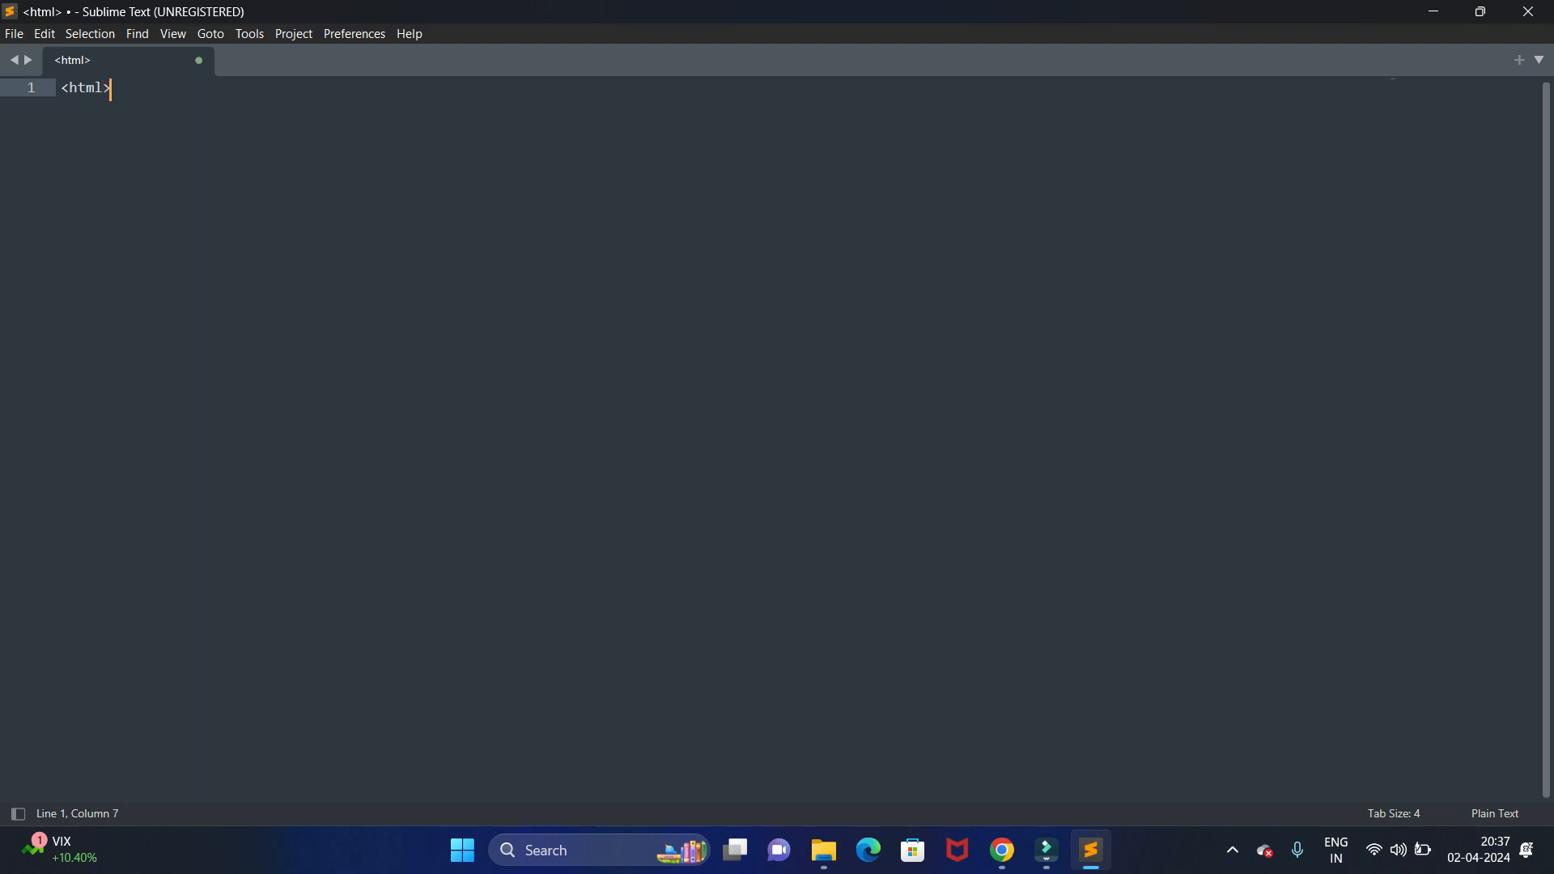
key("Enter")
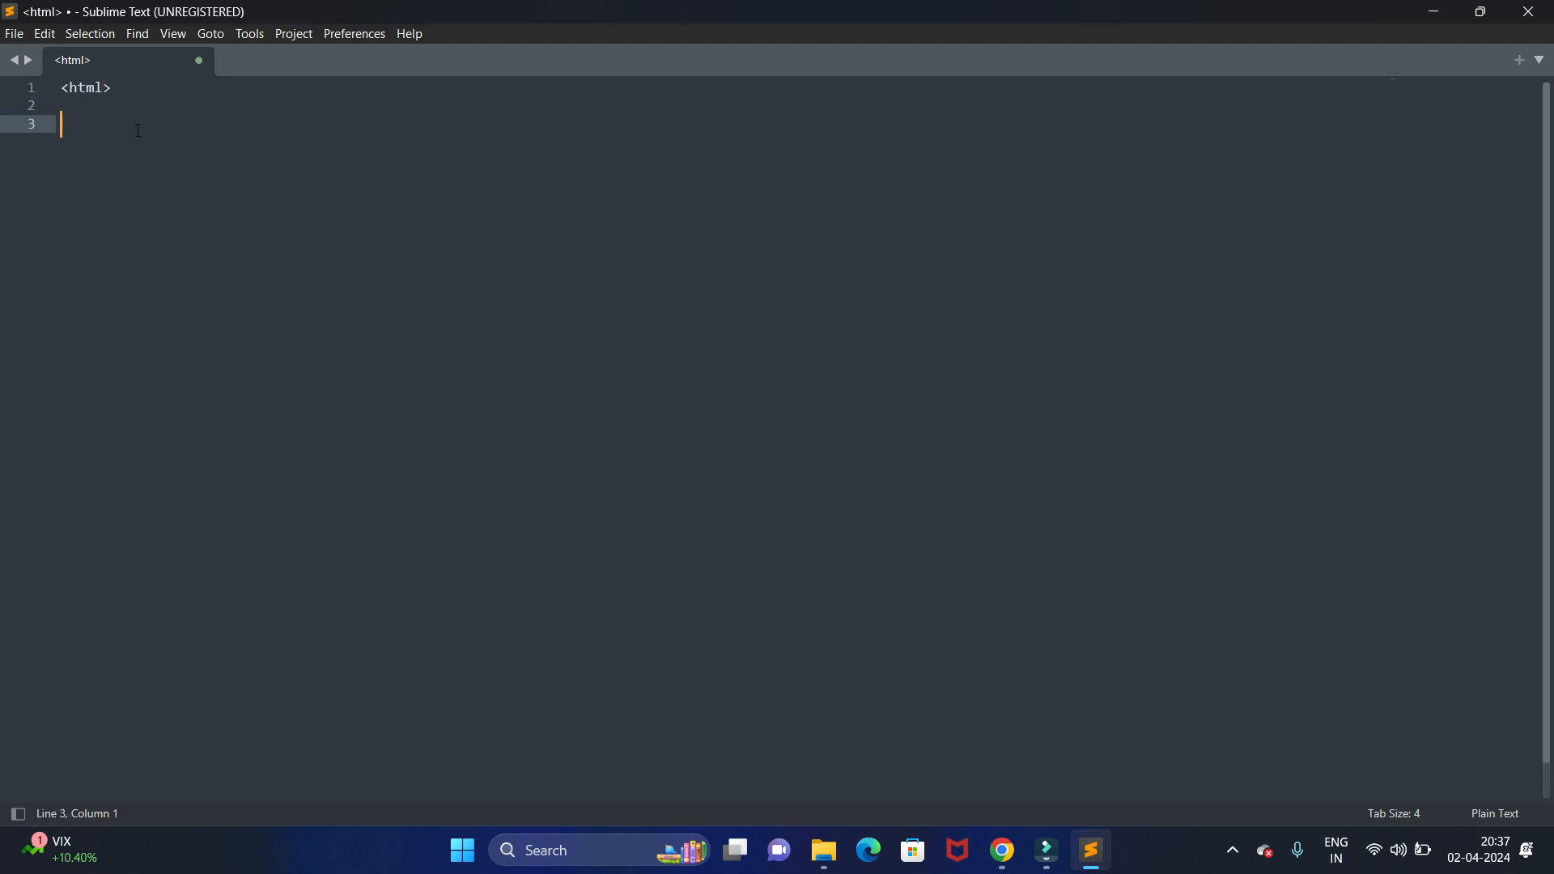
type("<head>")
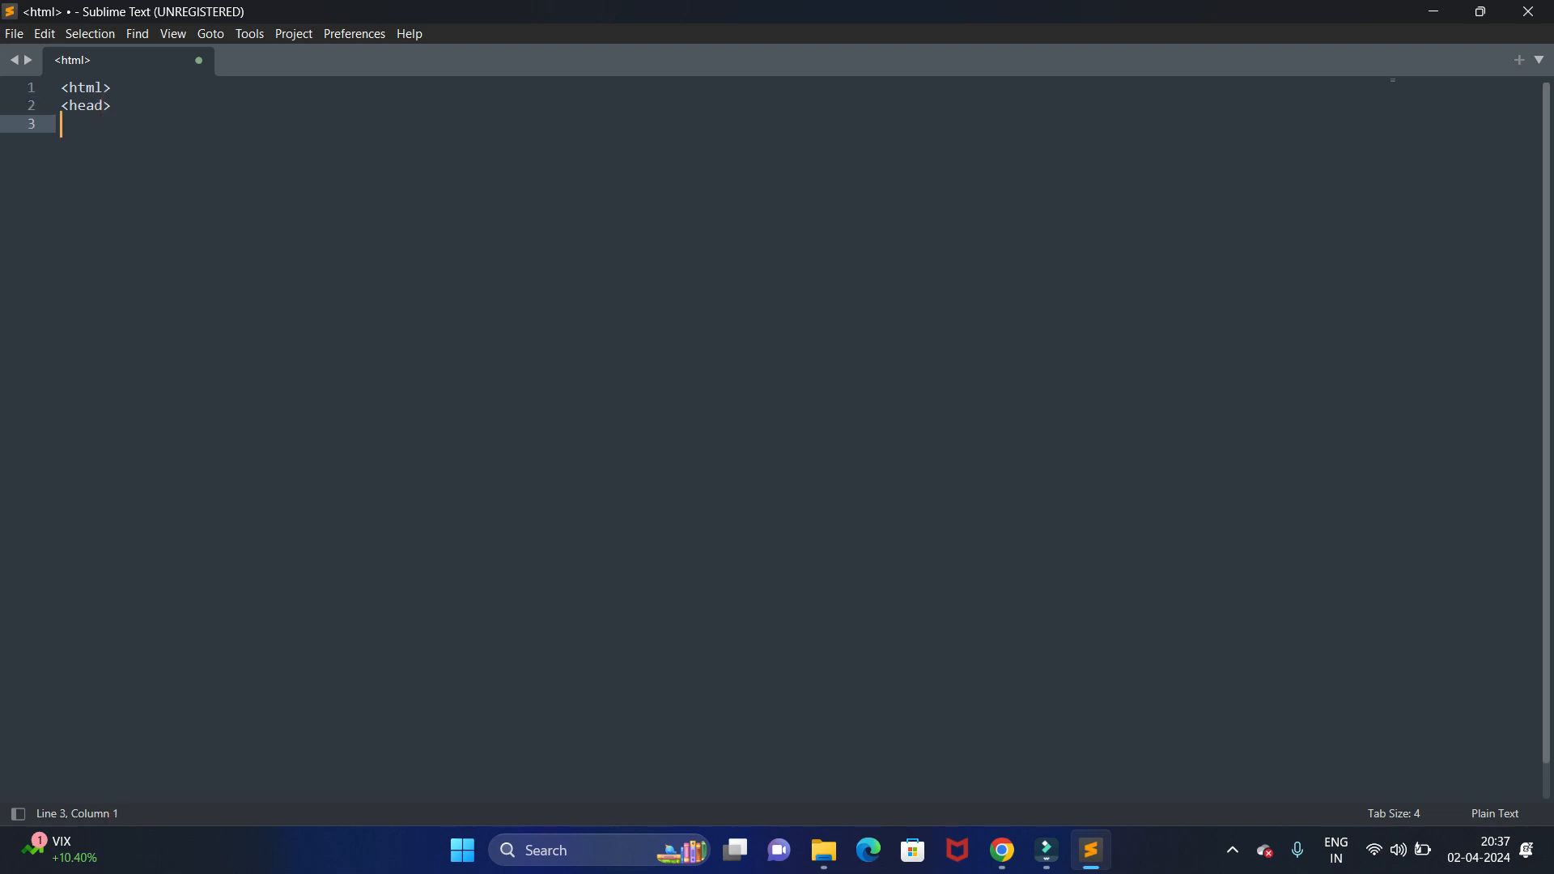
type("<body")
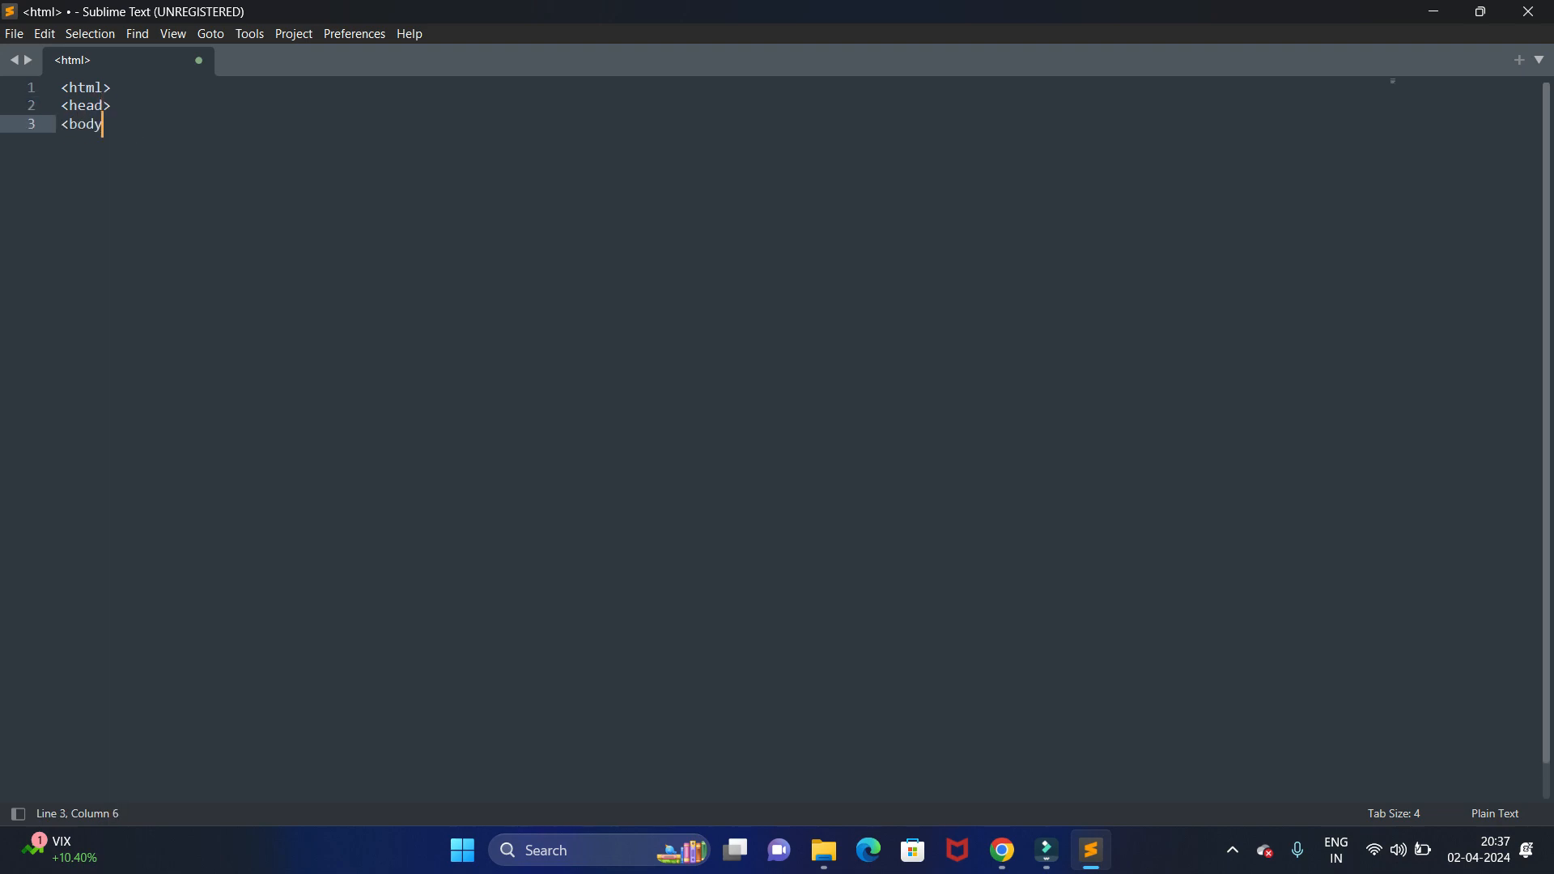
key("enter")
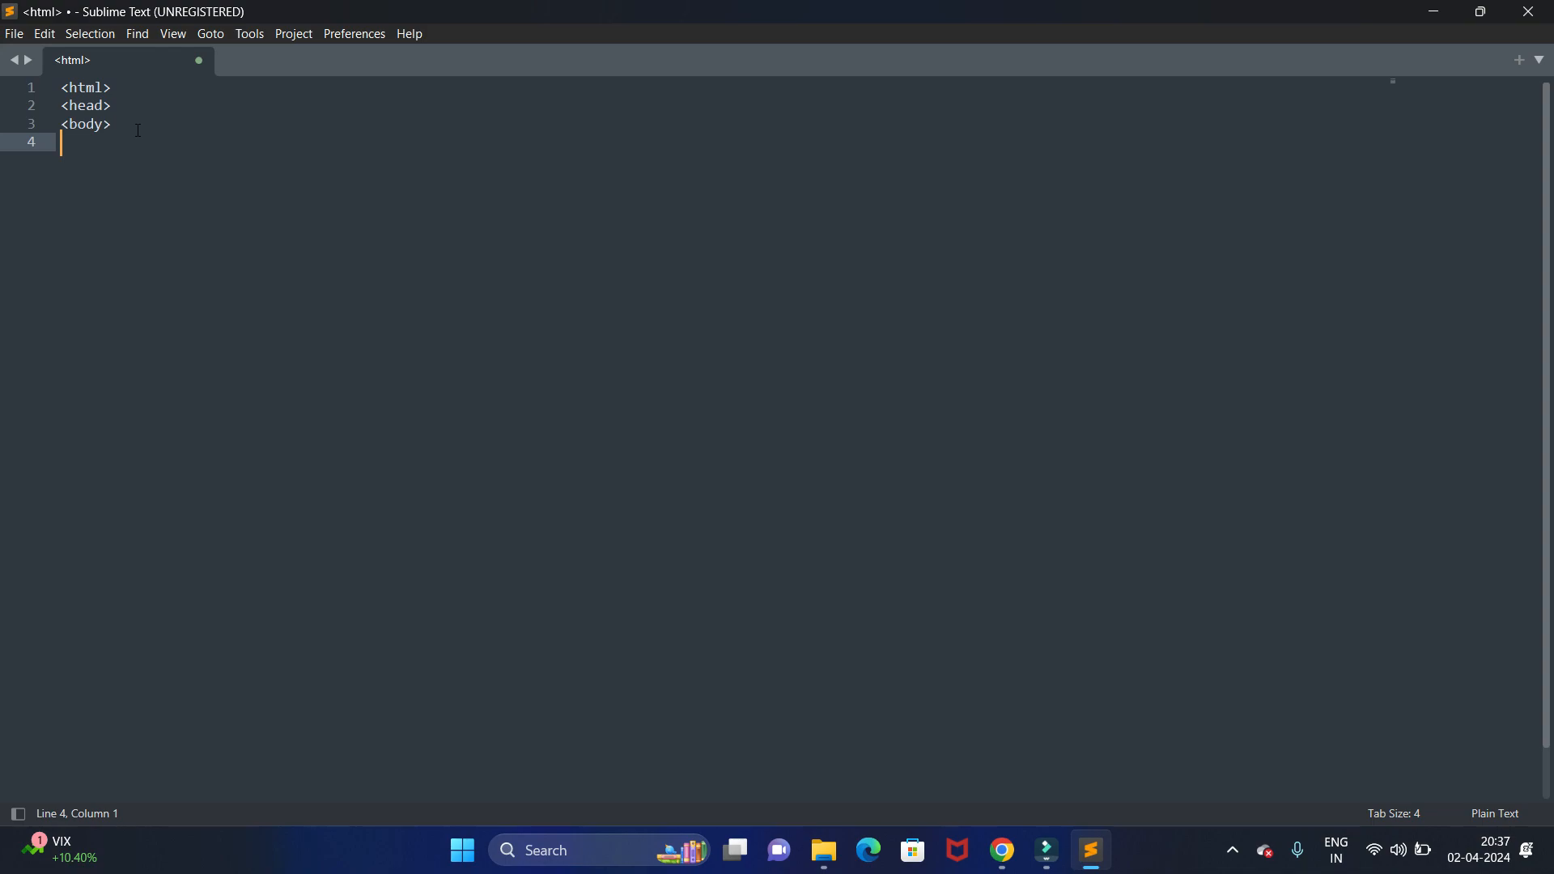
type("<")
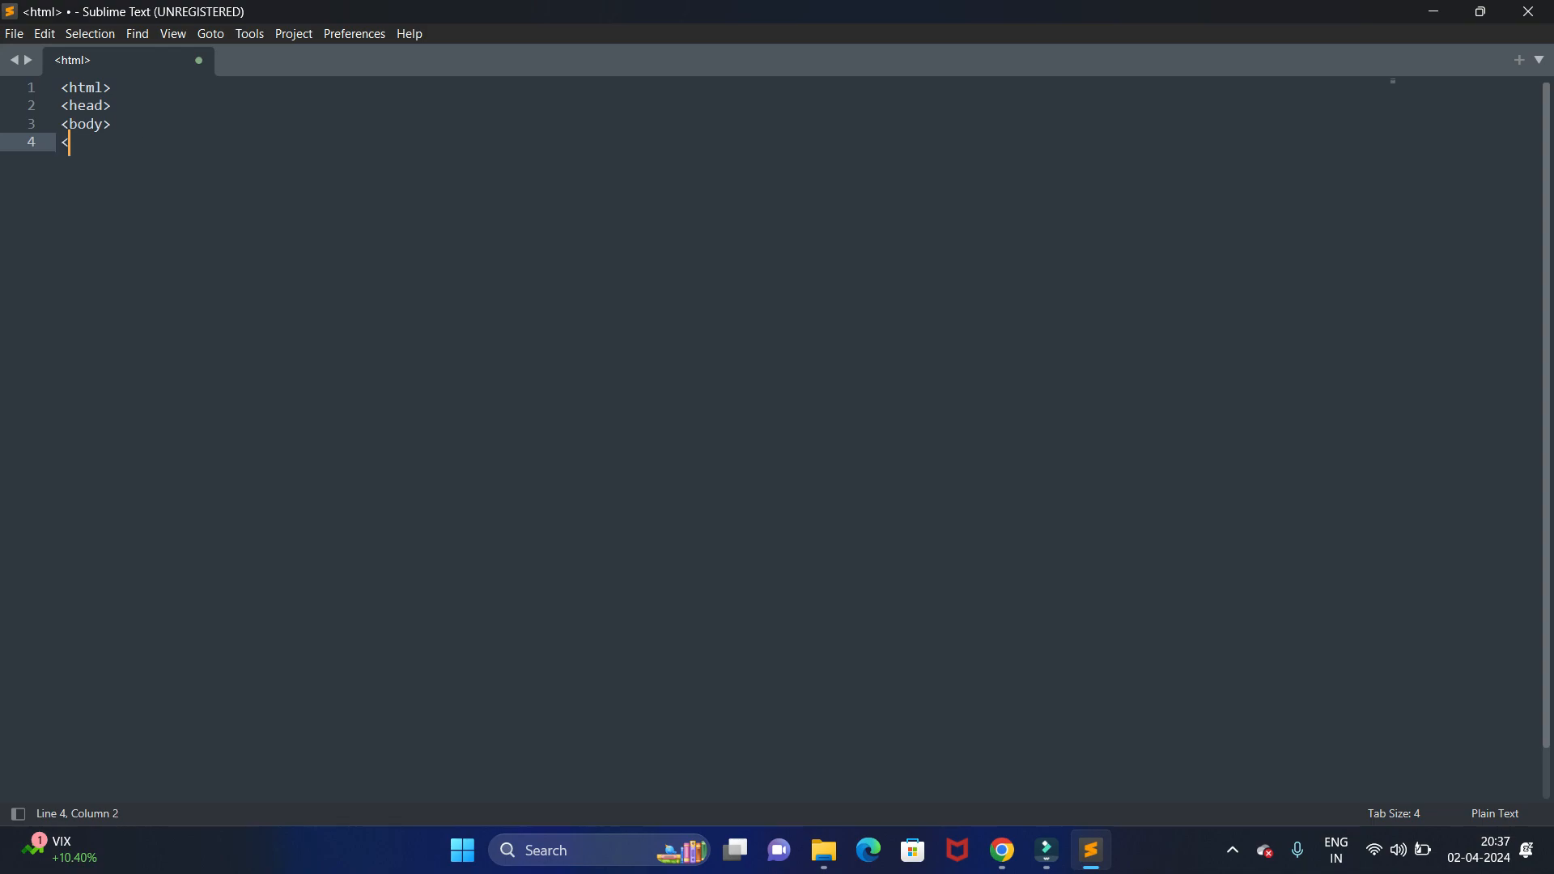
type("h1")
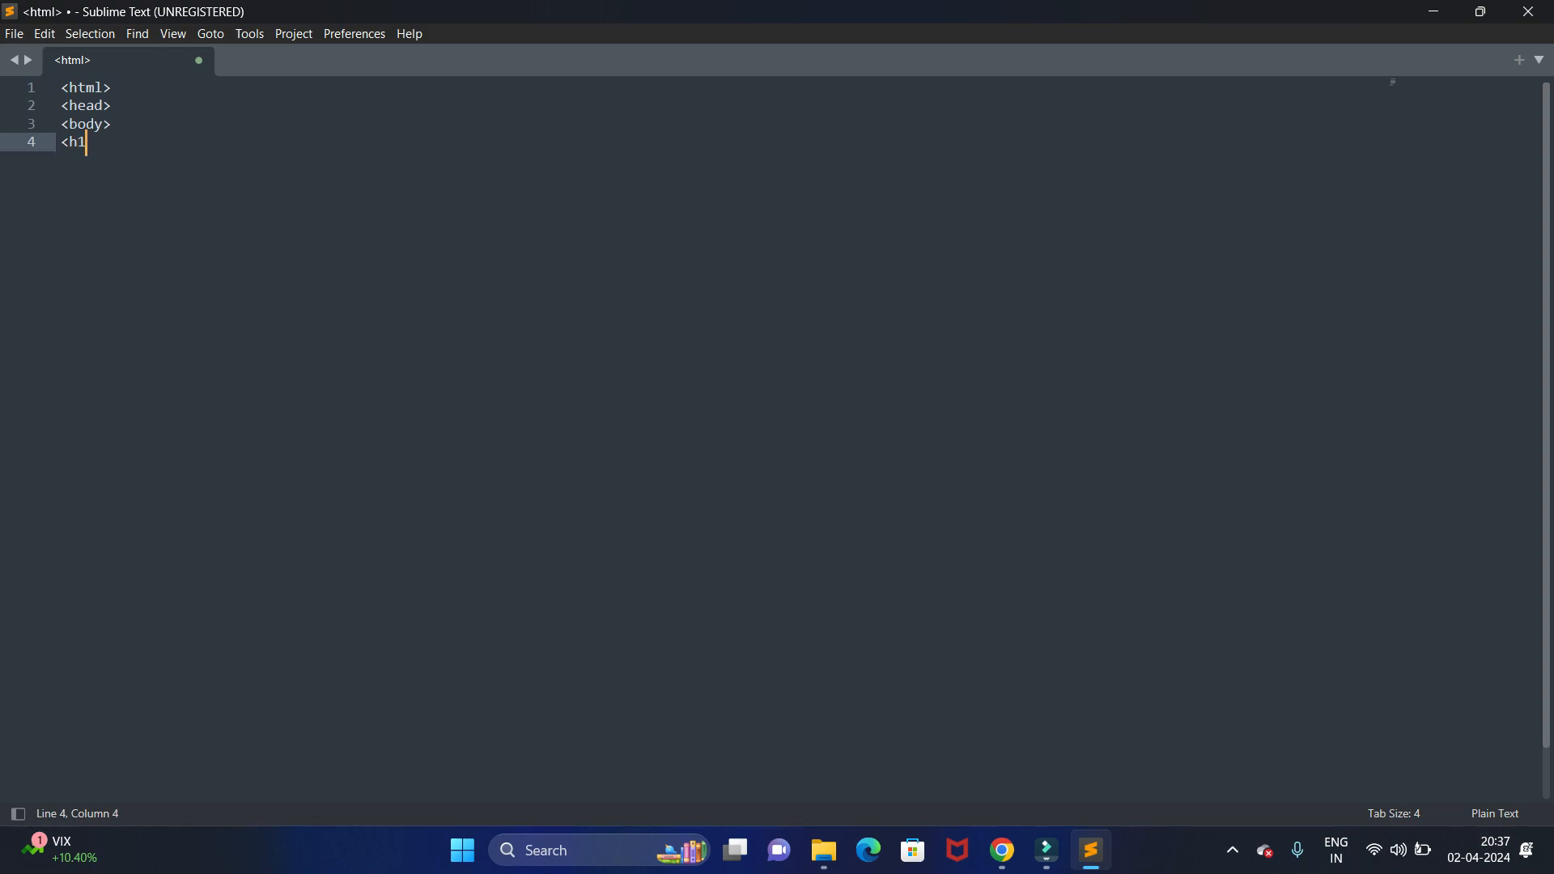
type(">")
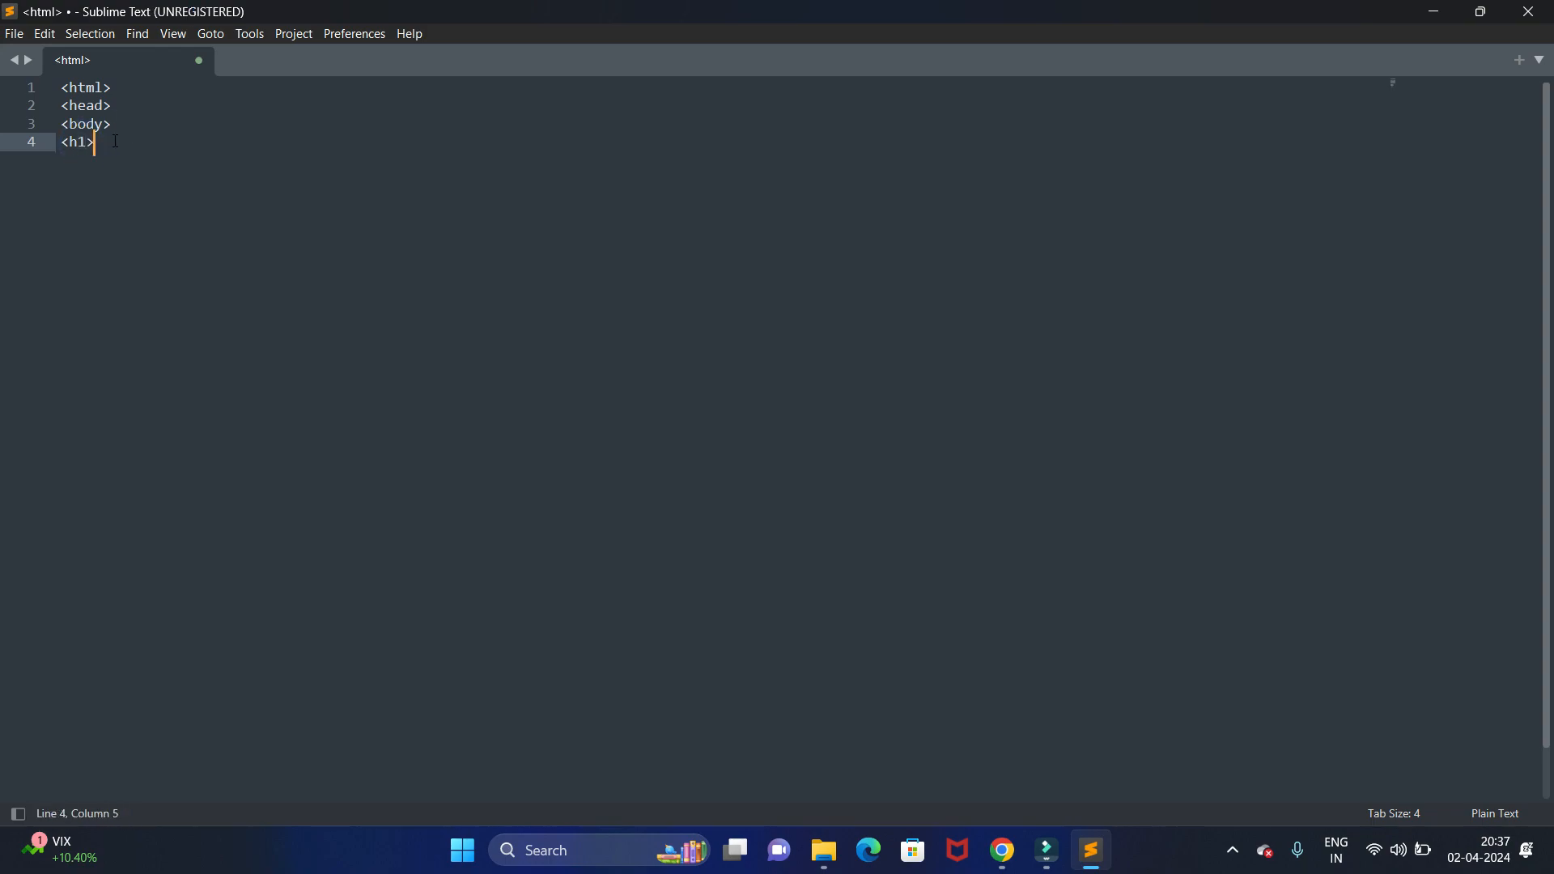
type("he")
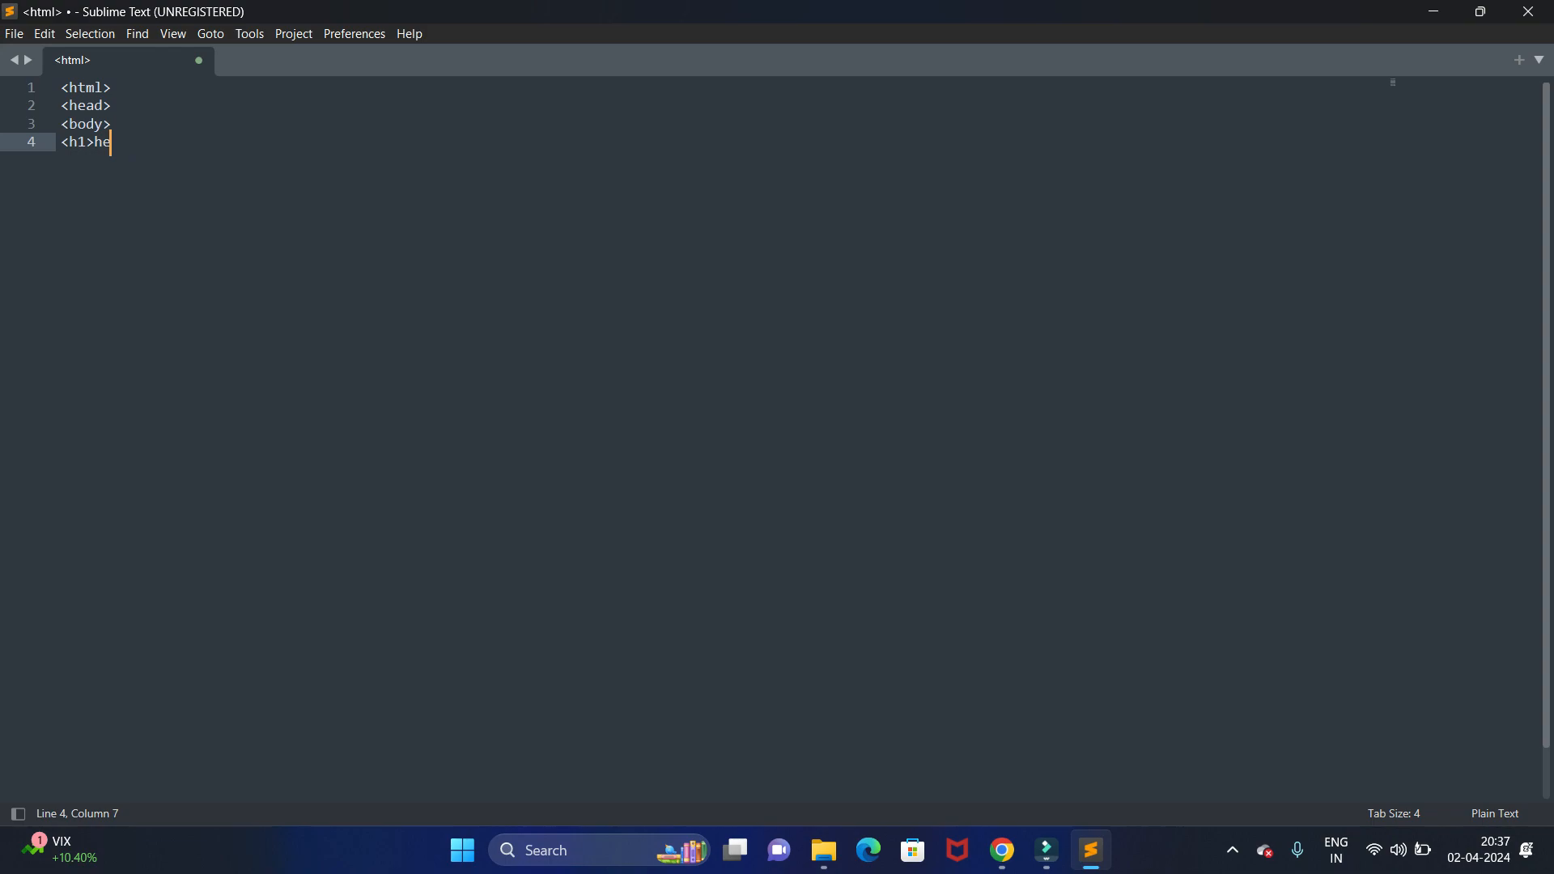
type("llo")
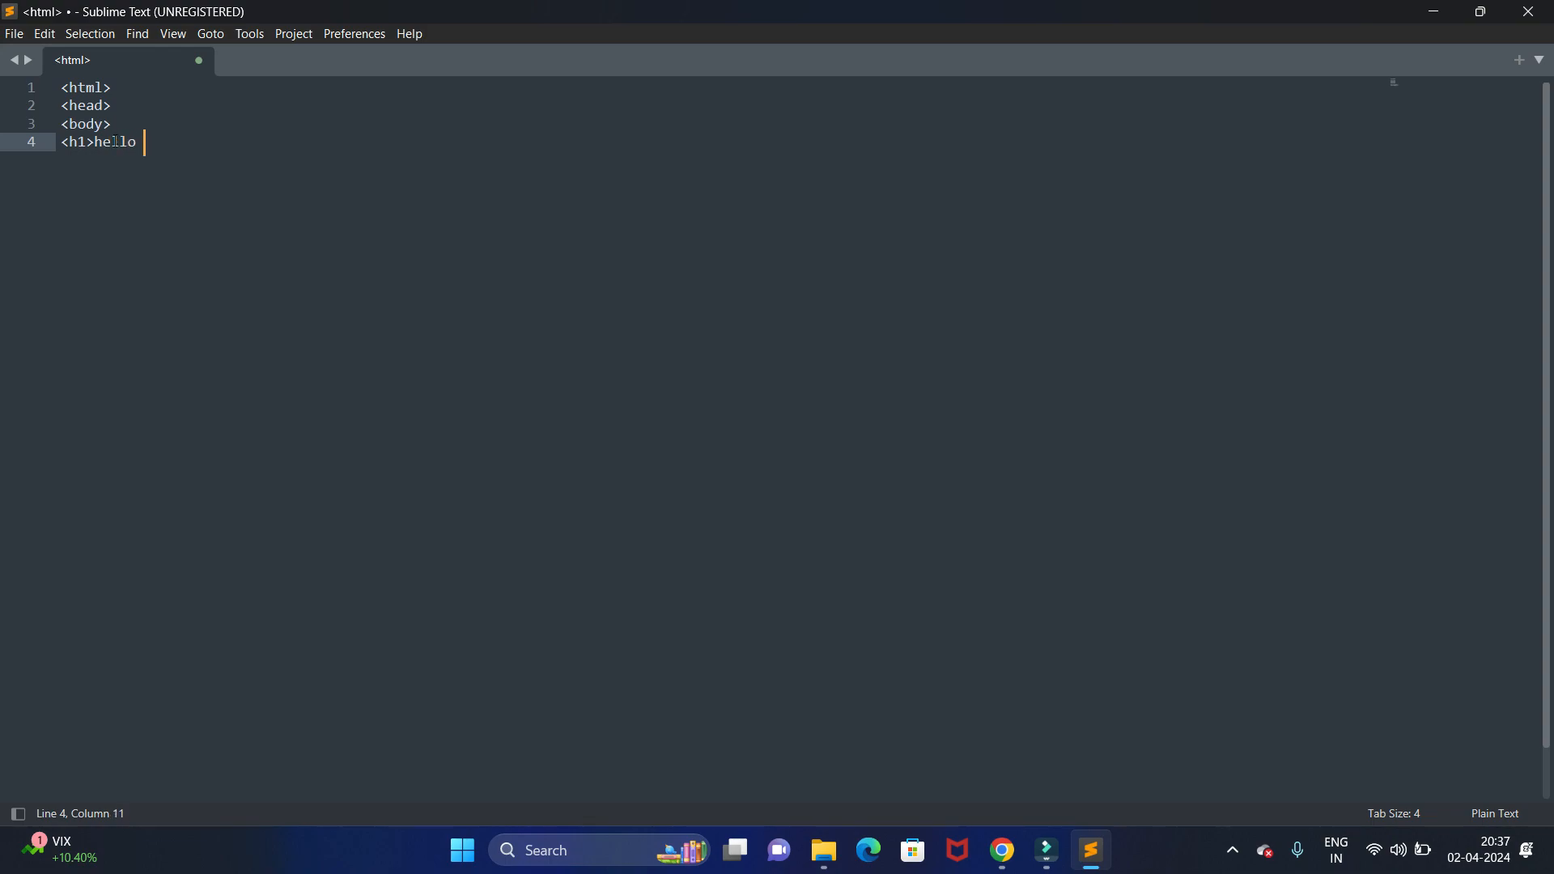
type("world")
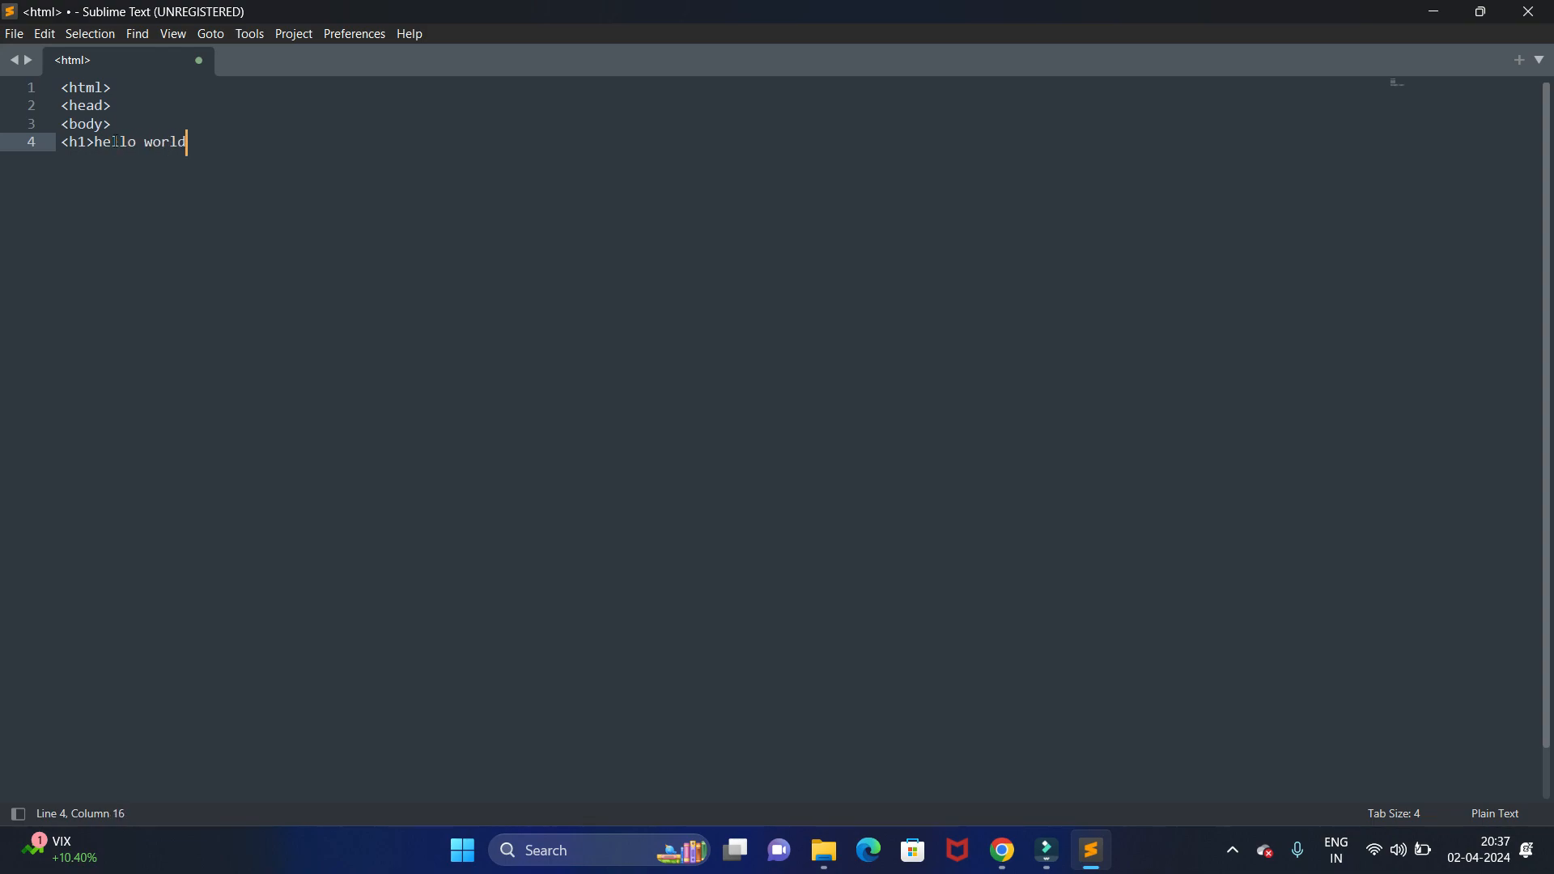
type("</h1")
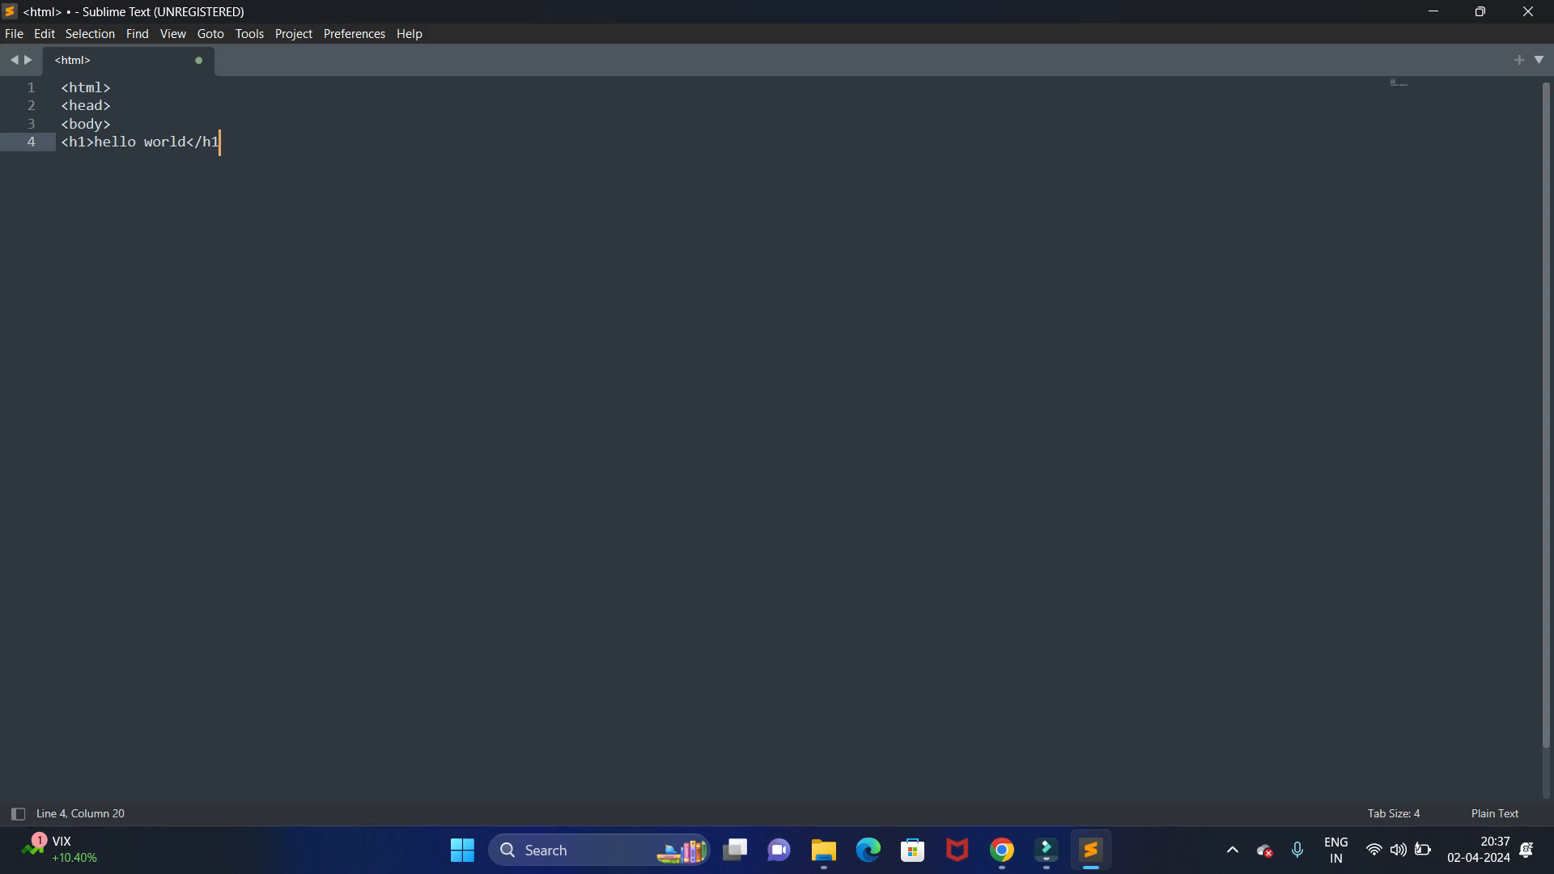
type(">")
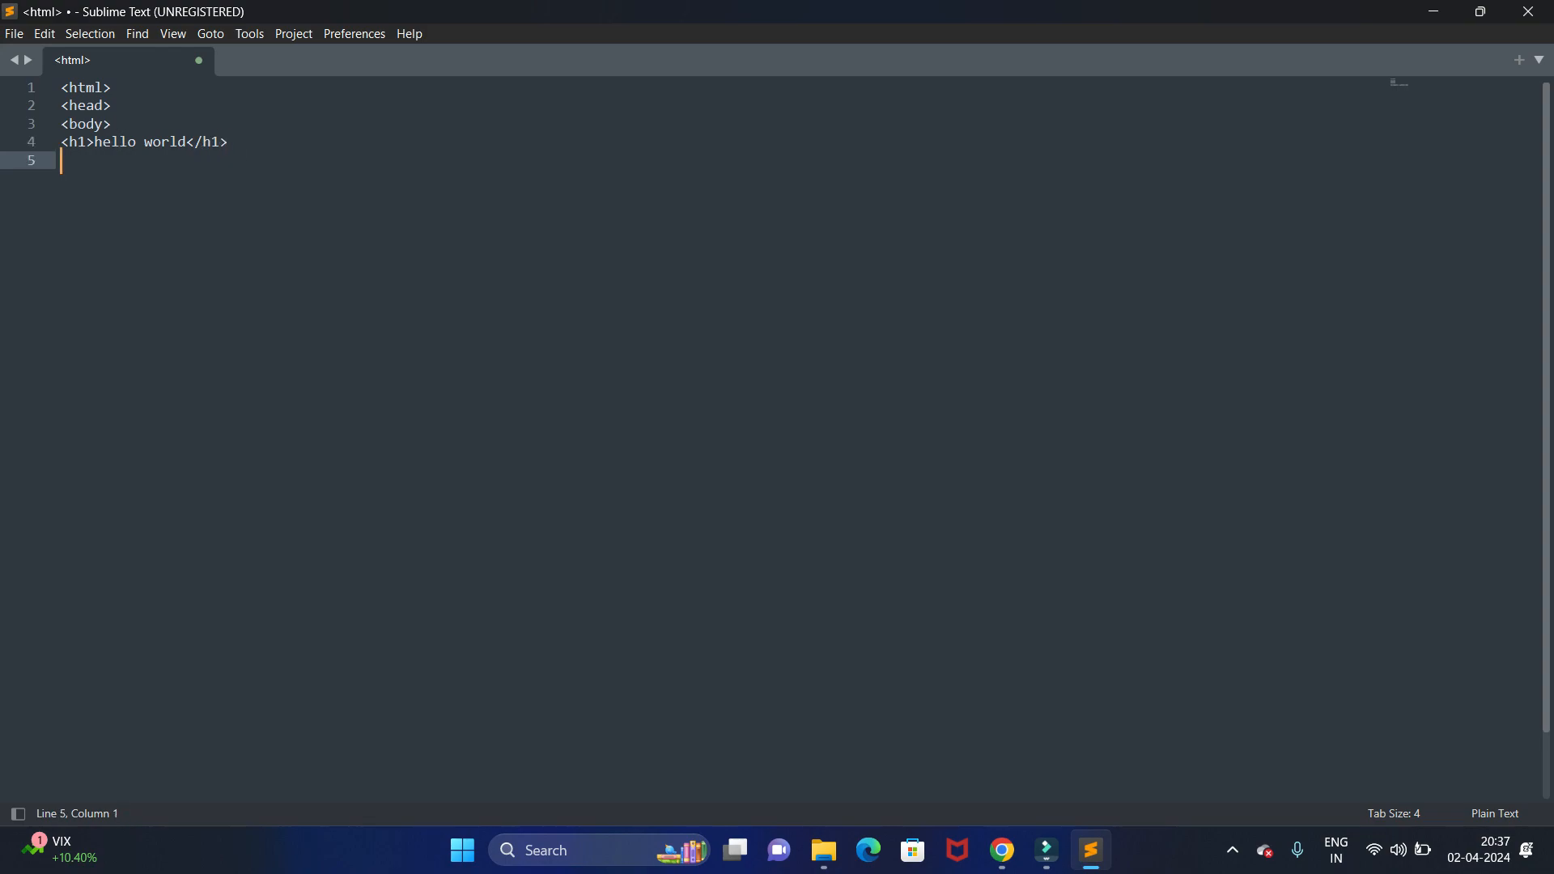
- Add the closing </body>, </head> and </html> tags after the heading
type("<")
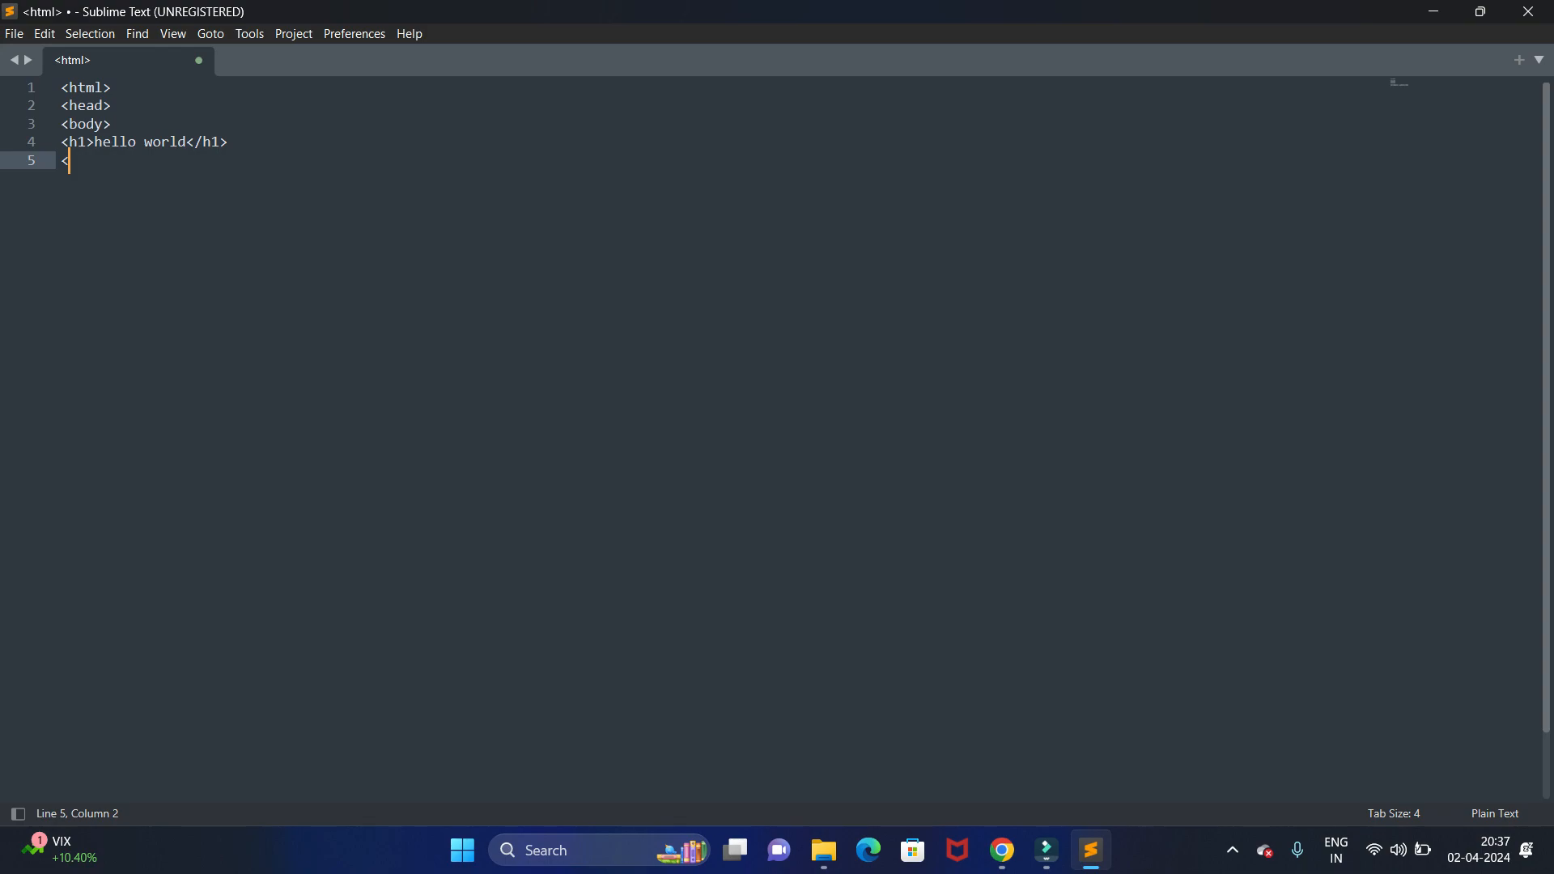
type("</dod")
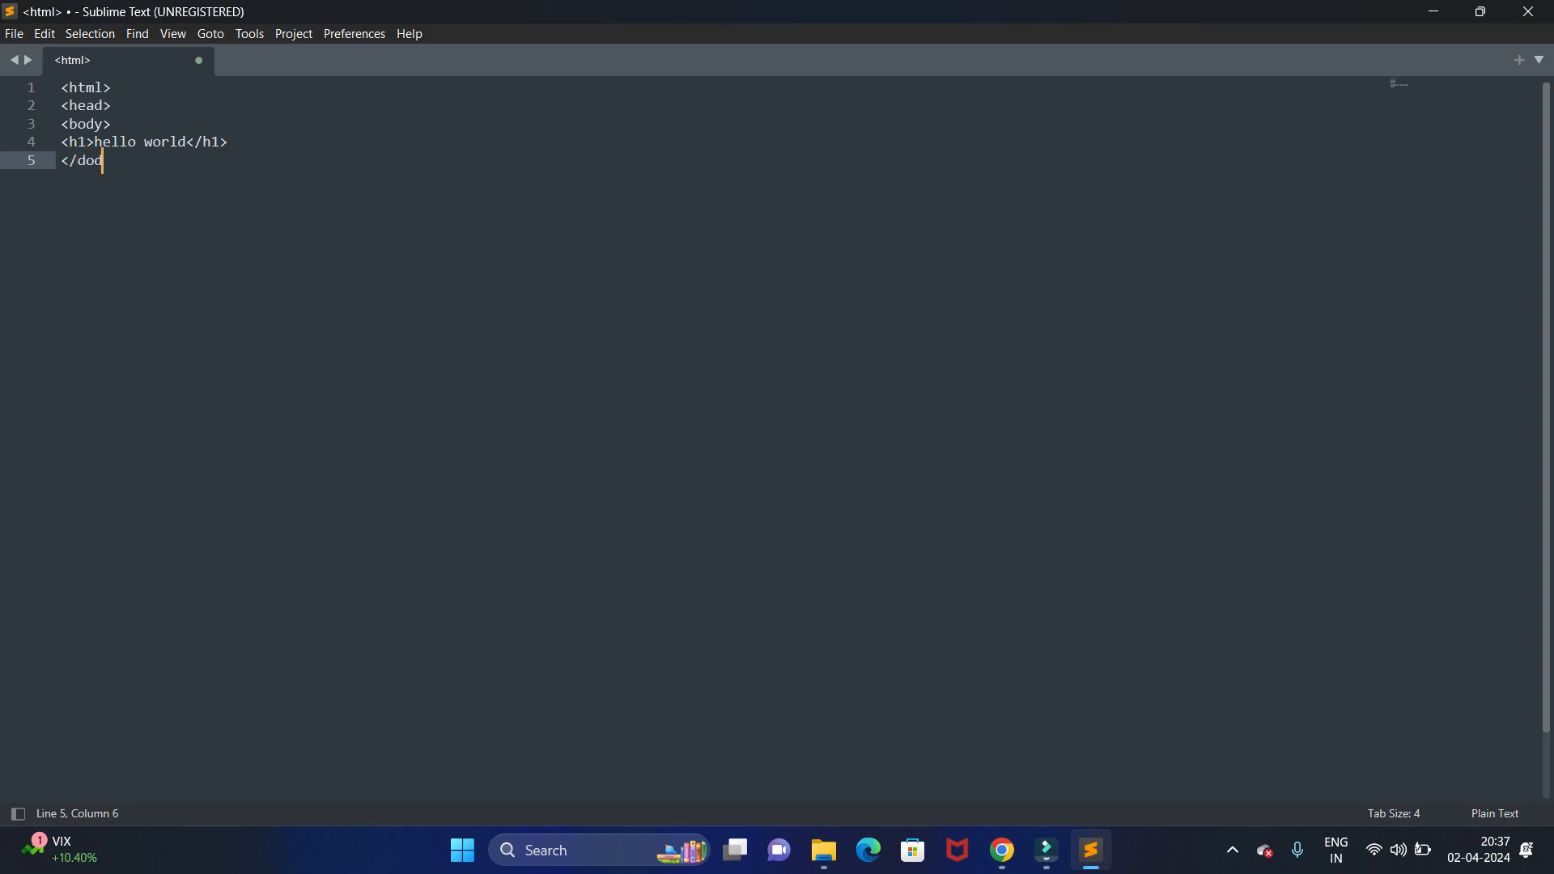
key("Backspace")
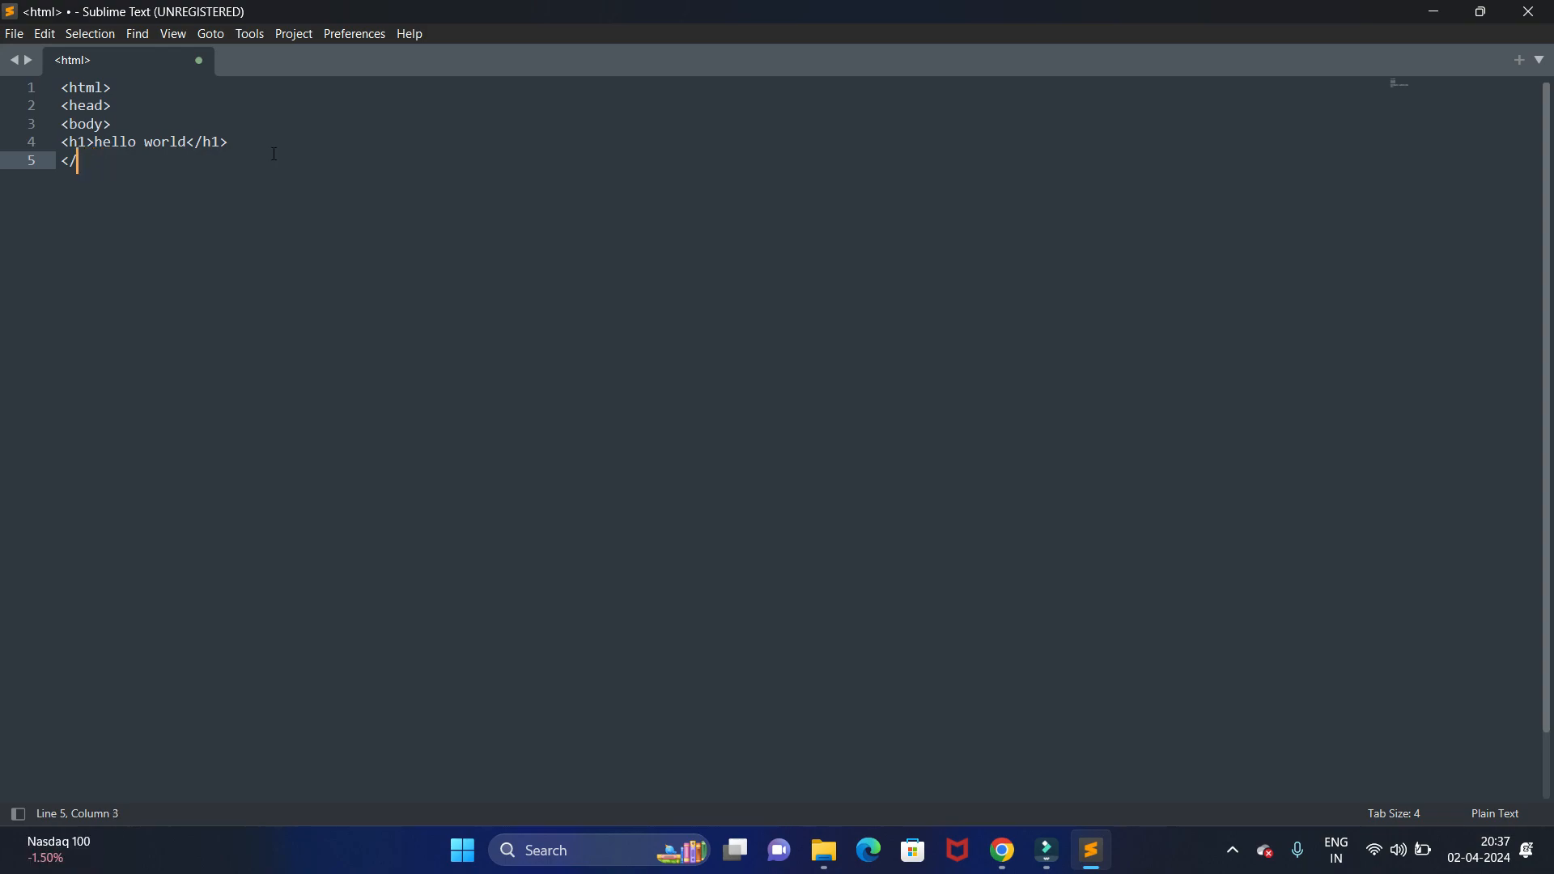
type("body")
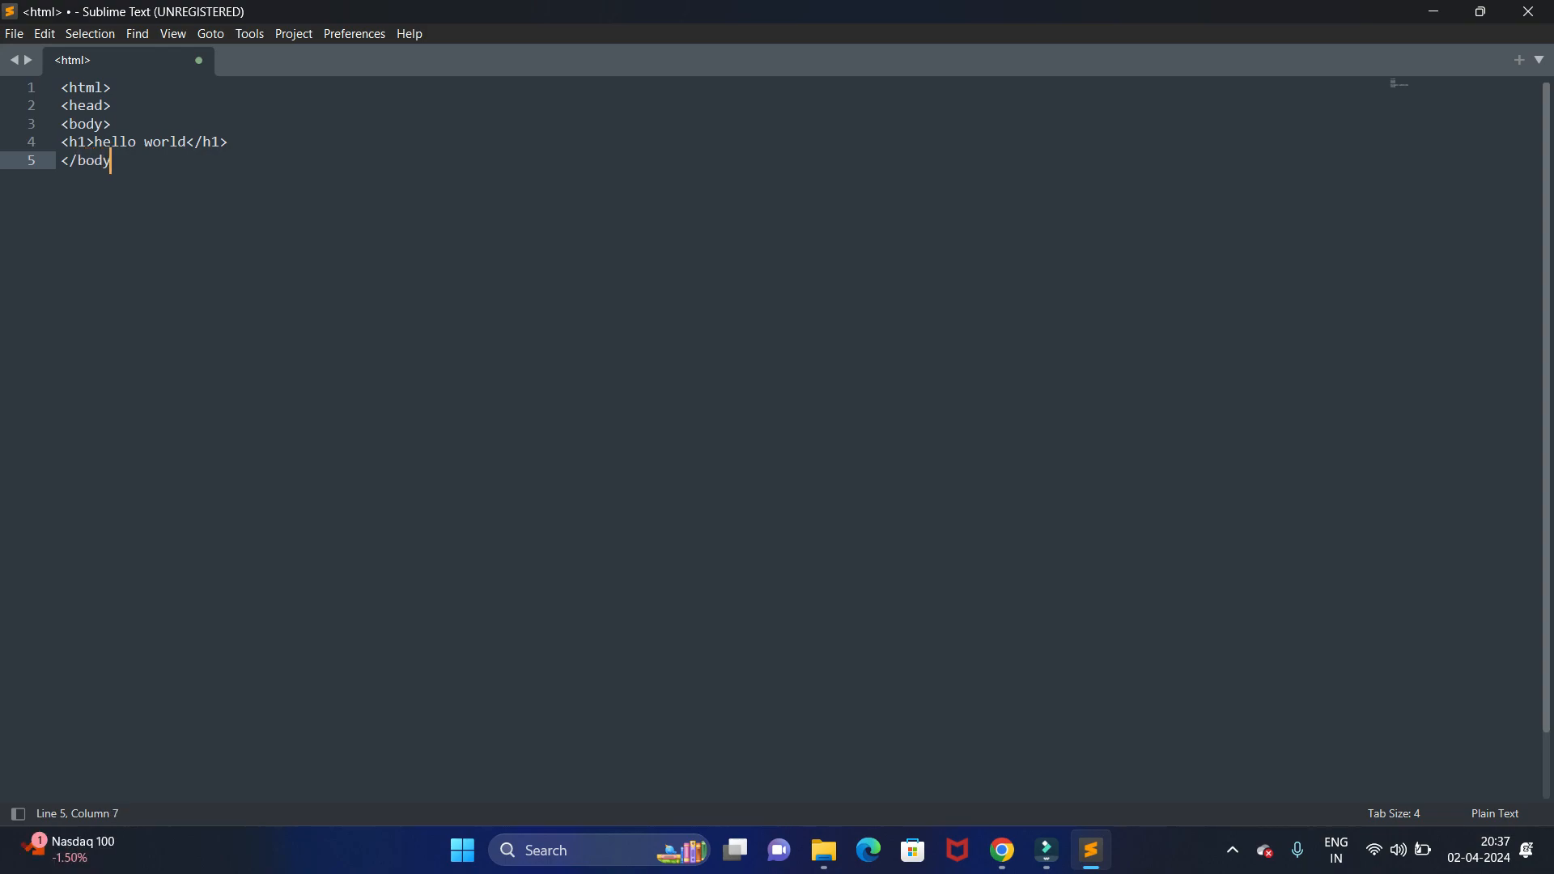
type(">")
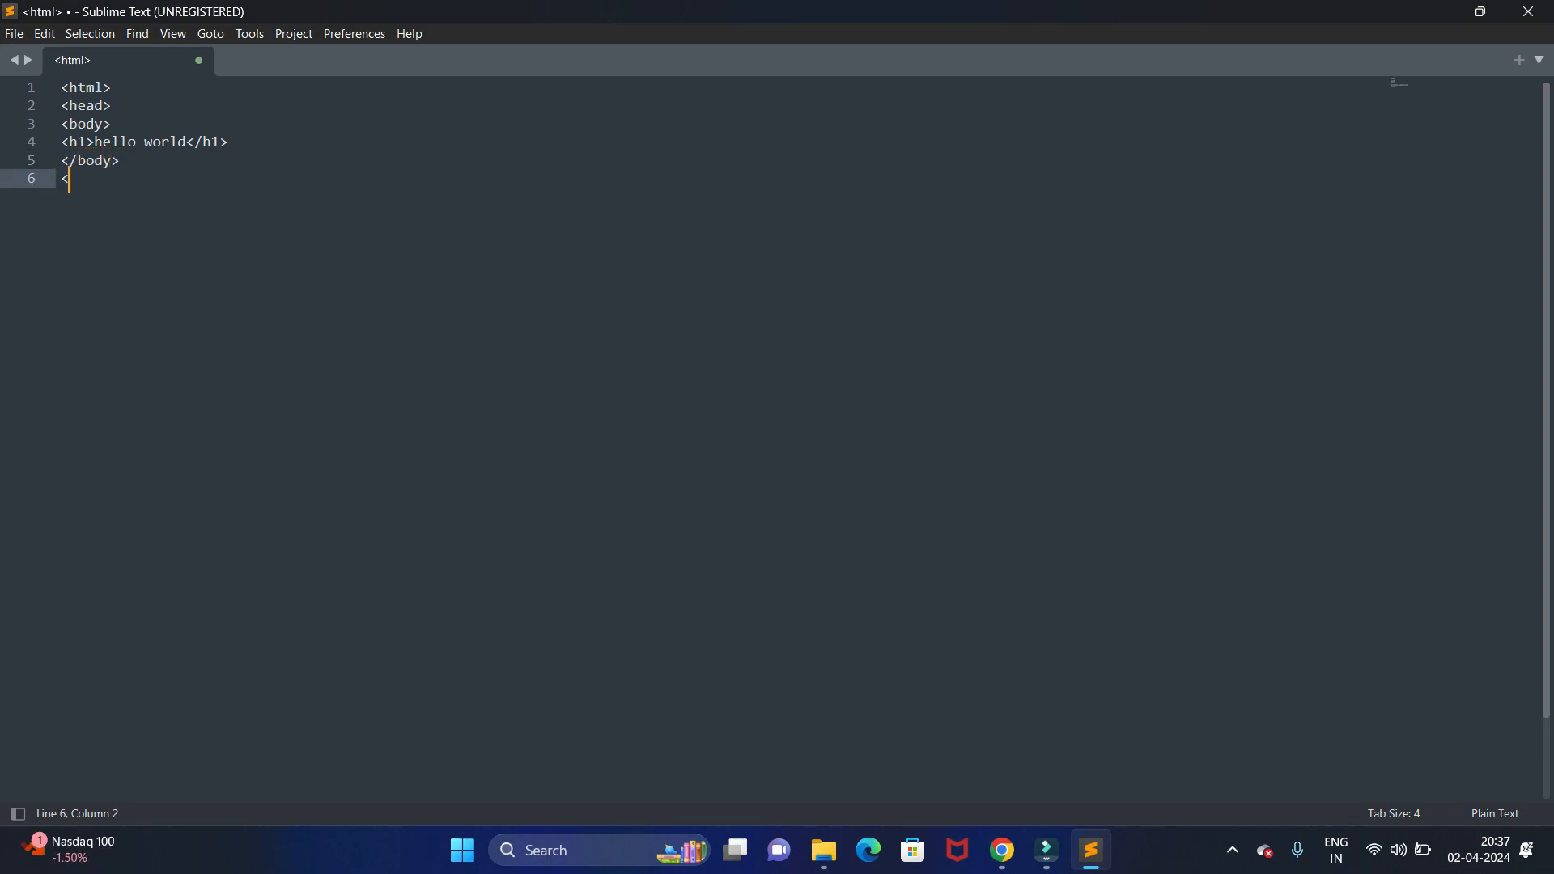
type("/hr")
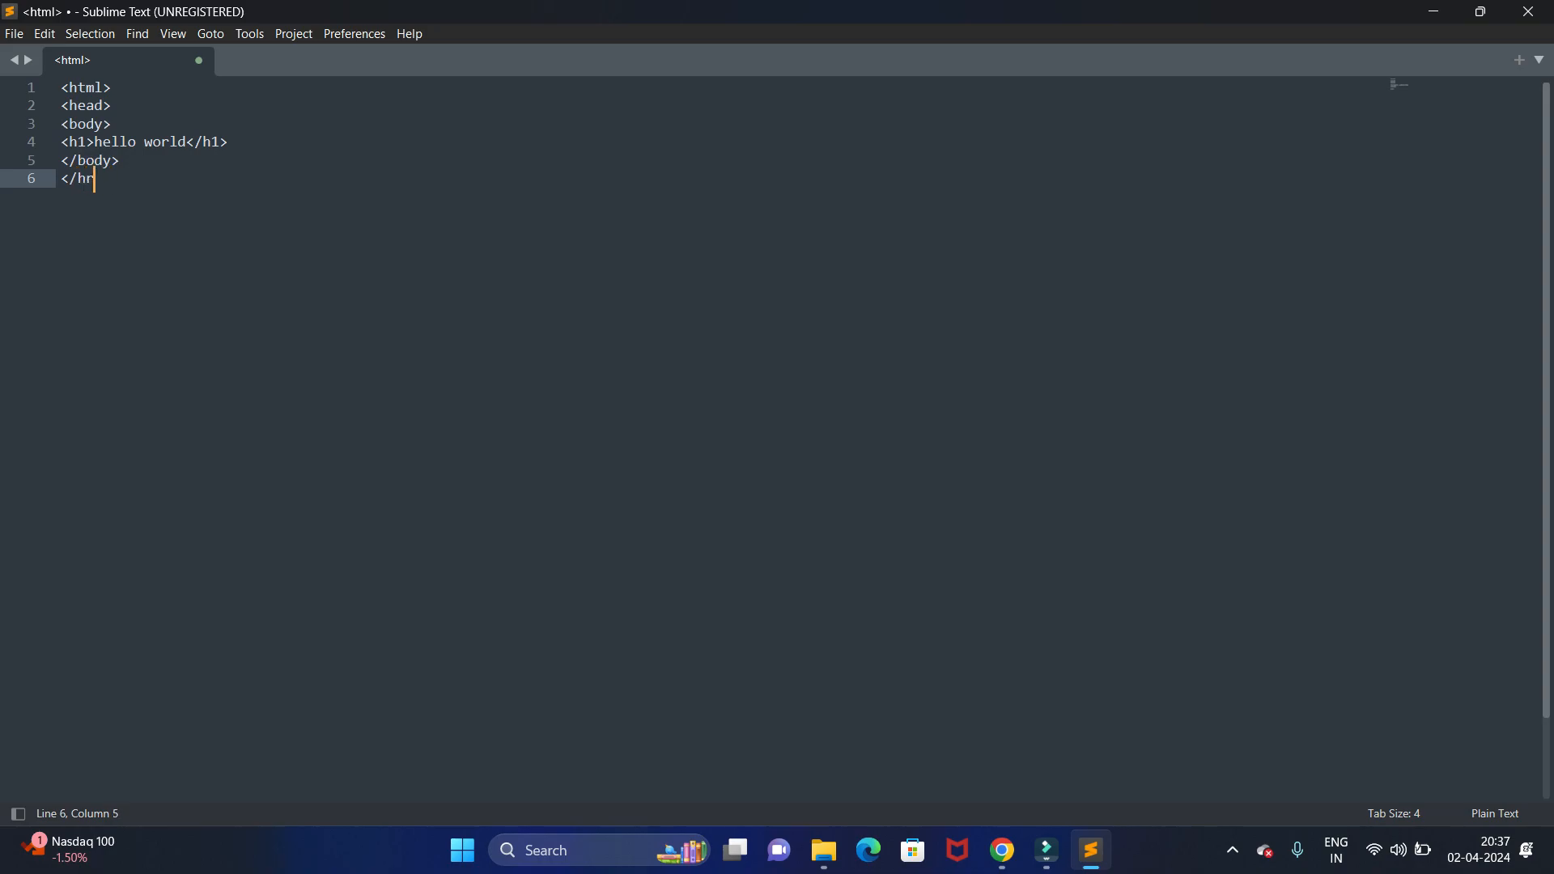
type("ead>")
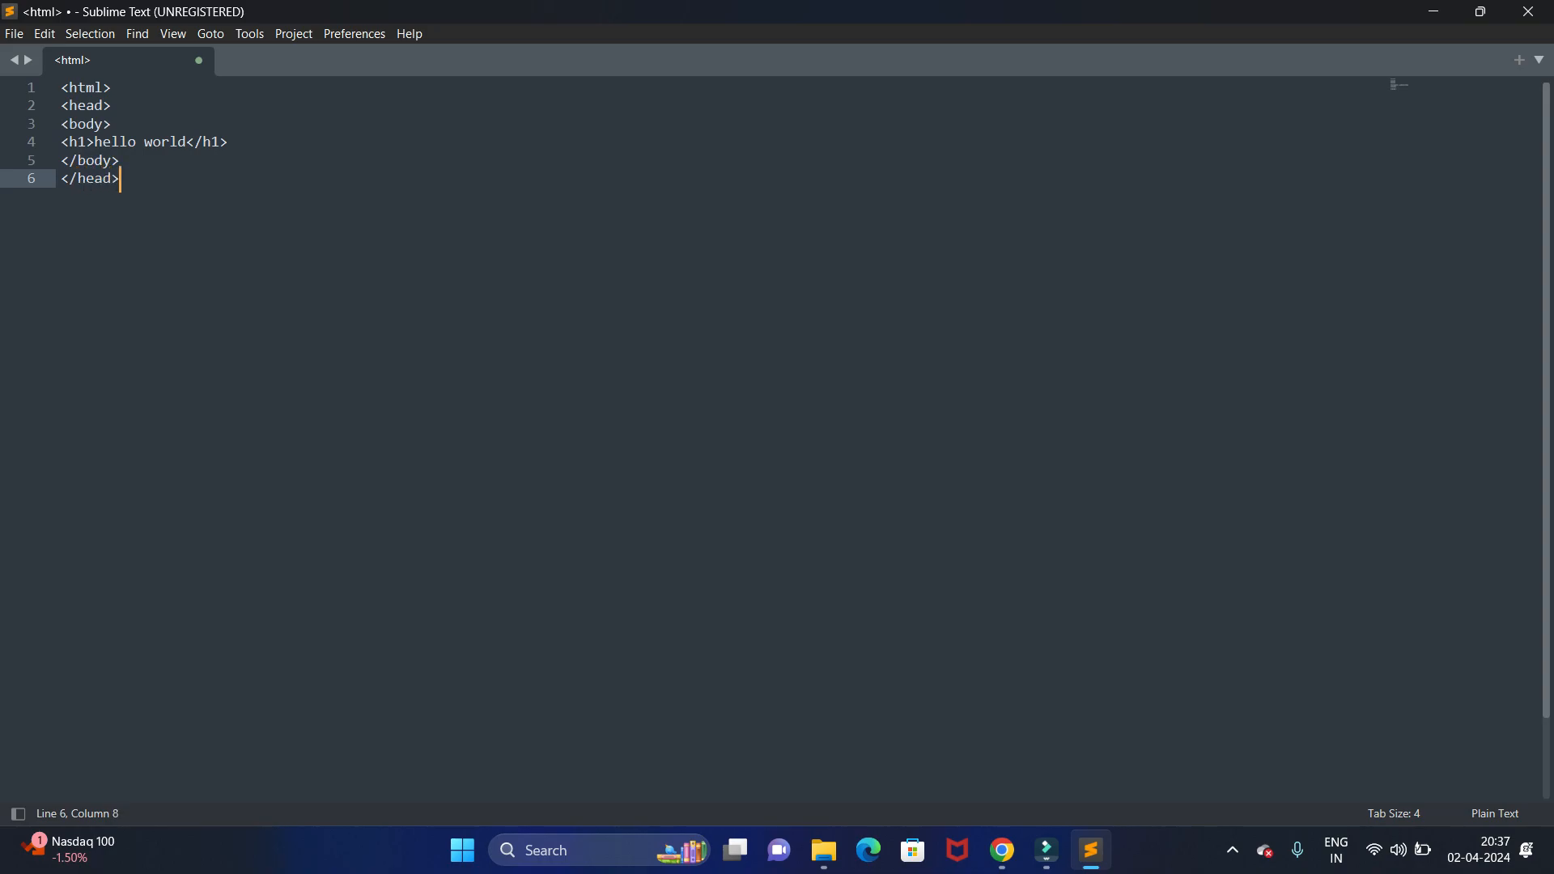
type("</h")
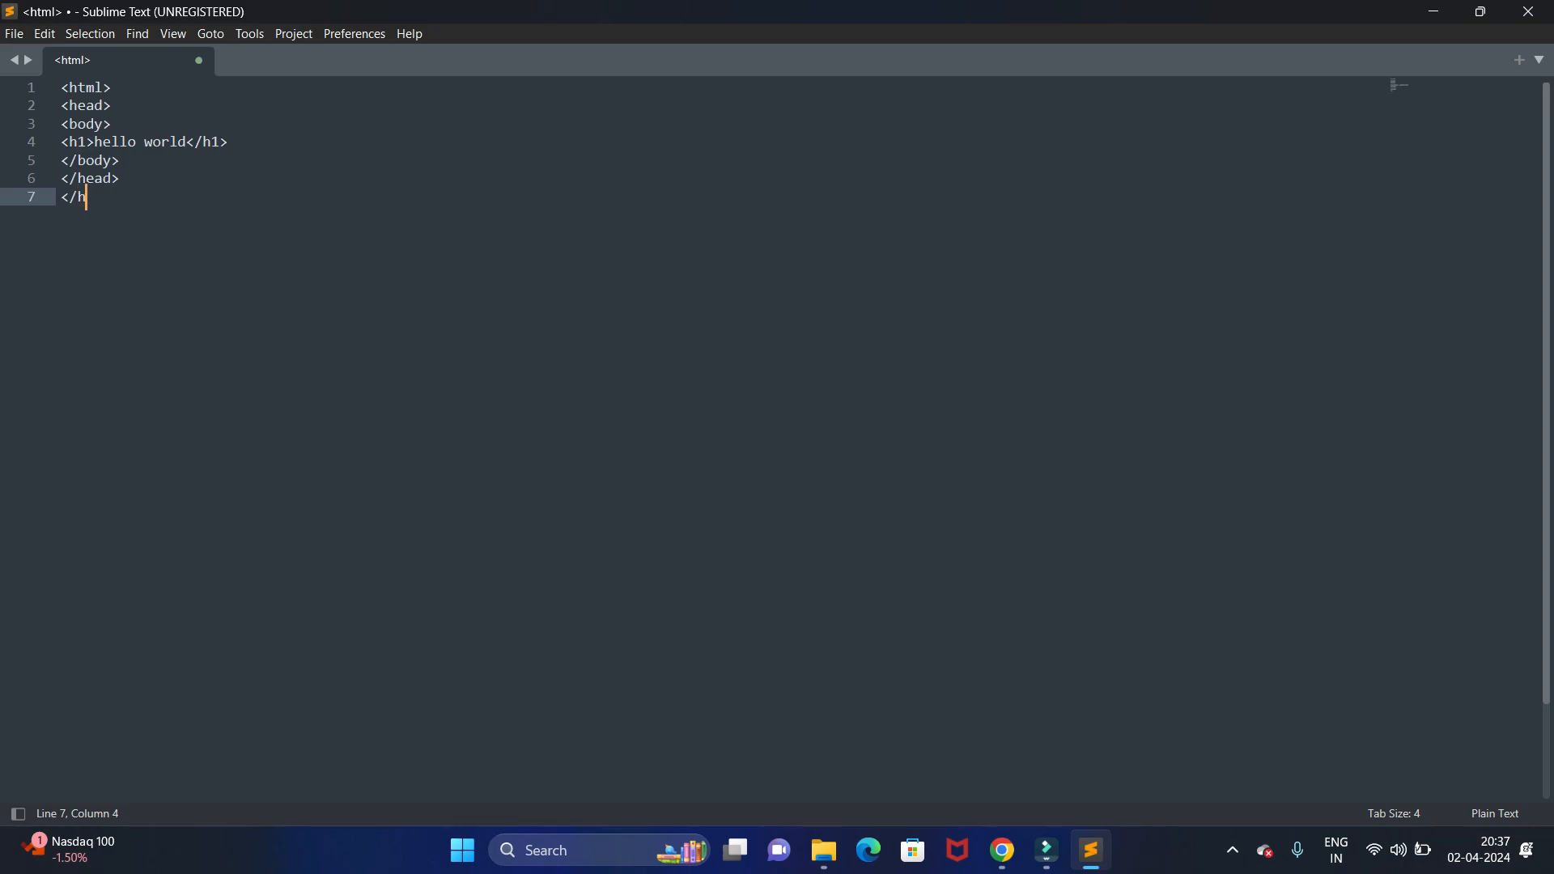
type("tml>")
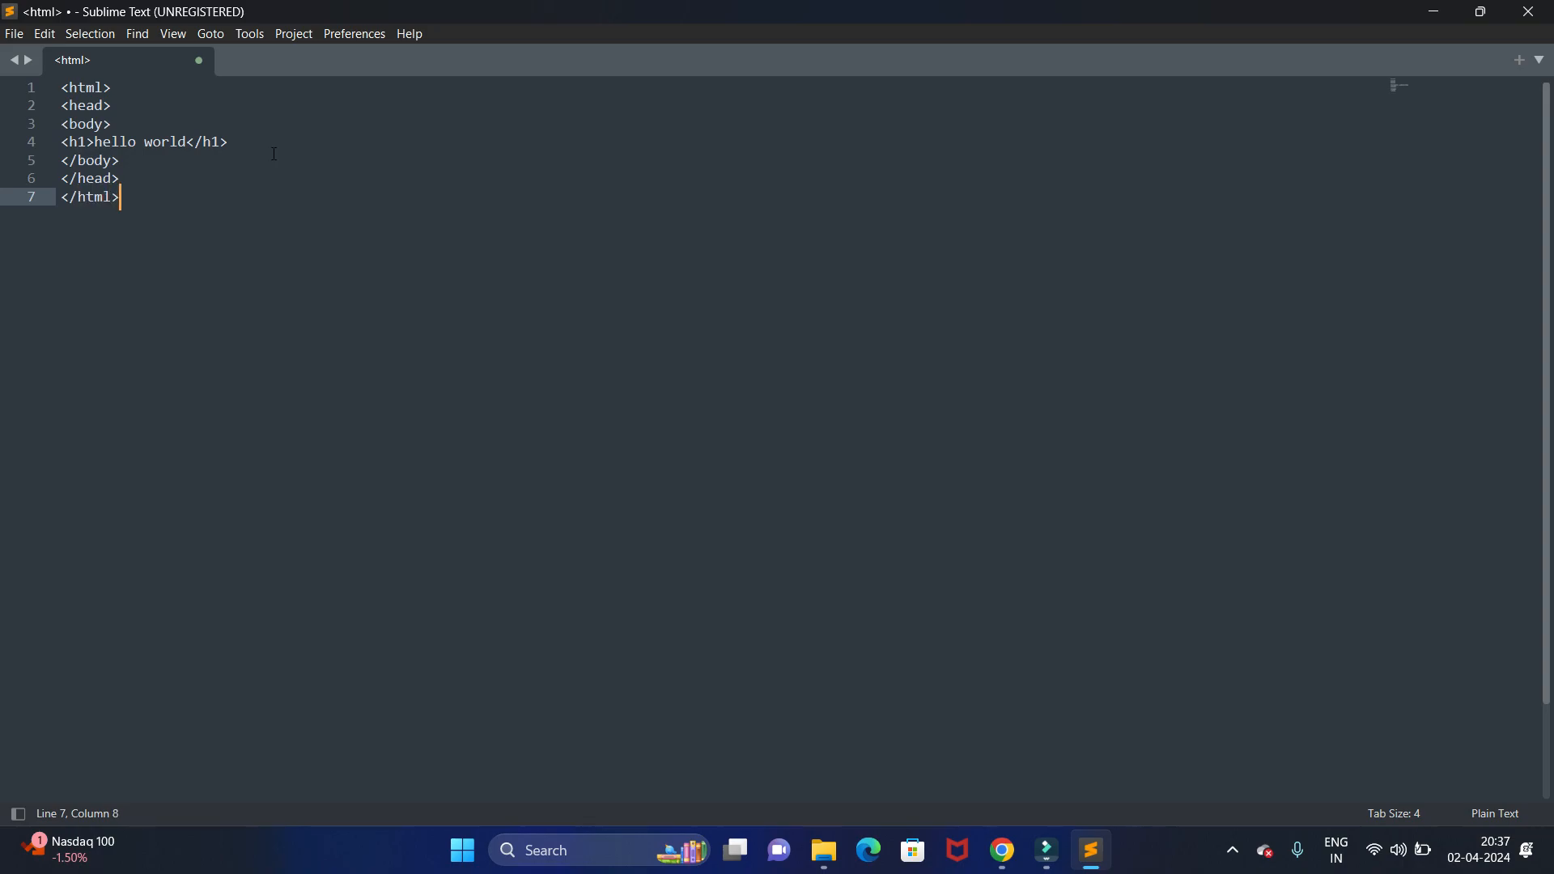
mouse_move(64, 87)
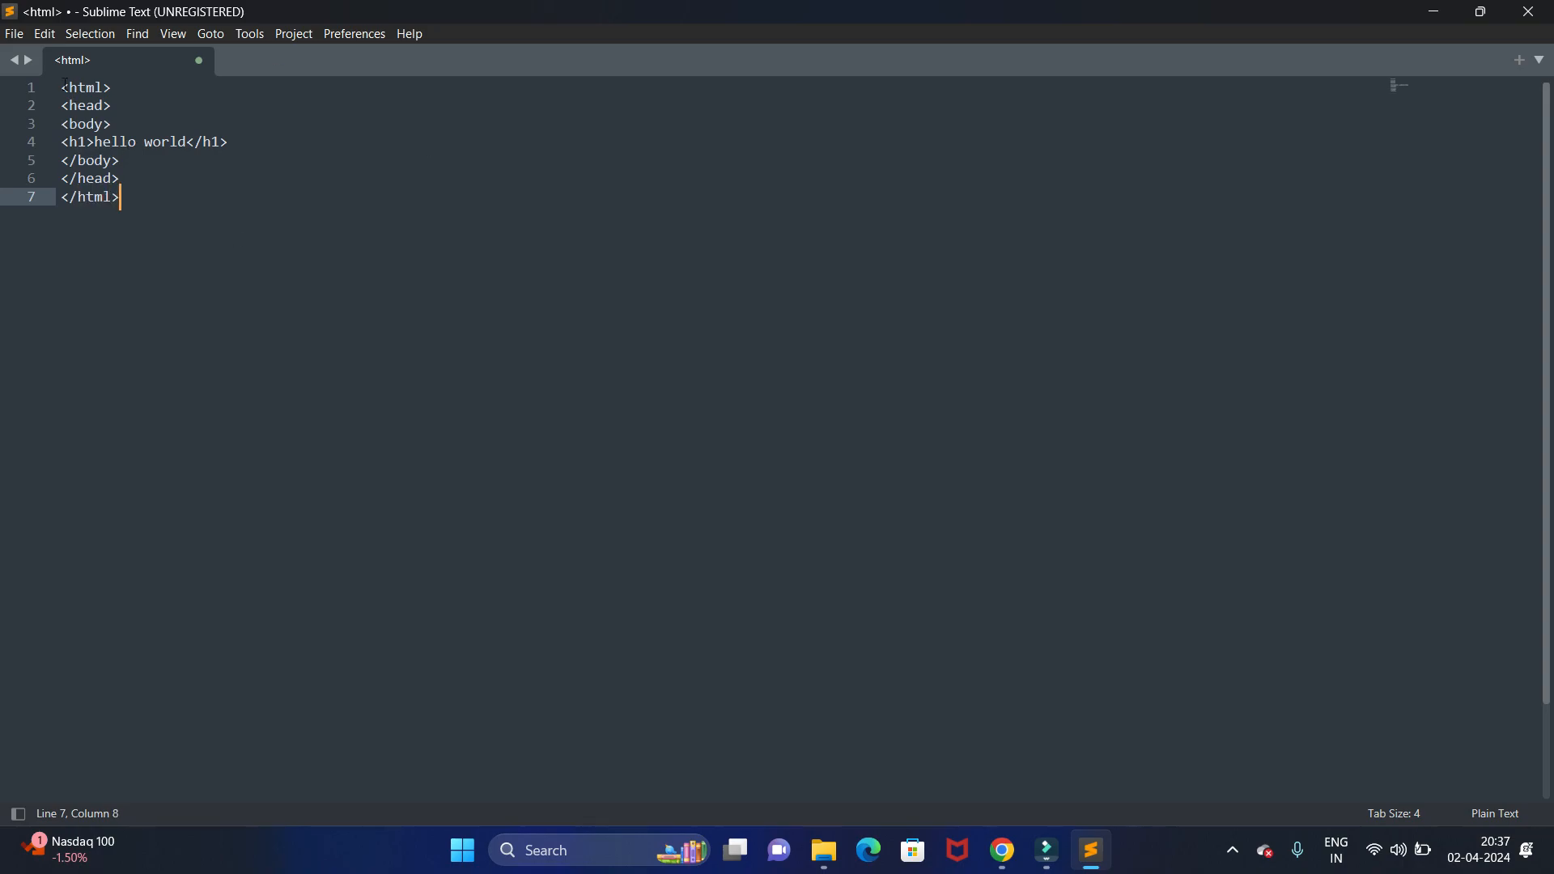
- From Save As, create a 'sublime test' folder on the Desktop and enter it
left_click(15, 32)
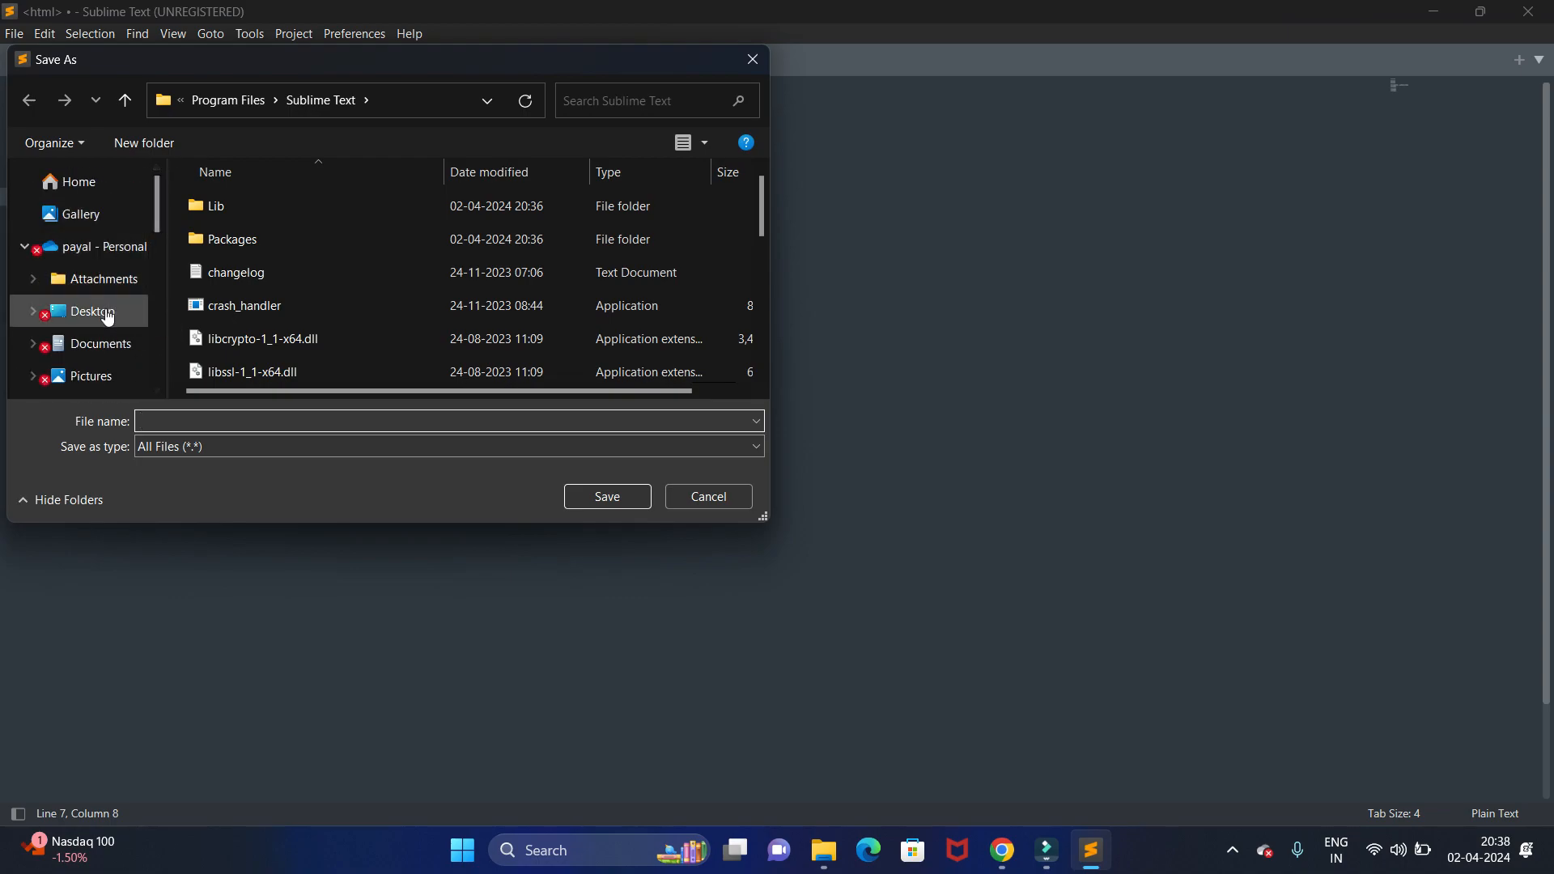
left_click(90, 311)
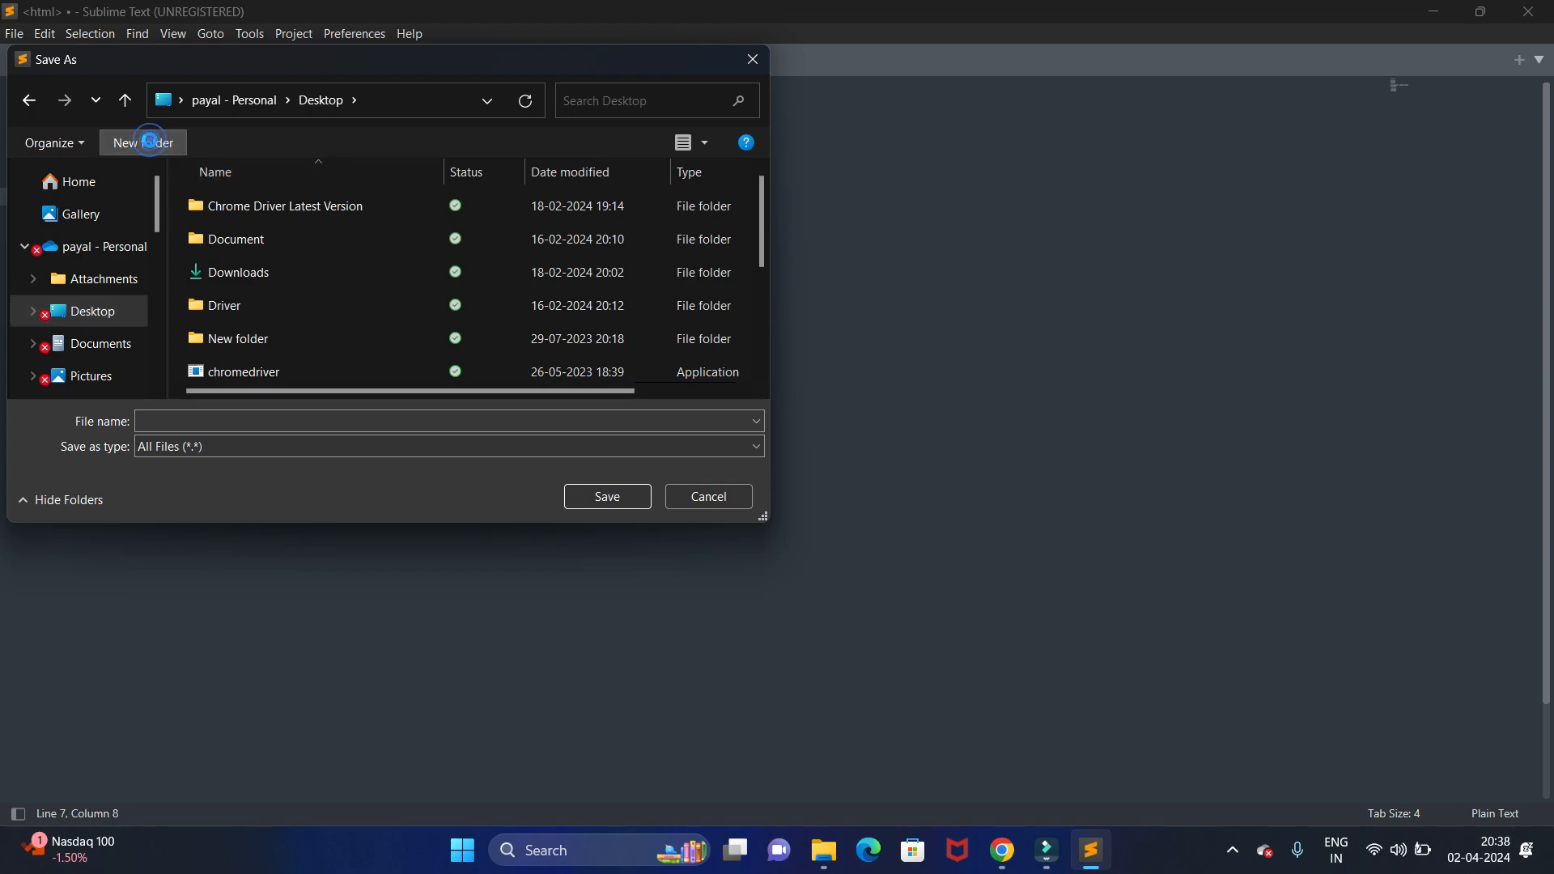
left_click(142, 143)
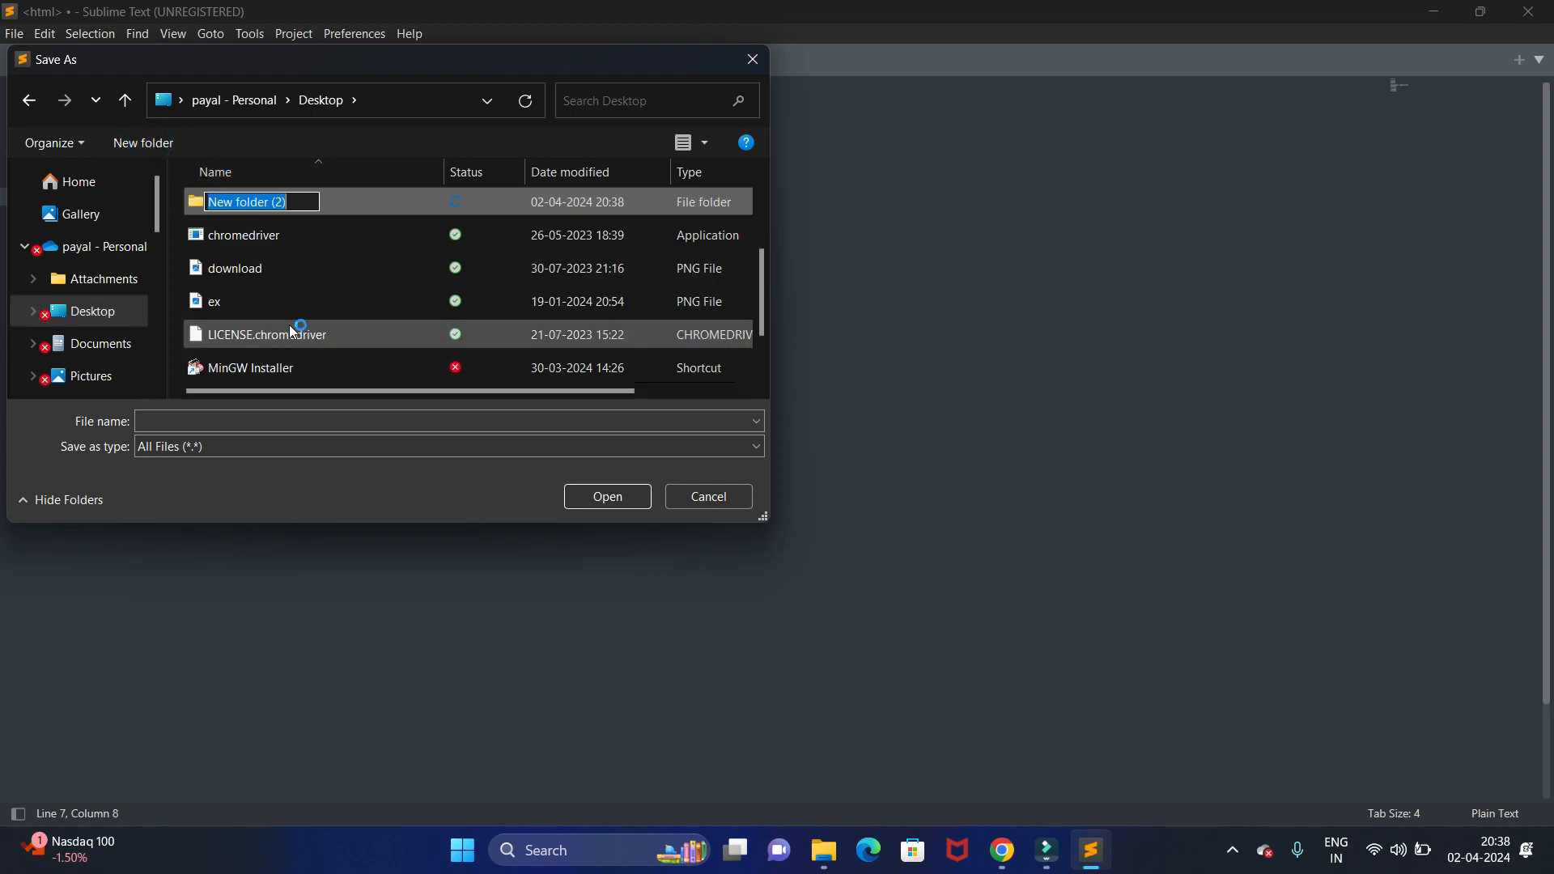
type("sublime test")
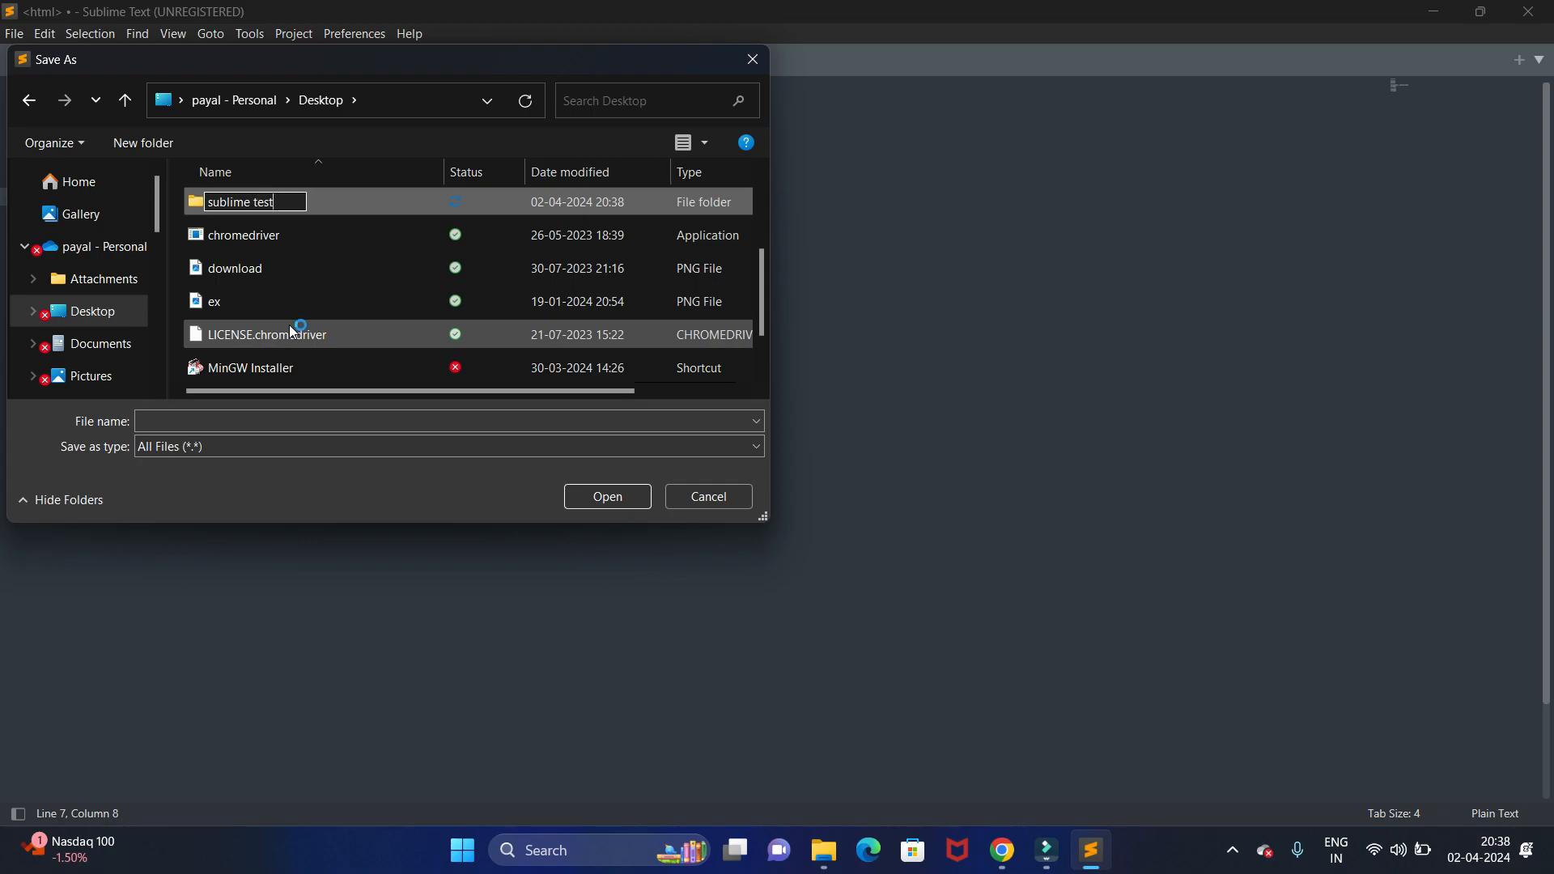
left_click(216, 171)
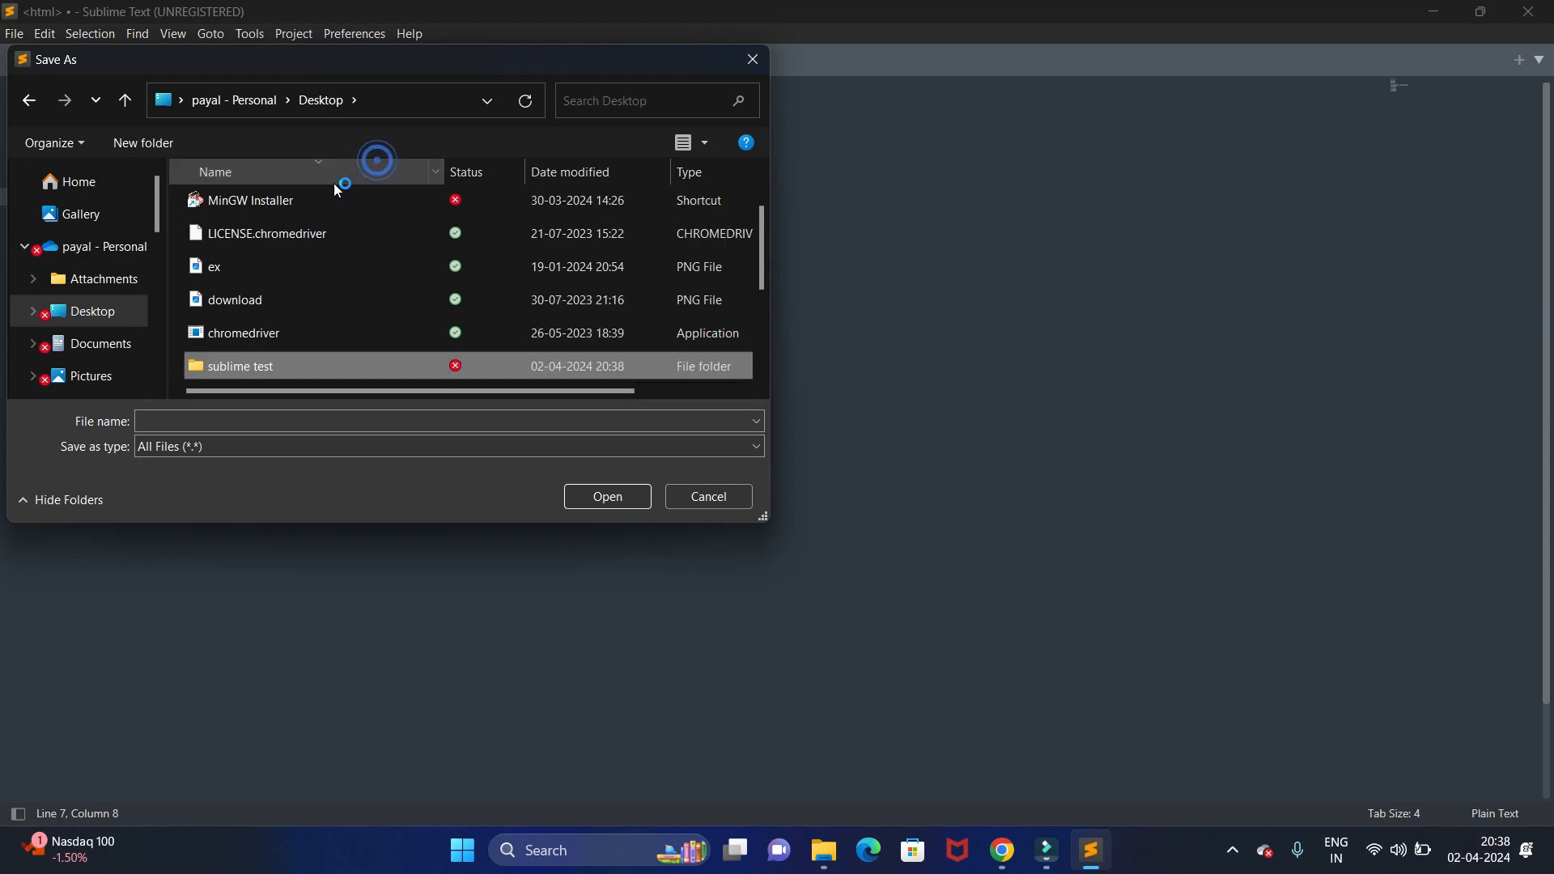
double_click(239, 365)
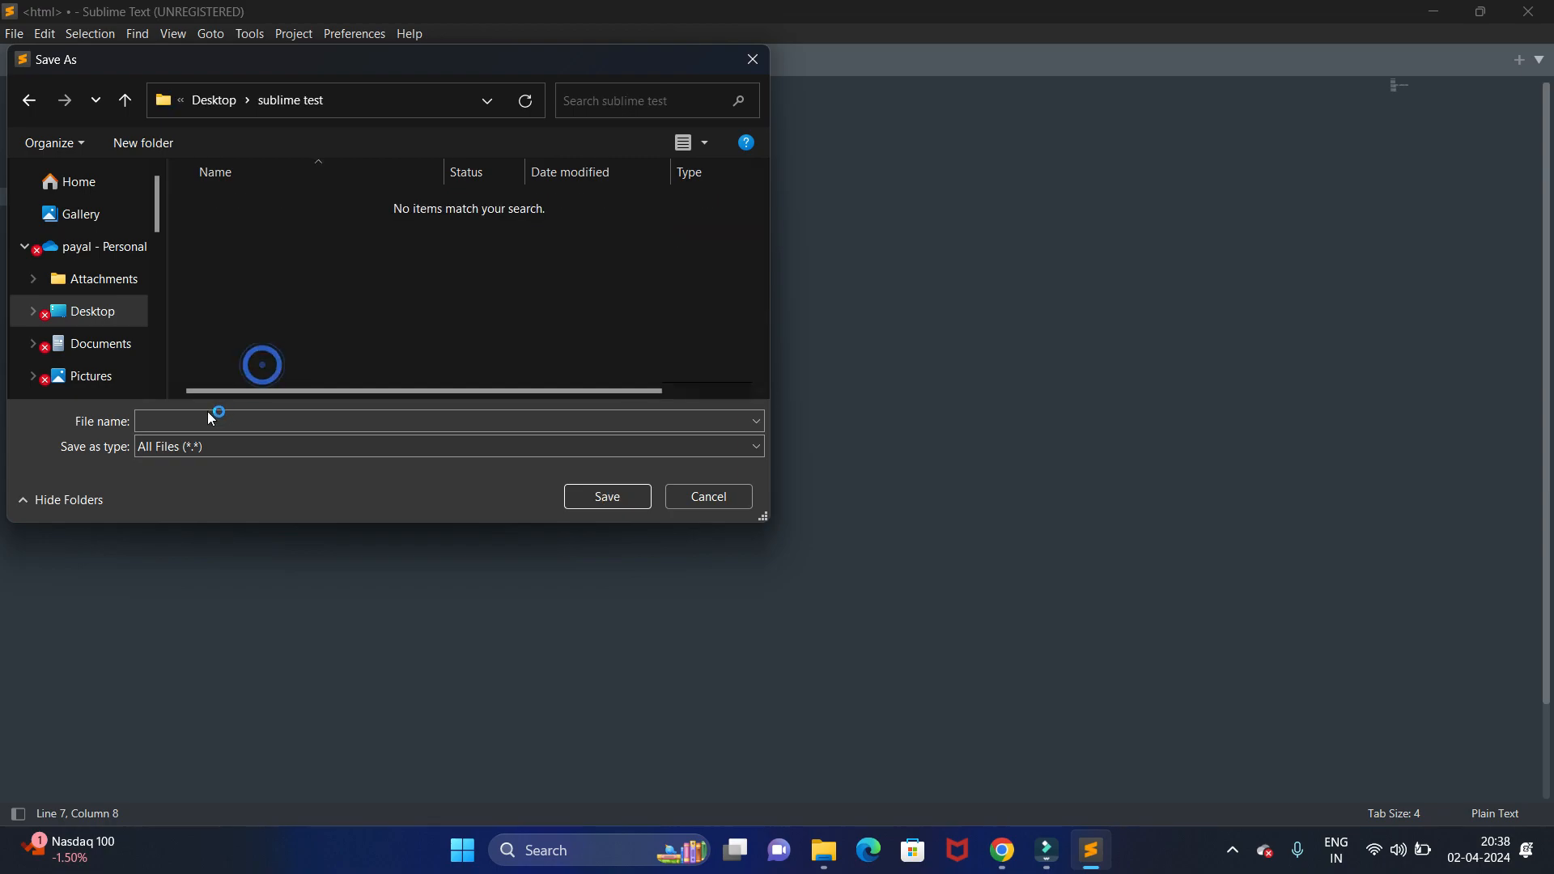
- Save the page as index.html inside the sublime test folder
type("index")
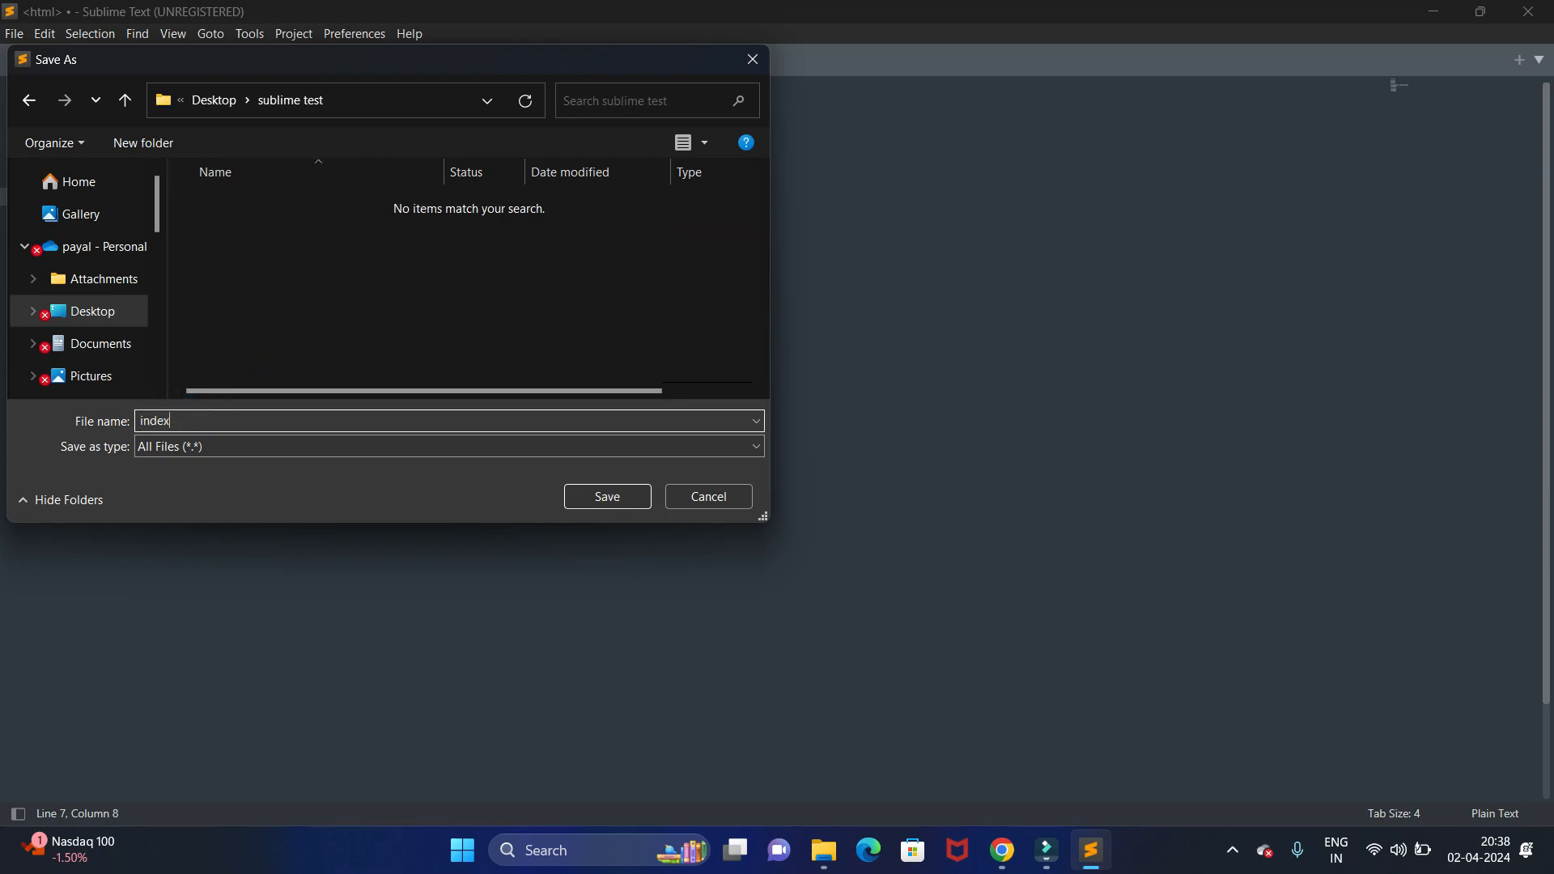
type(".htm")
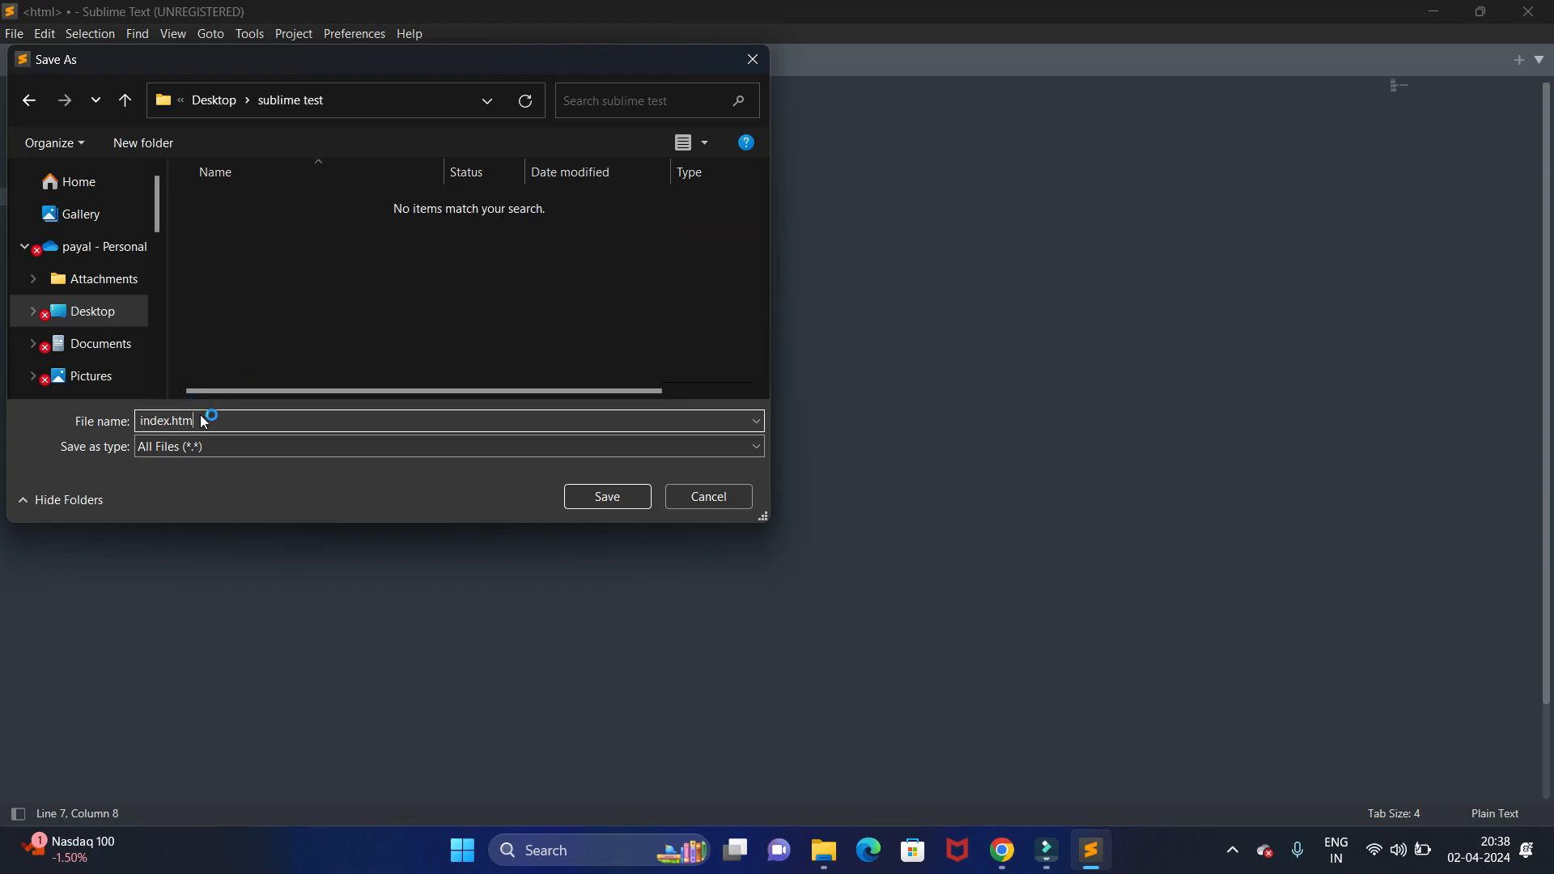
type("l")
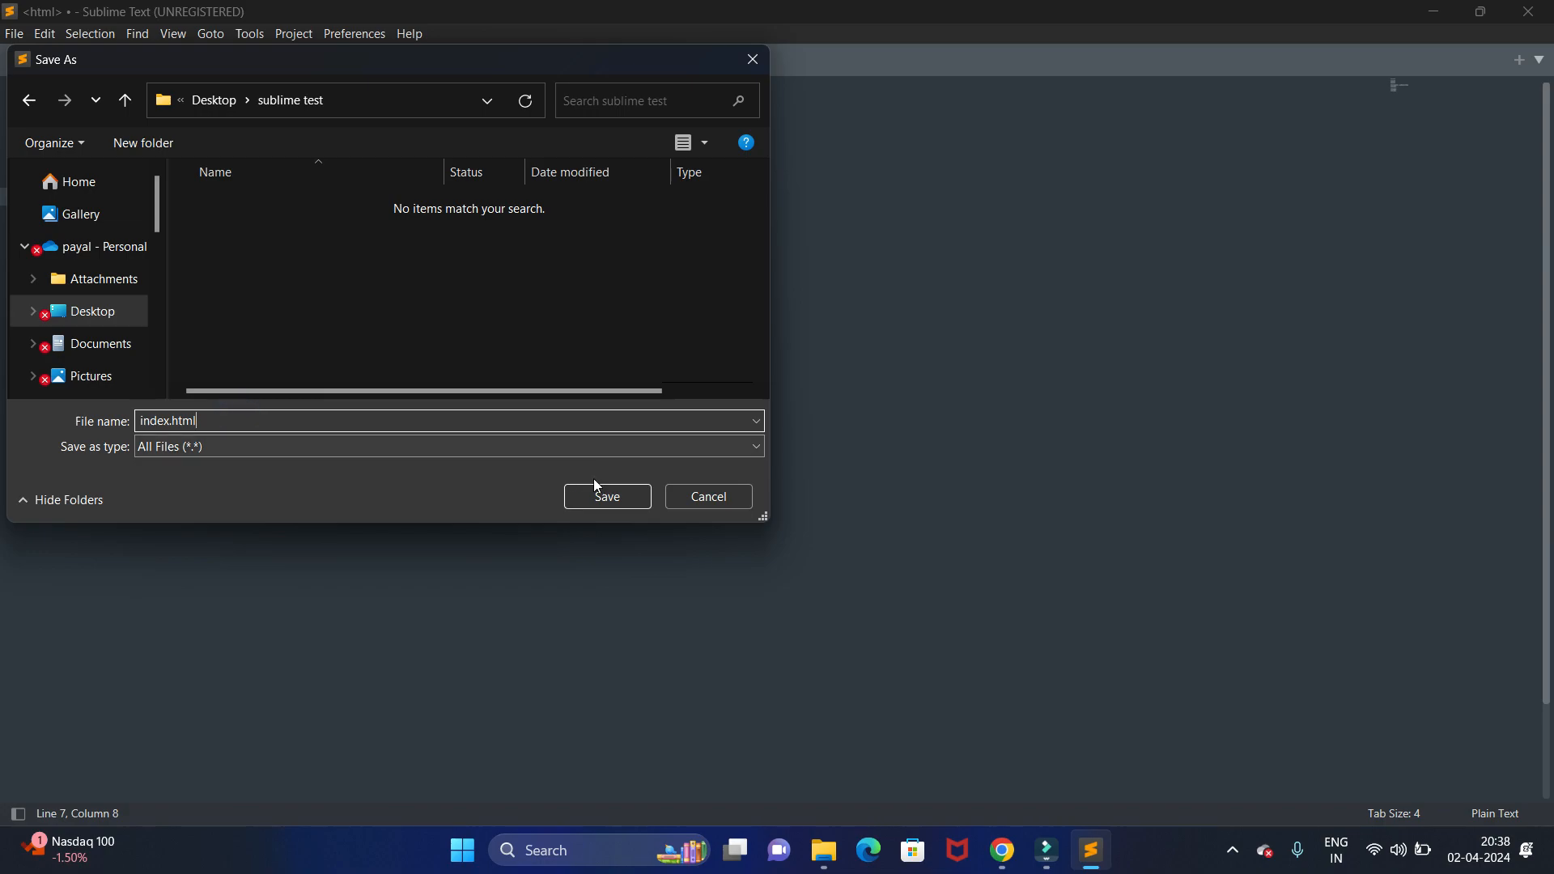
left_click(606, 497)
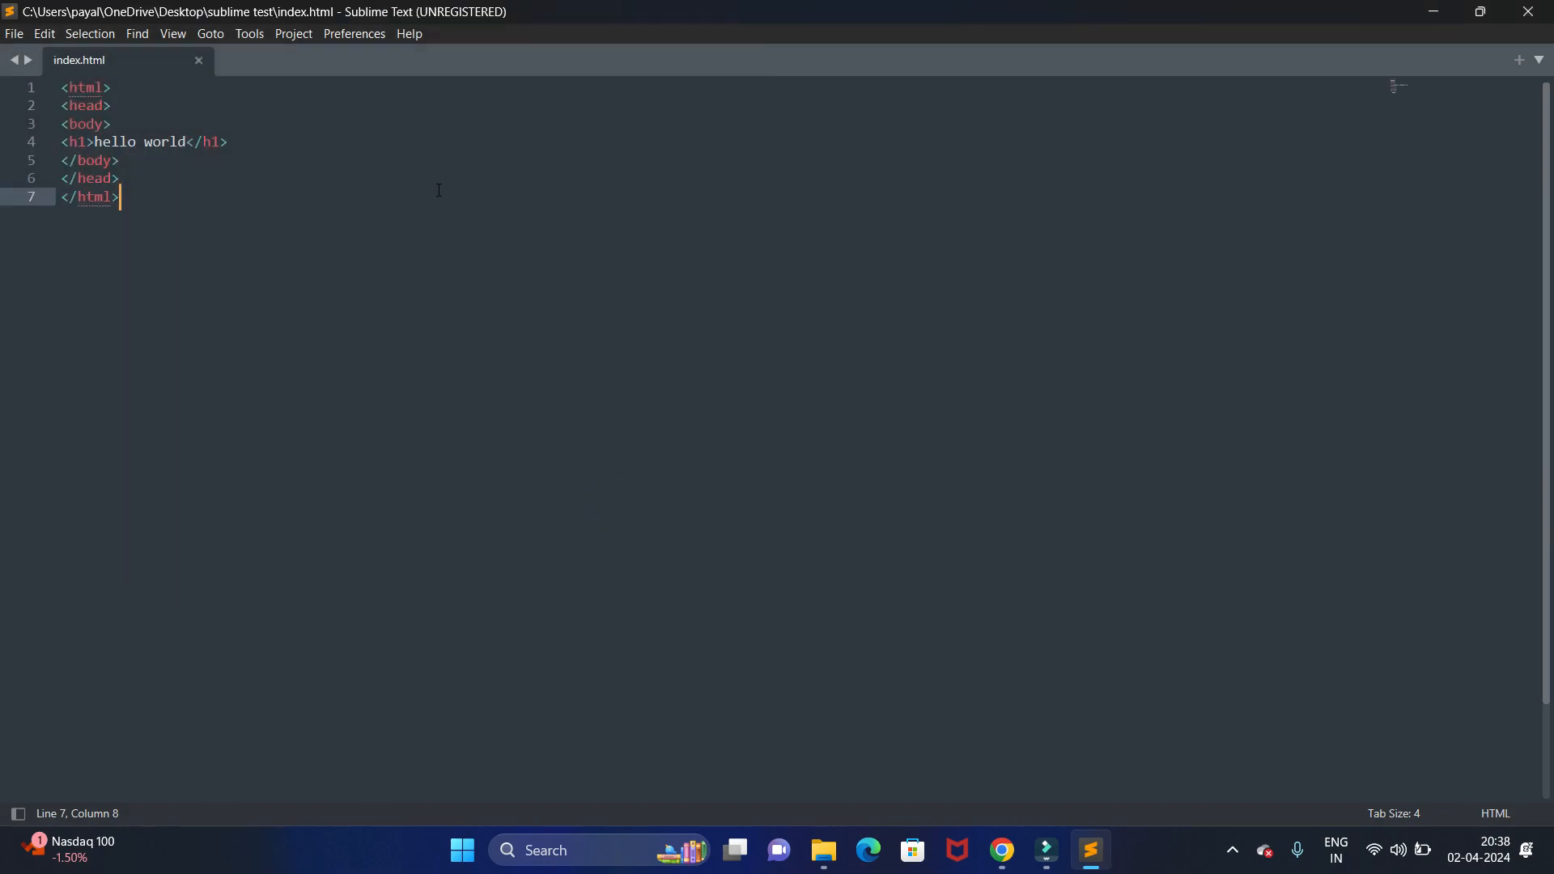
mouse_move(459, 185)
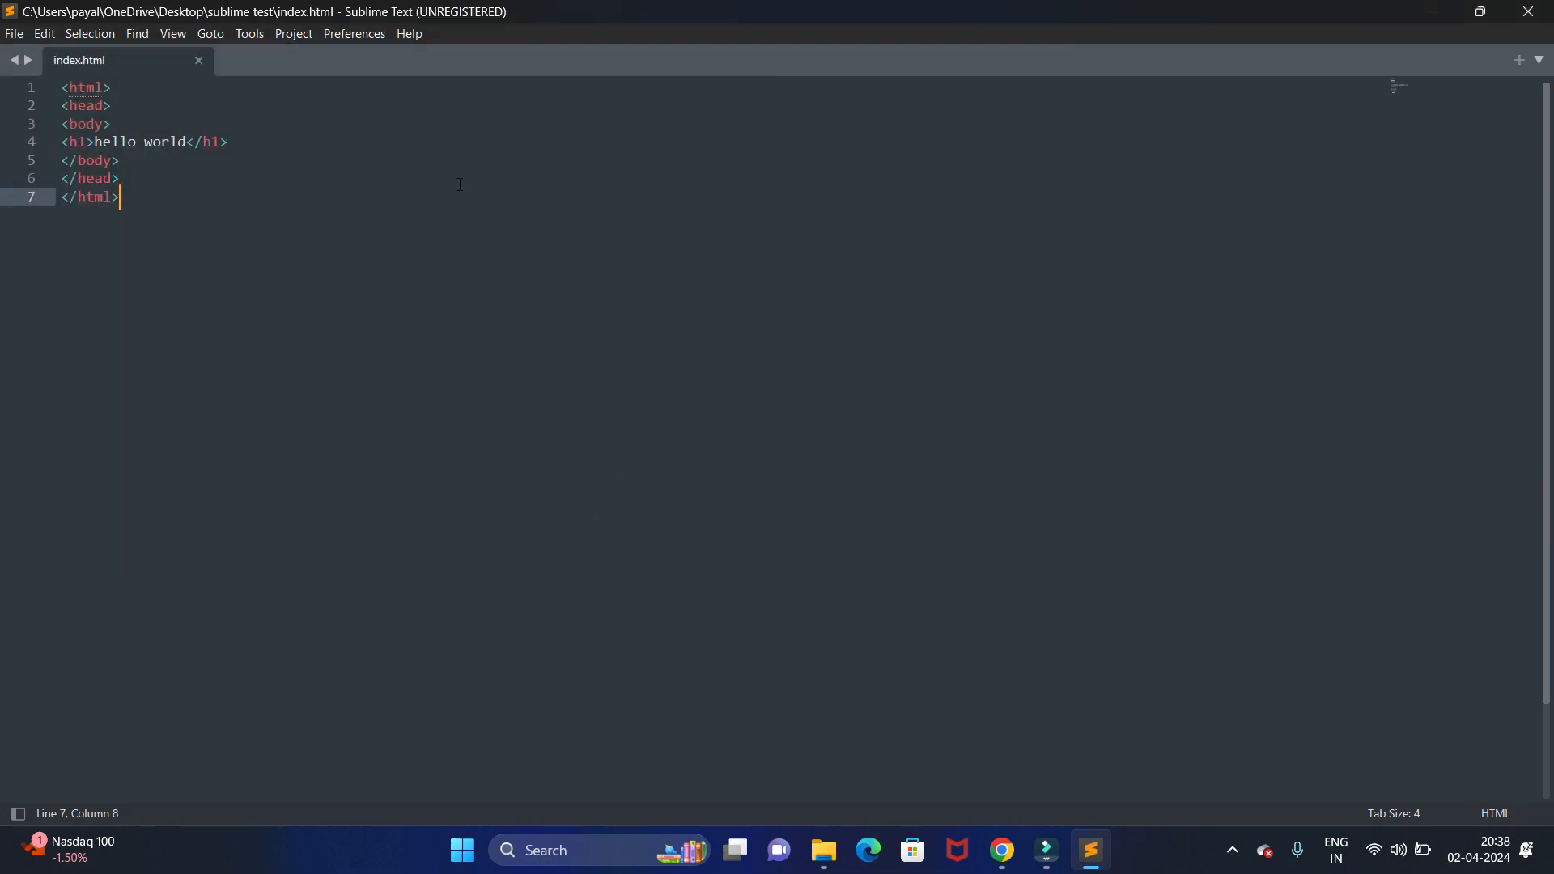
- Minimize the editor and open the desktop 'sublime test' folder, selecting index.html
left_click(1430, 11)
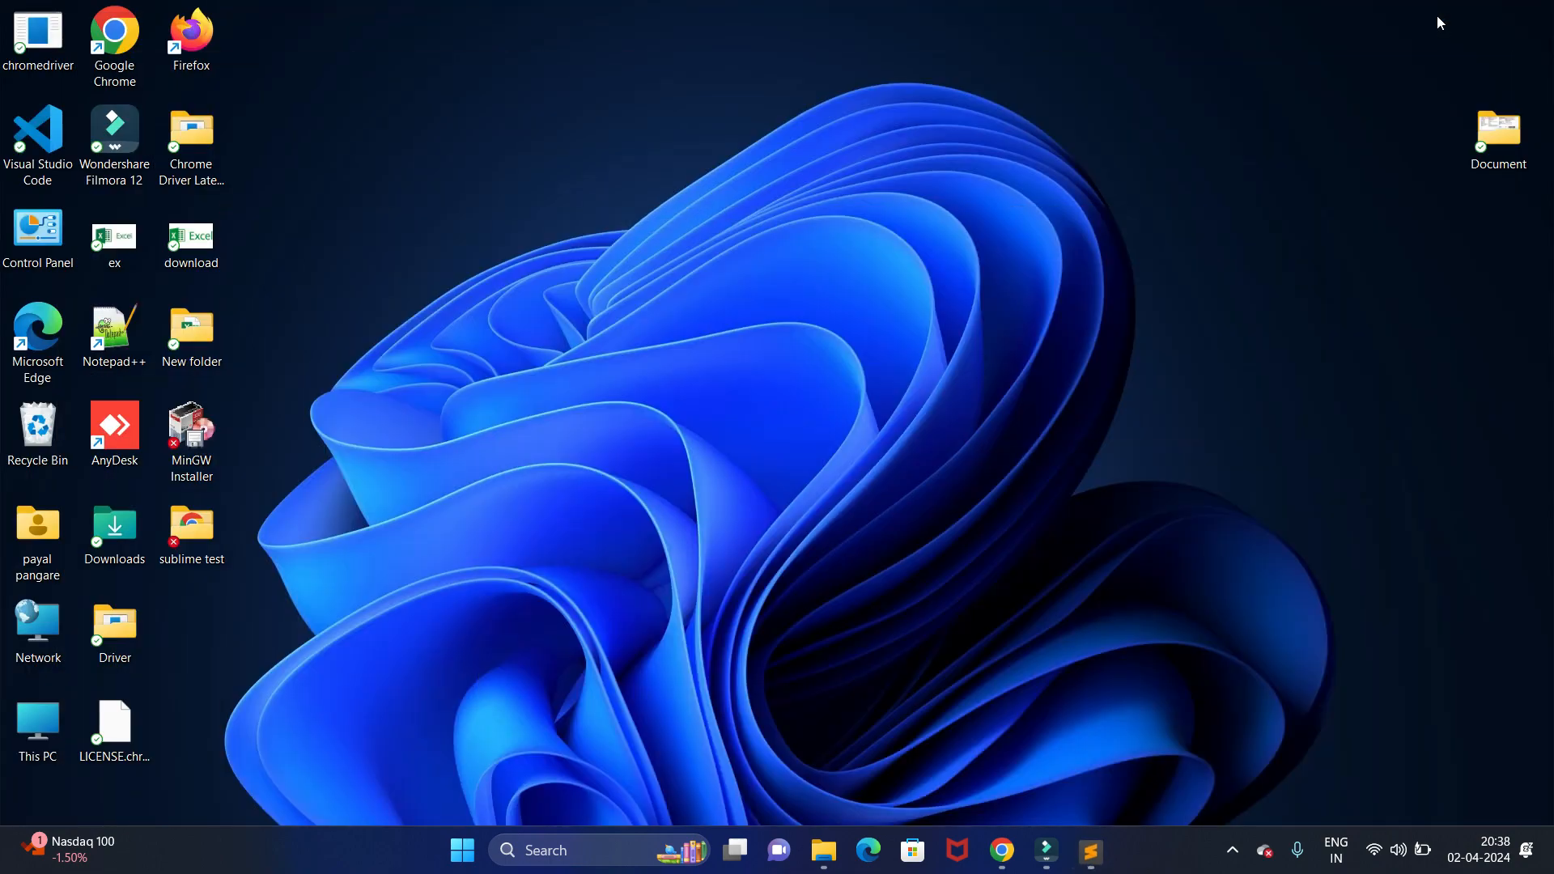
left_click(191, 520)
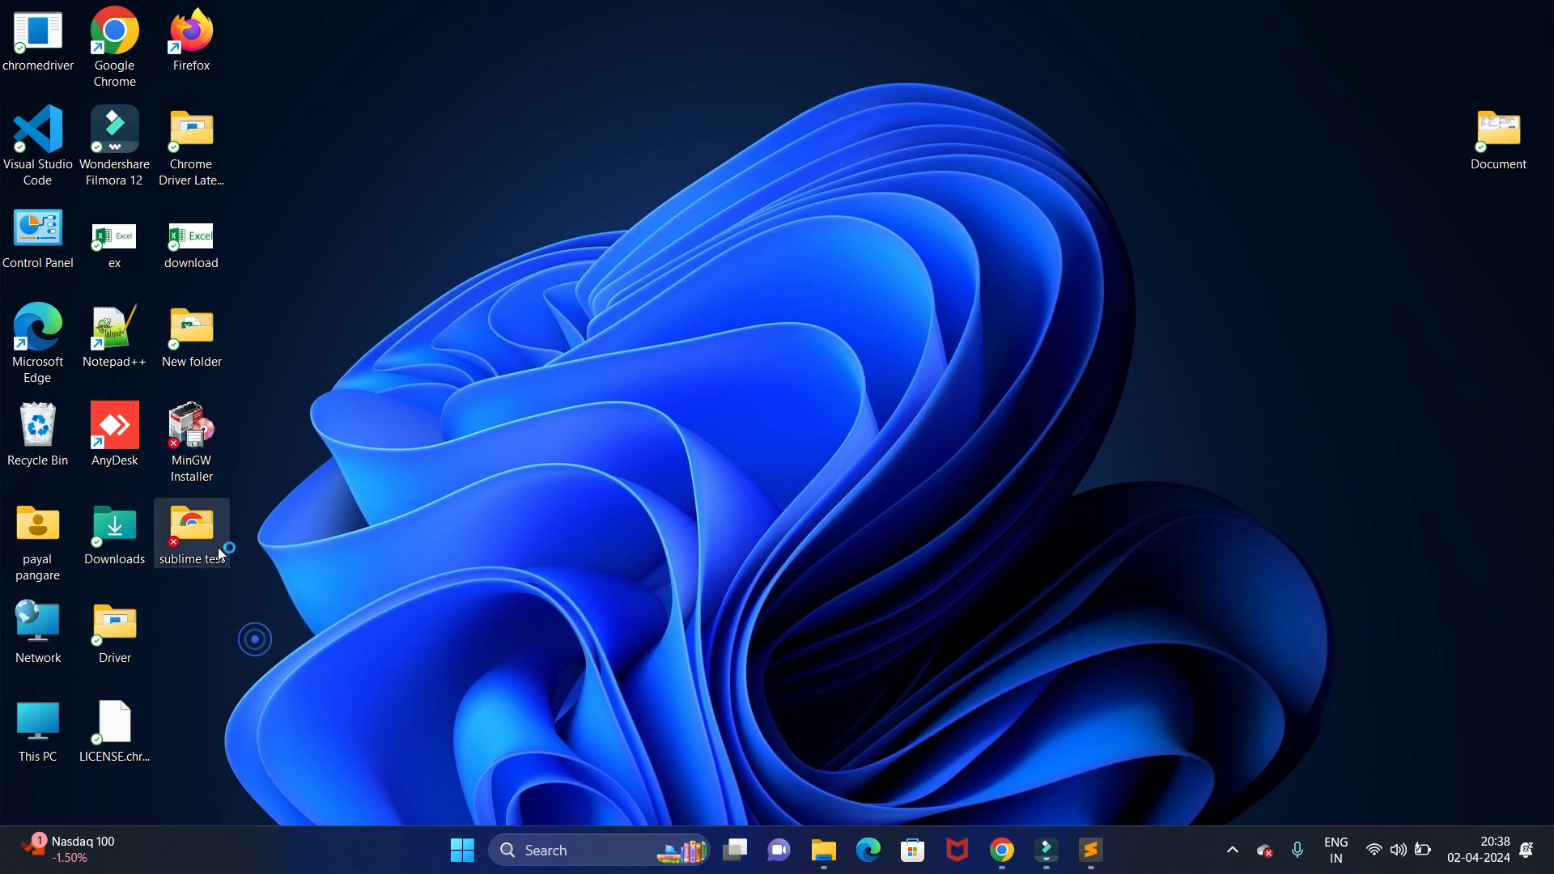
double_click(191, 523)
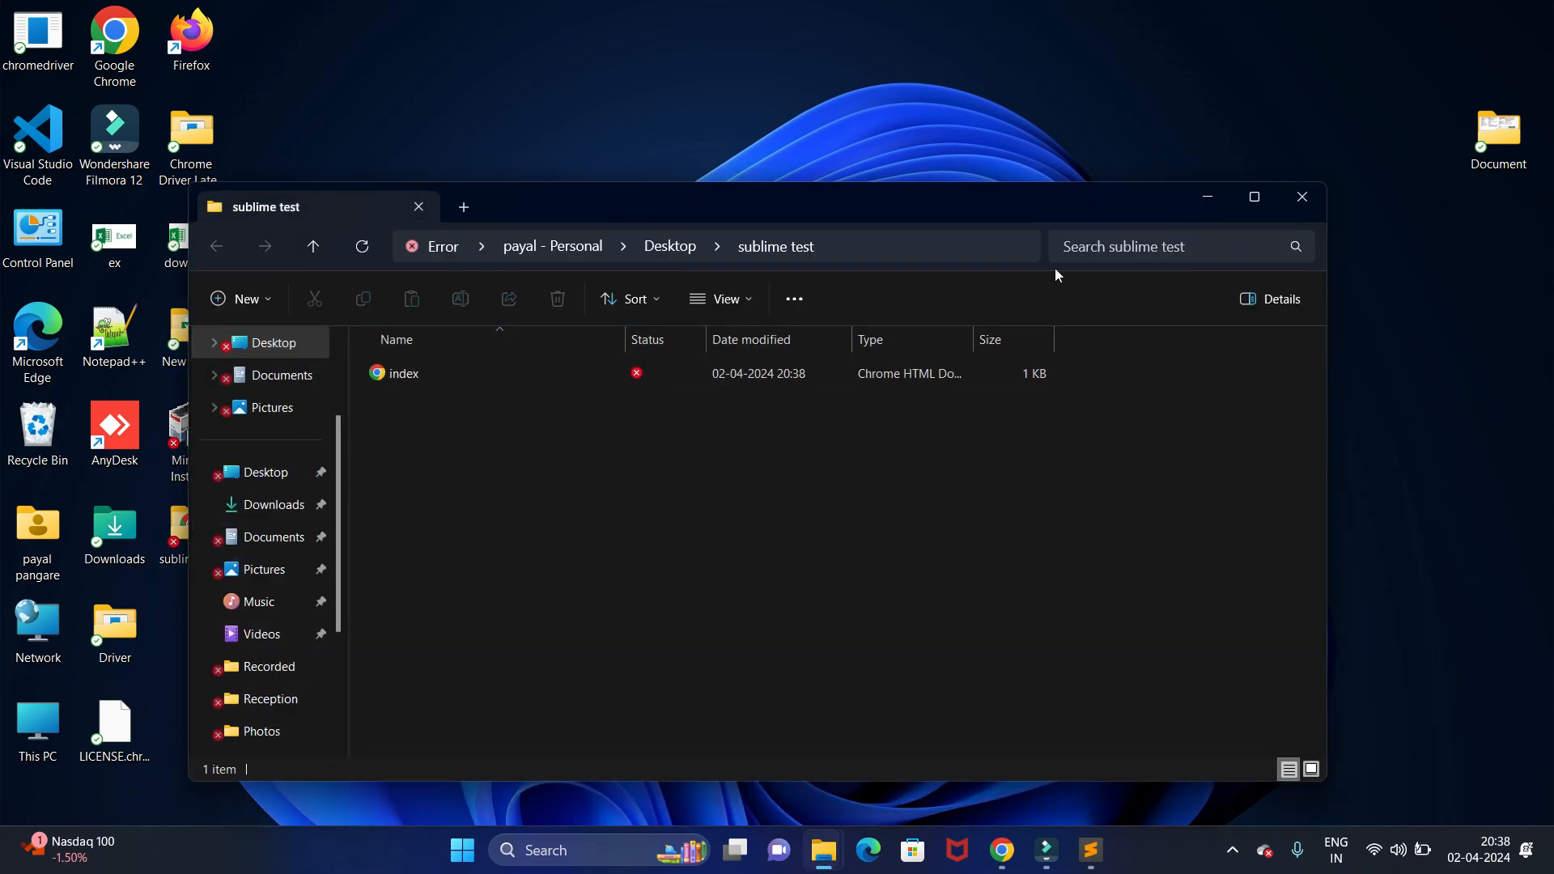
left_click(1253, 196)
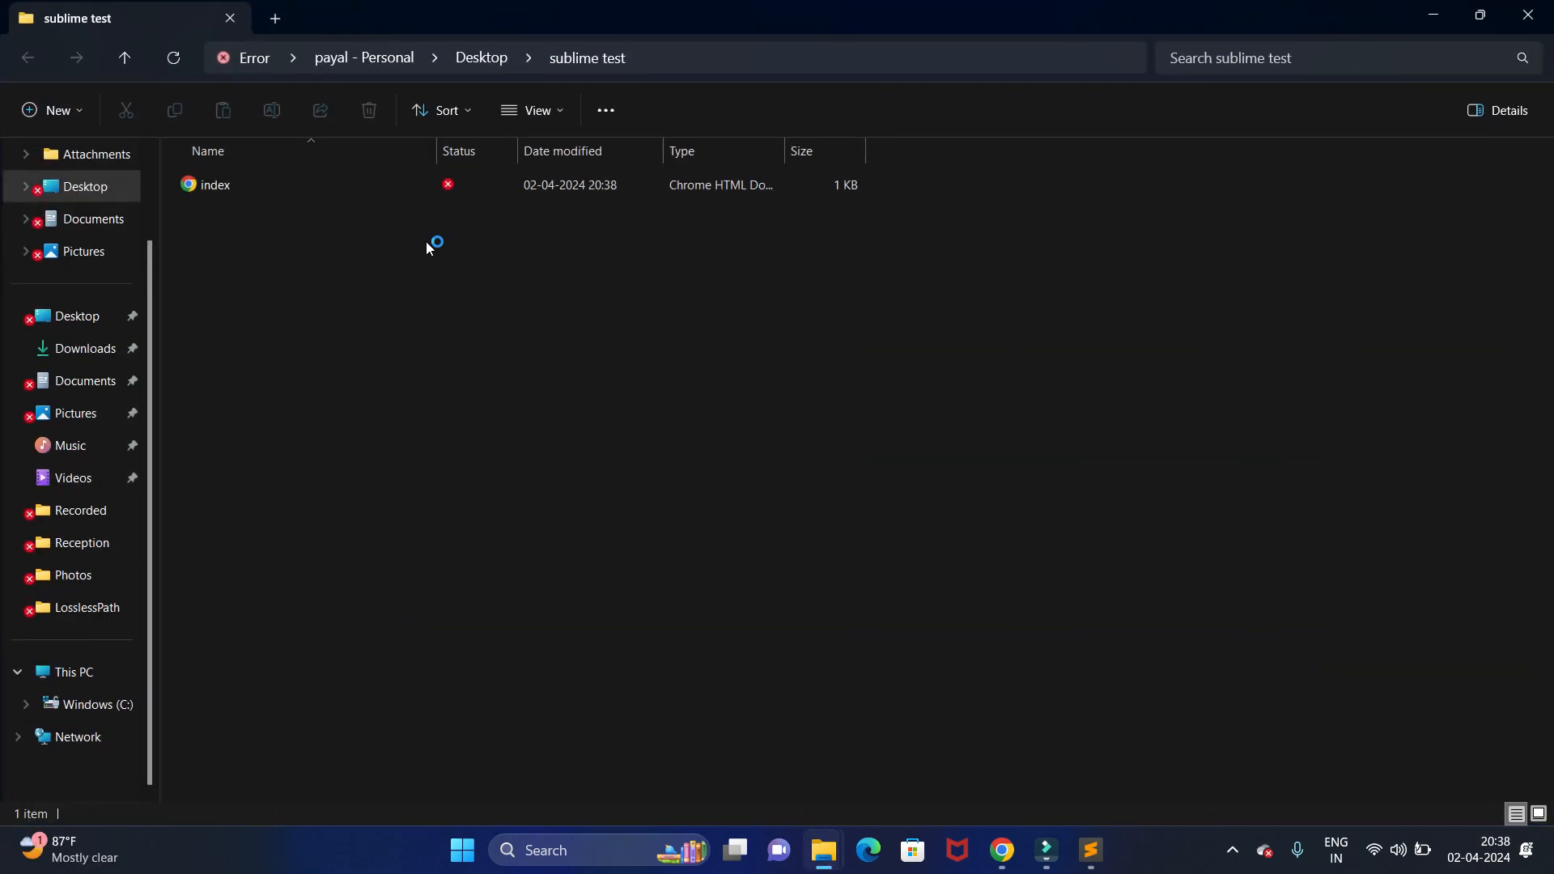
left_click(215, 184)
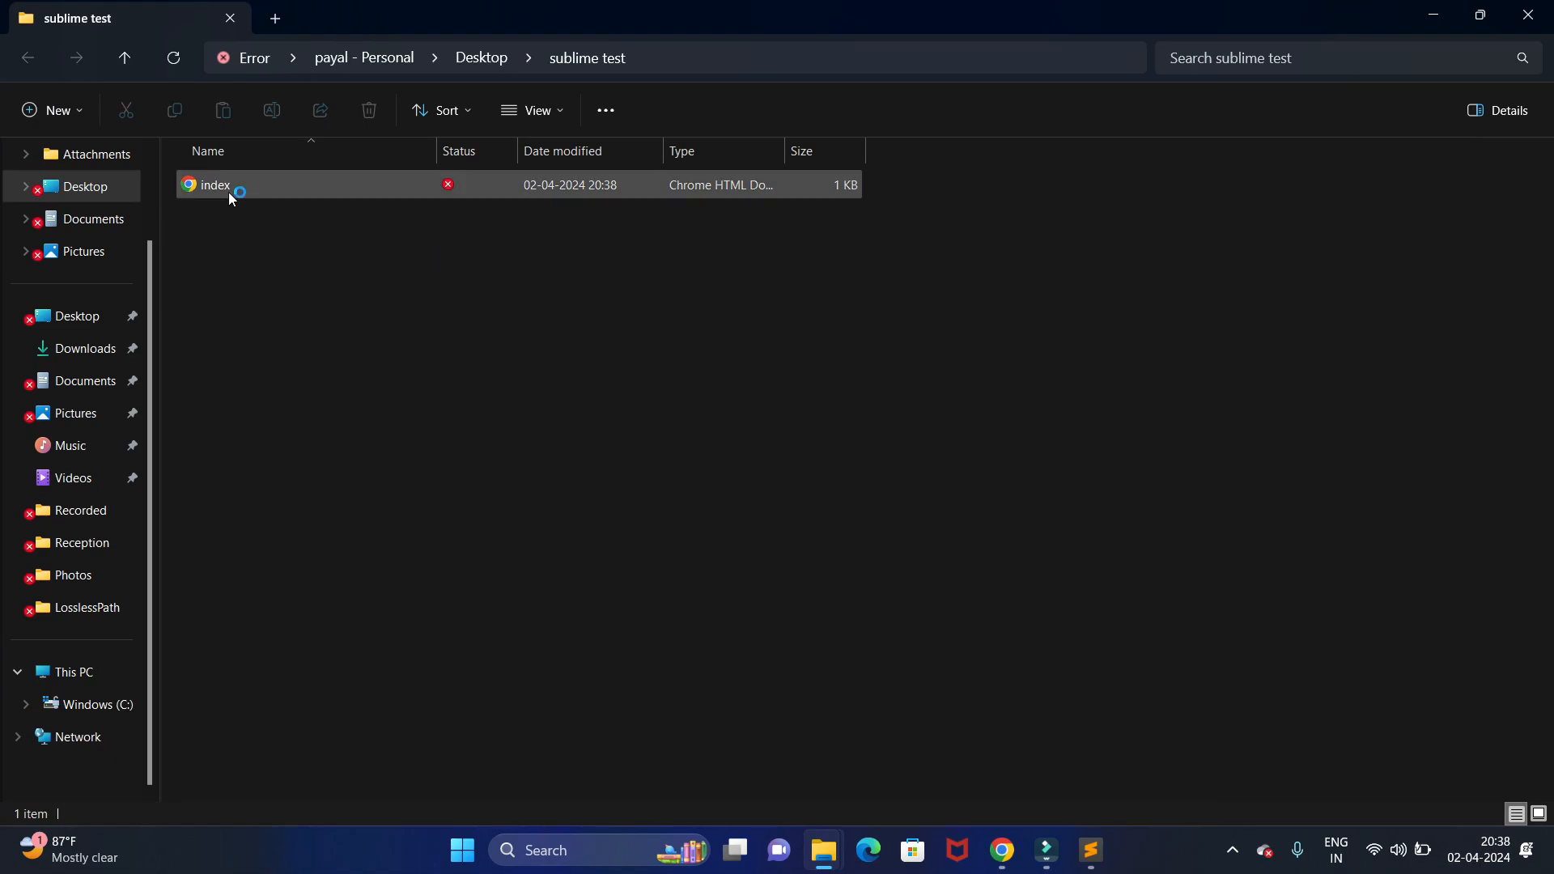
mouse_move(214, 184)
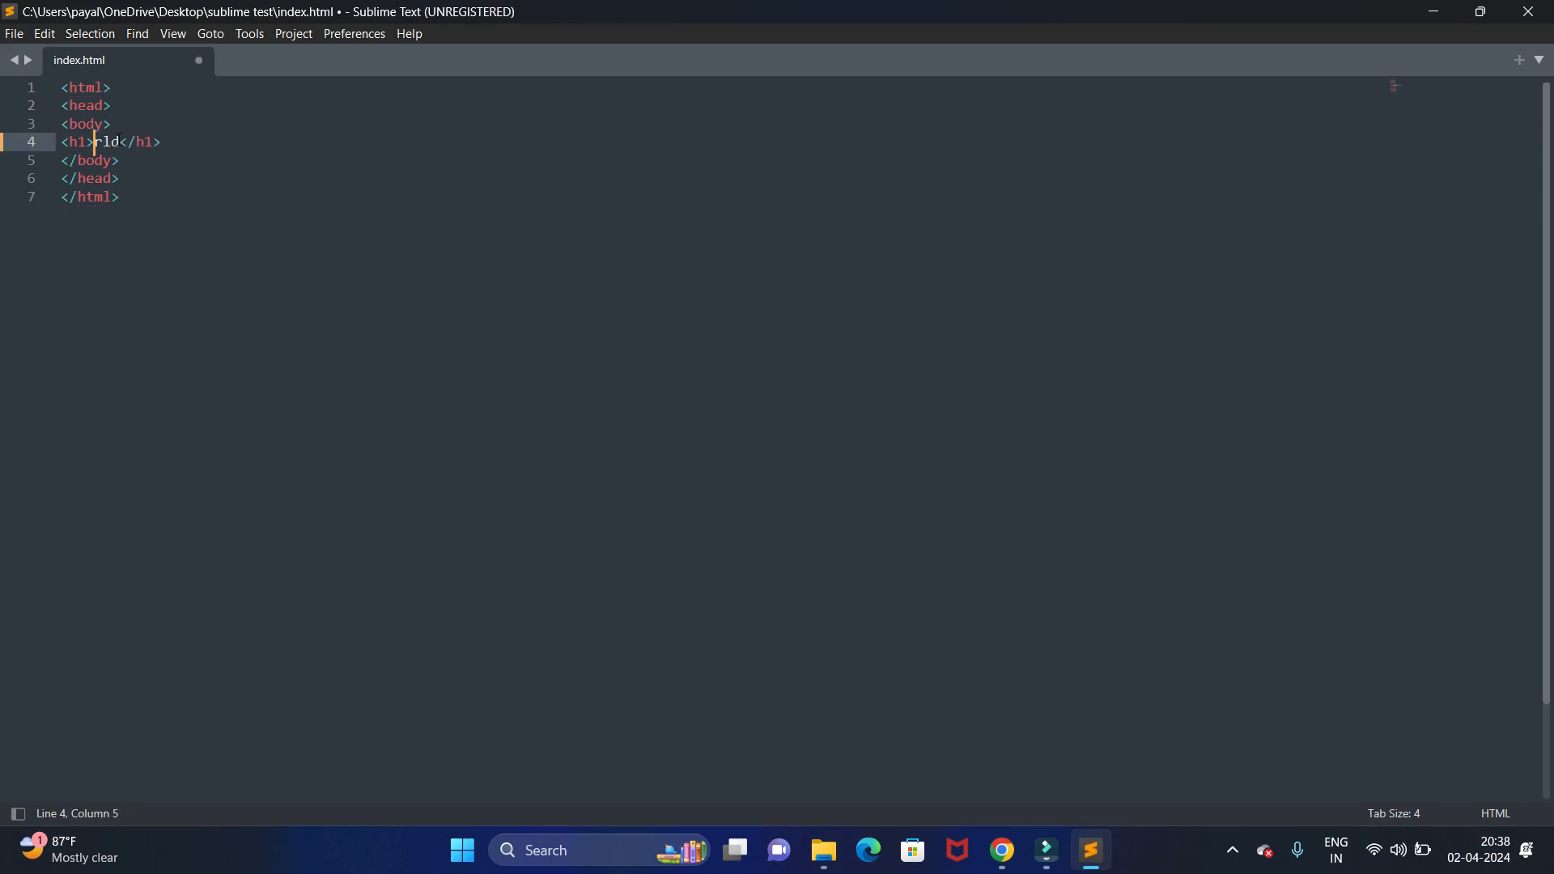
- Replace the heading text with 'welcome' and change its opening tag to <h2>
type("welc")
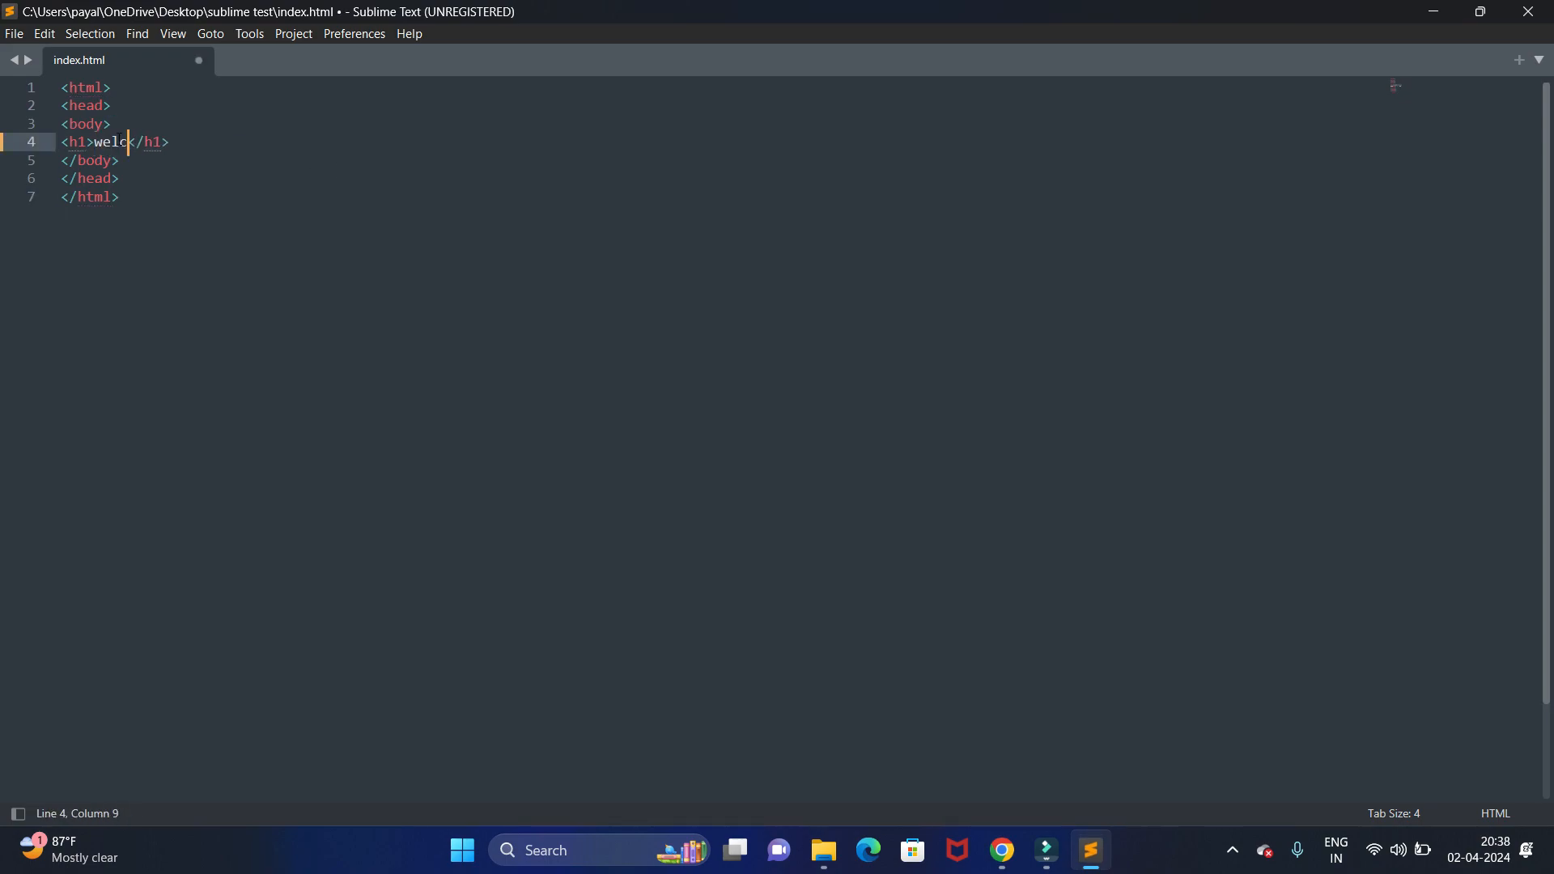
type("ome")
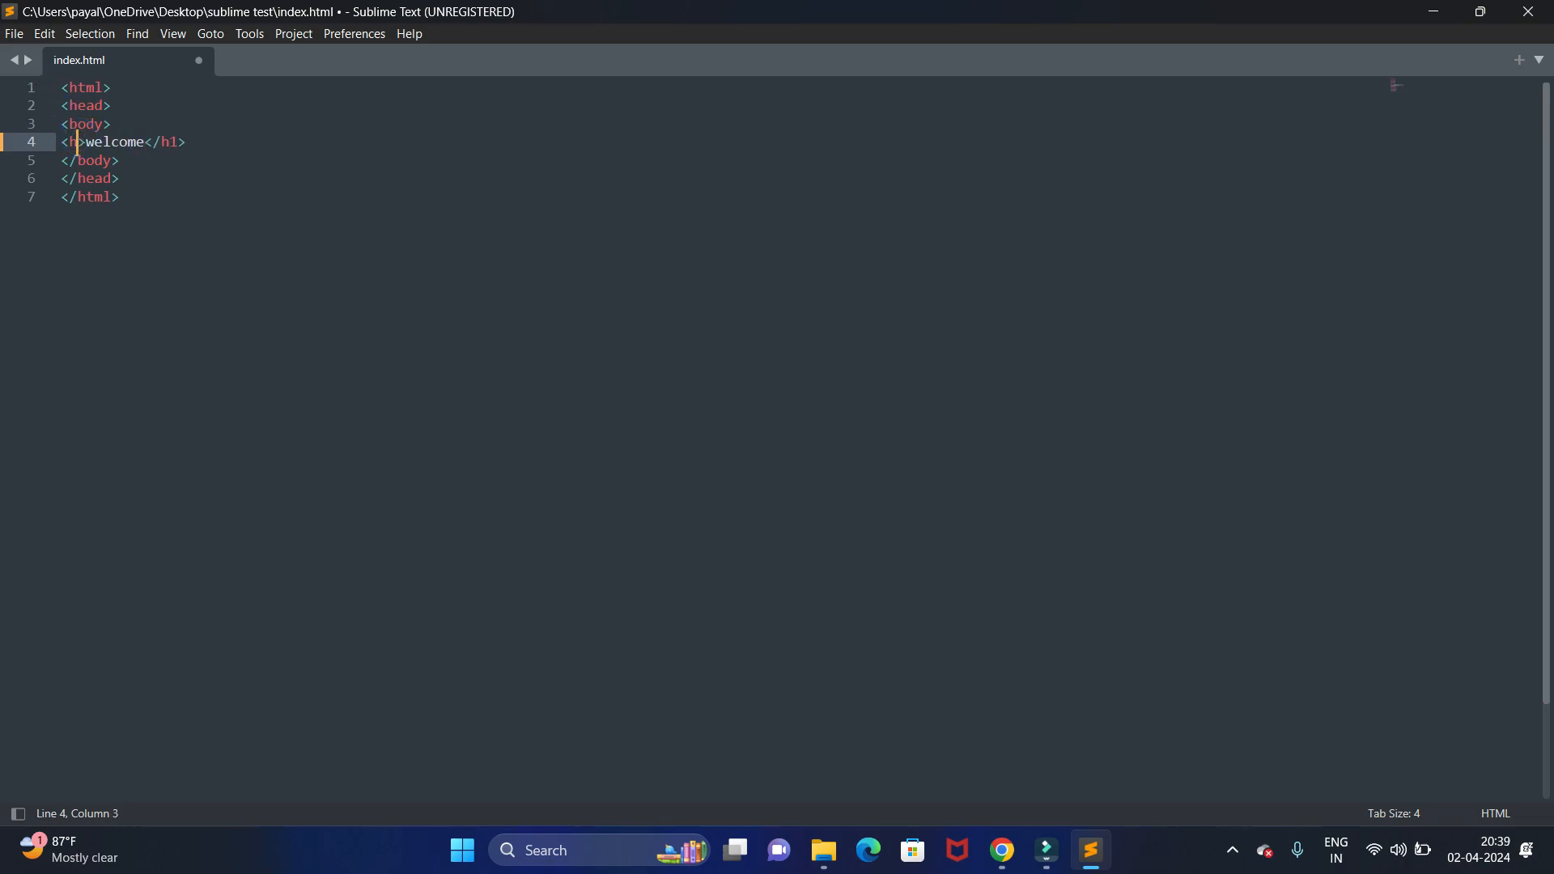
type("2")
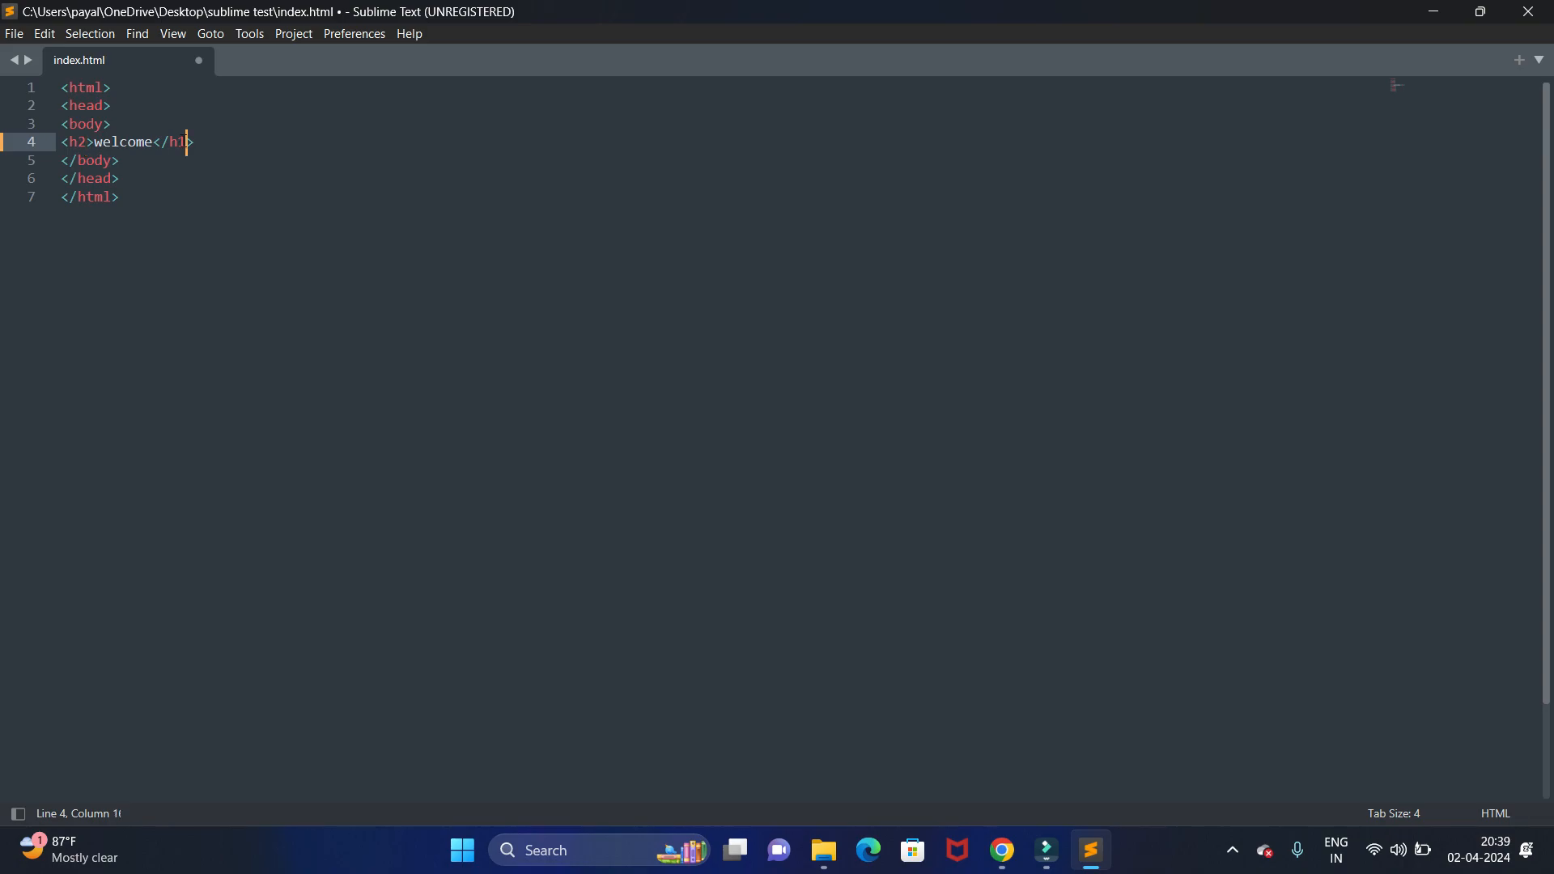